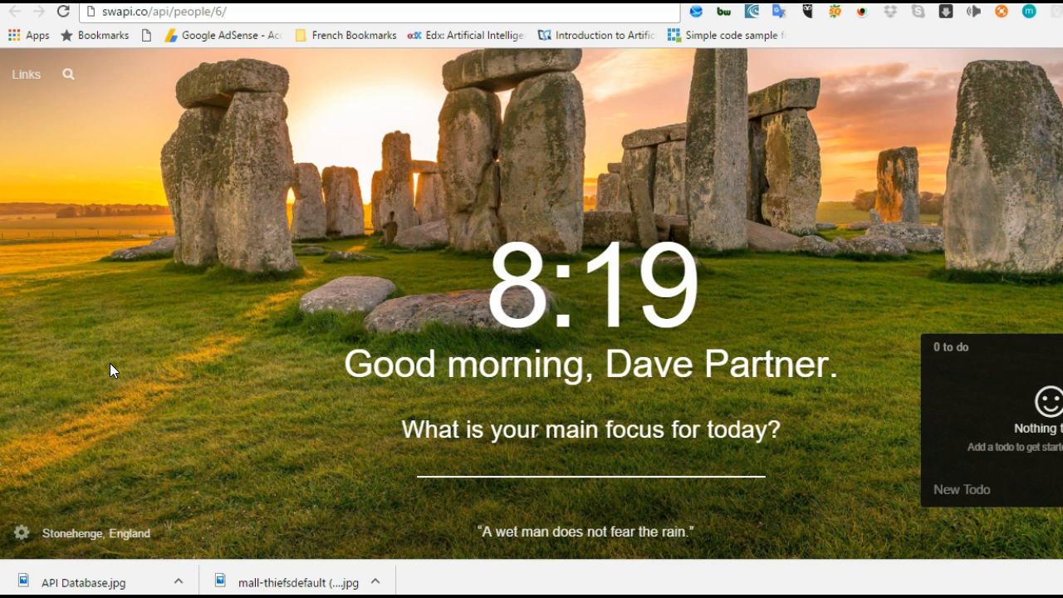
mouse_move(259, 259)
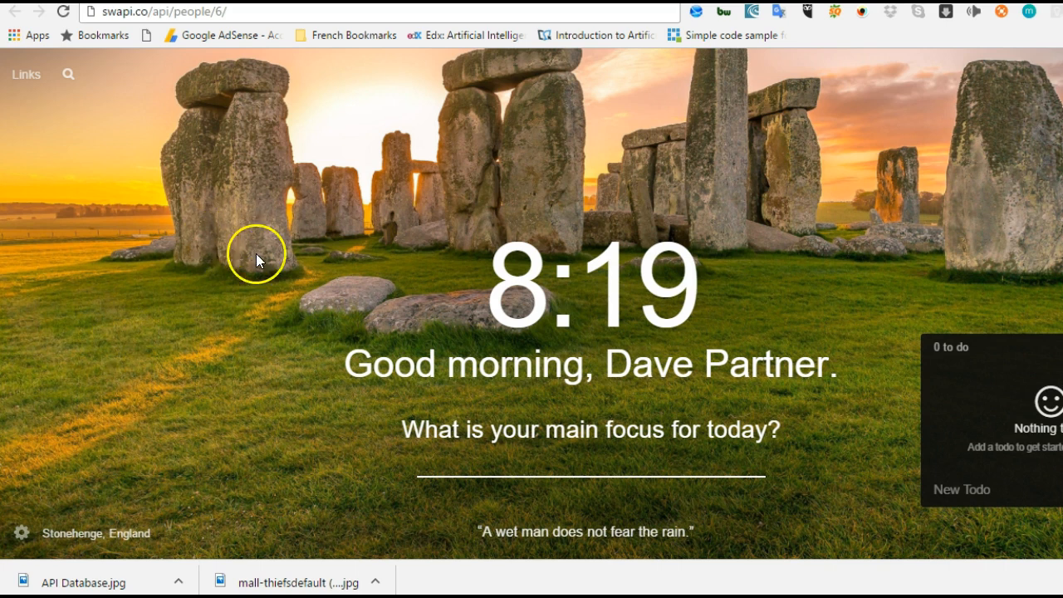
mouse_move(274, 355)
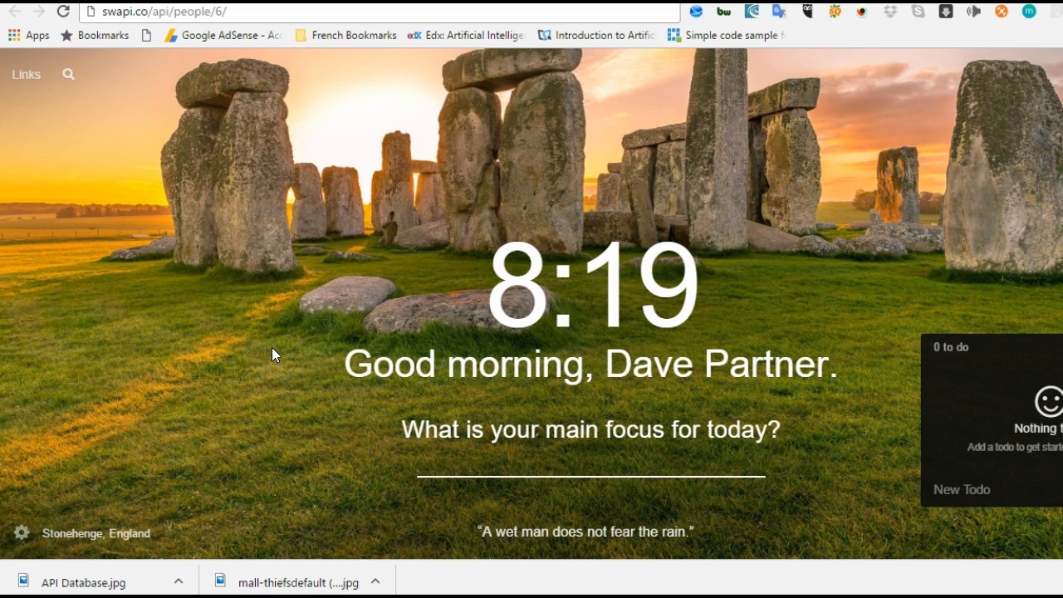
mouse_move(224, 256)
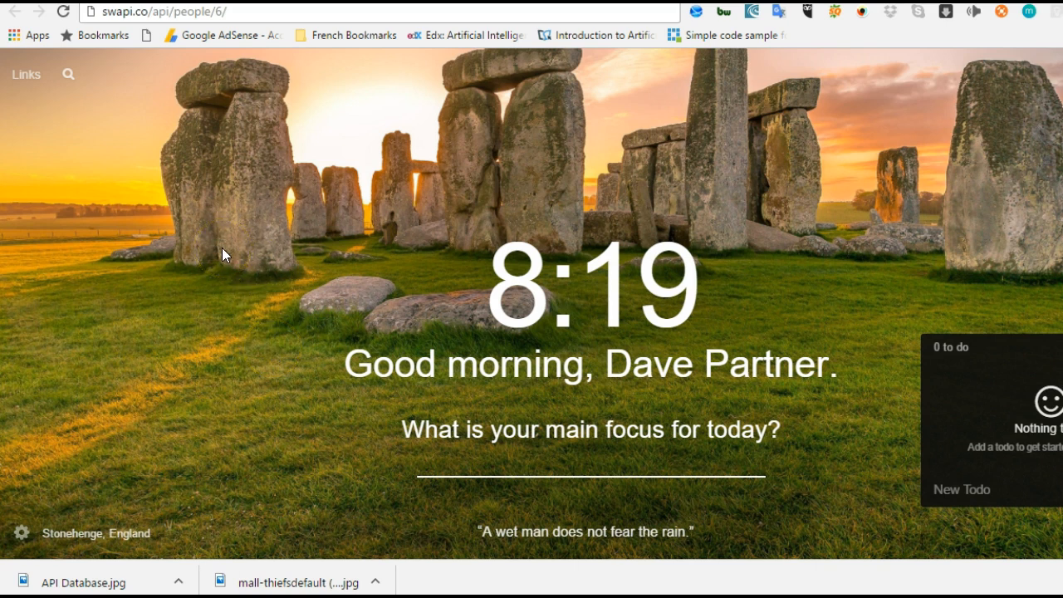
mouse_move(186, 407)
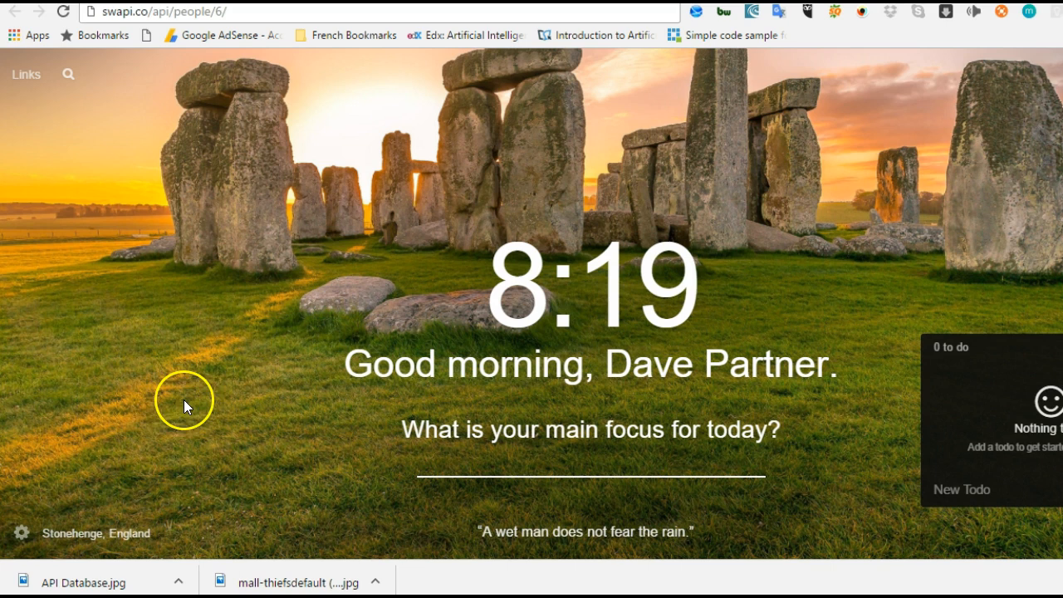
mouse_move(291, 272)
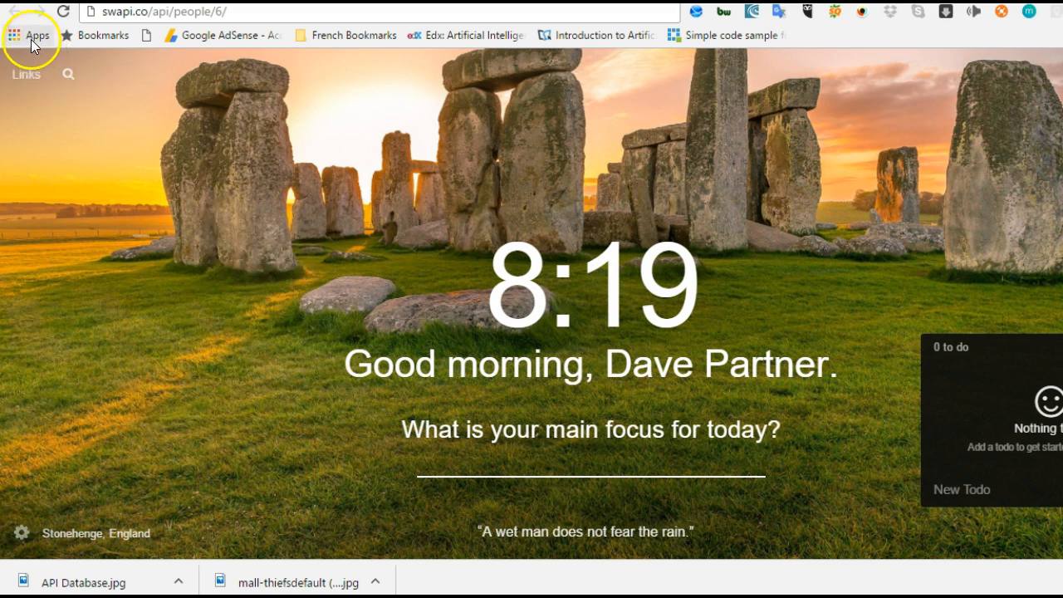
mouse_move(10, 35)
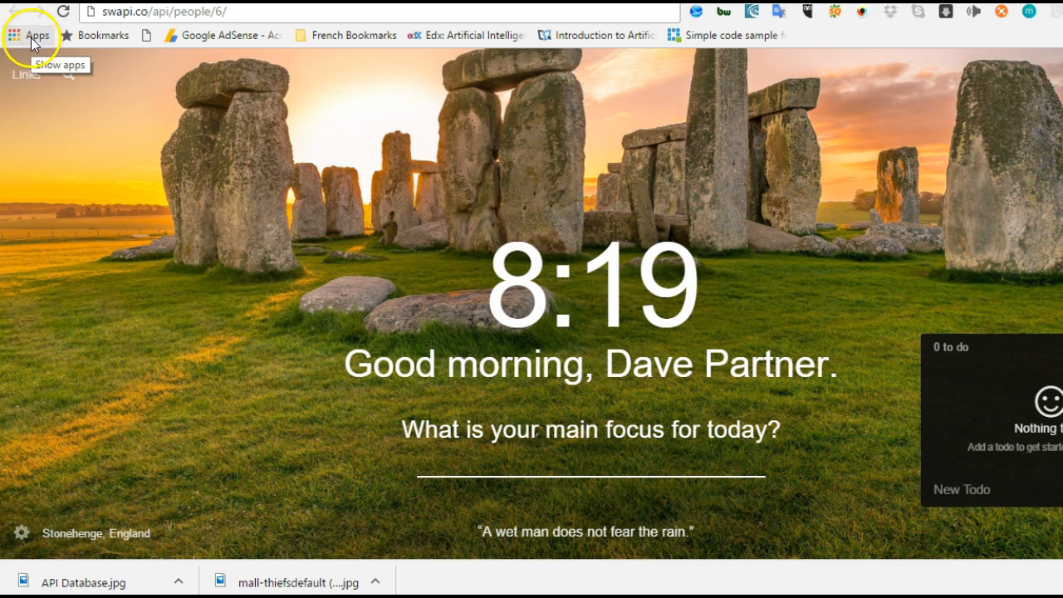
mouse_move(36, 52)
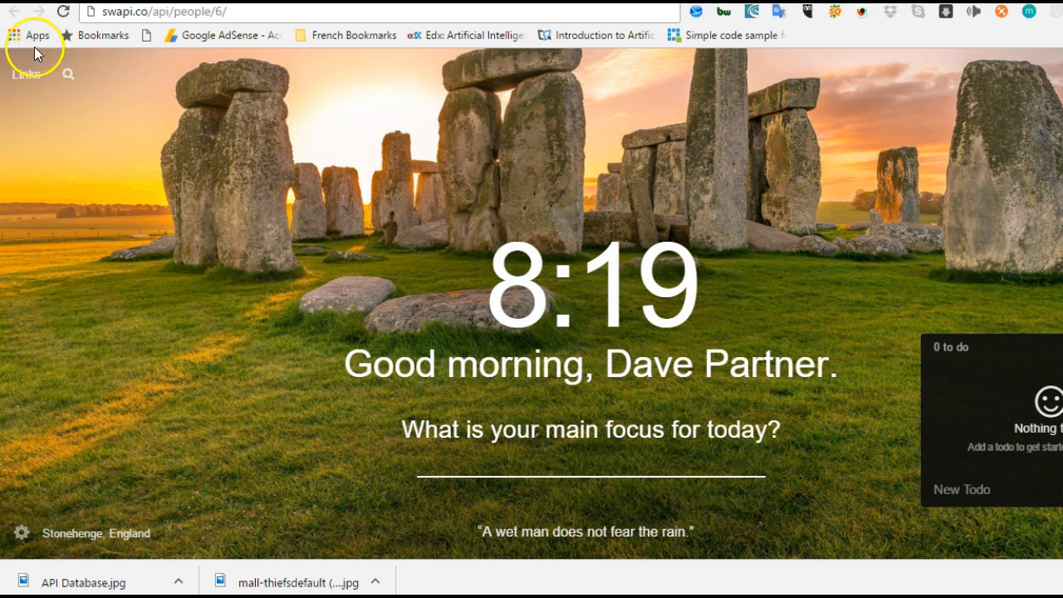
- Show Chrome's installed apps page listing Slack, Moqups, Vysor, Postman and Google Keep
left_click(30, 35)
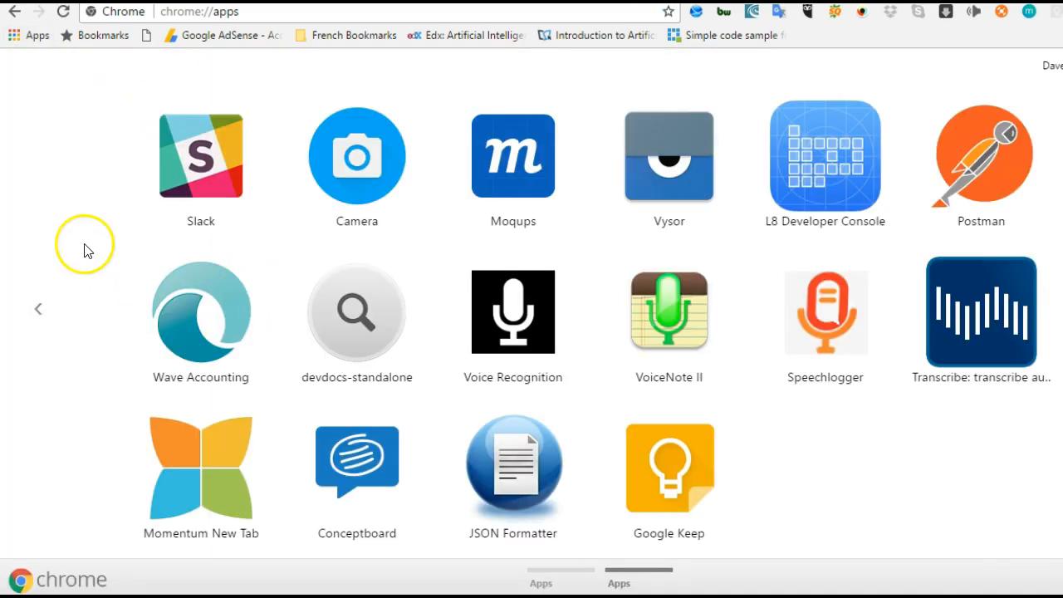
mouse_move(754, 330)
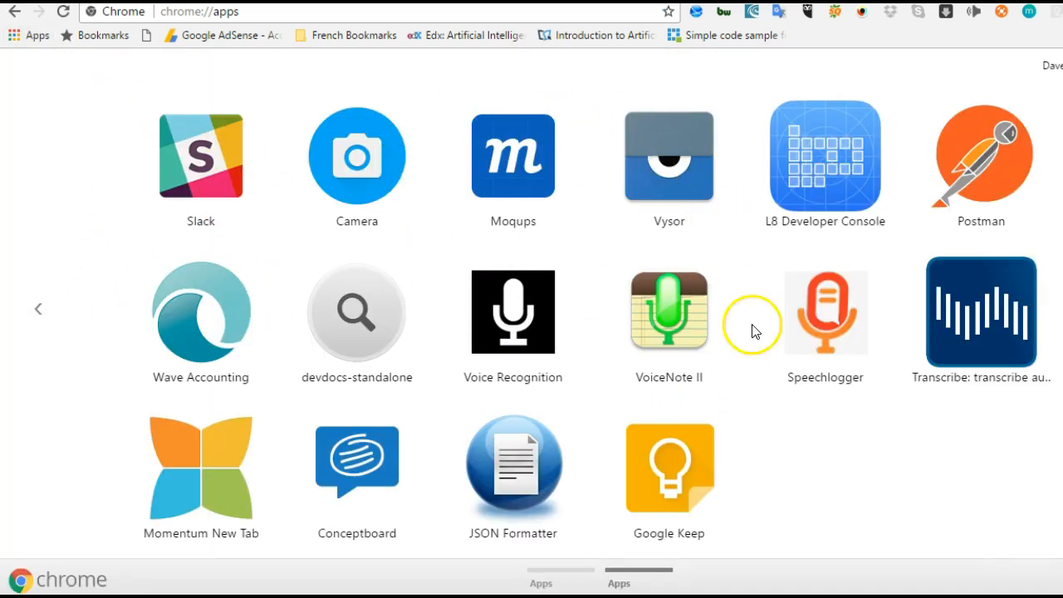
mouse_move(979, 152)
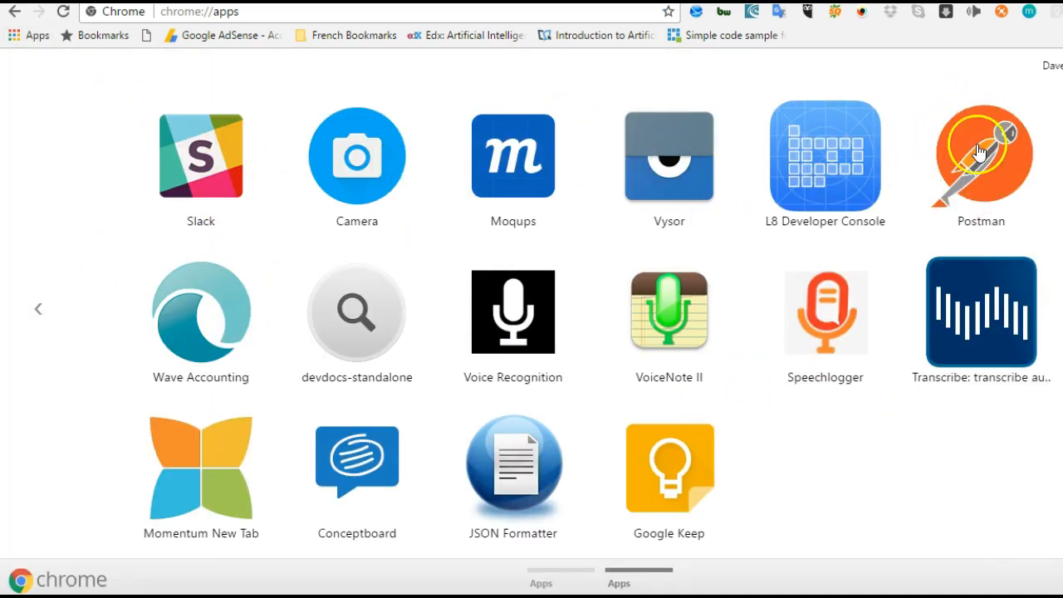
mouse_move(966, 193)
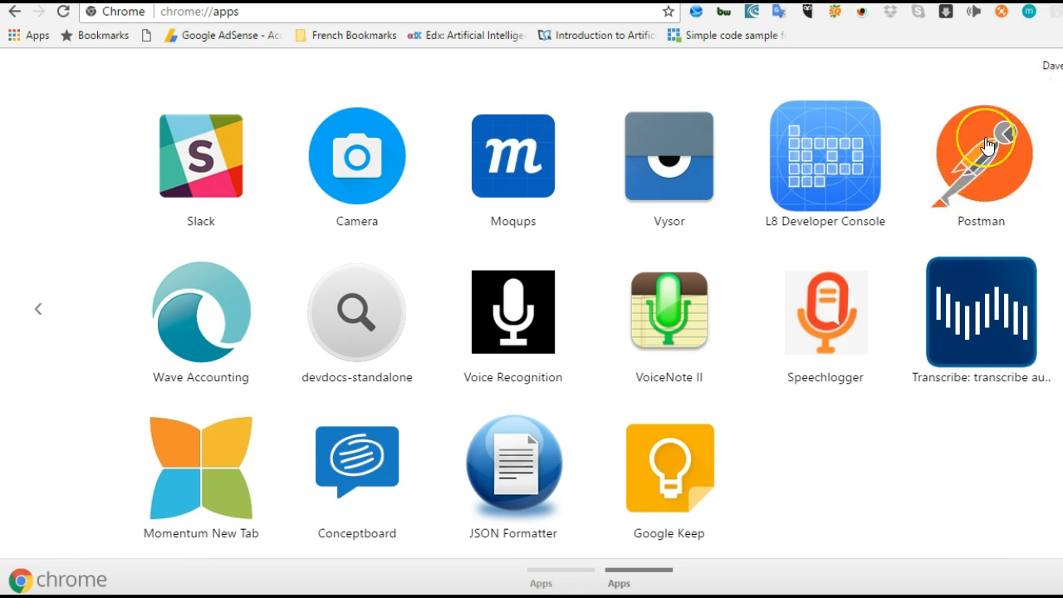
mouse_move(963, 158)
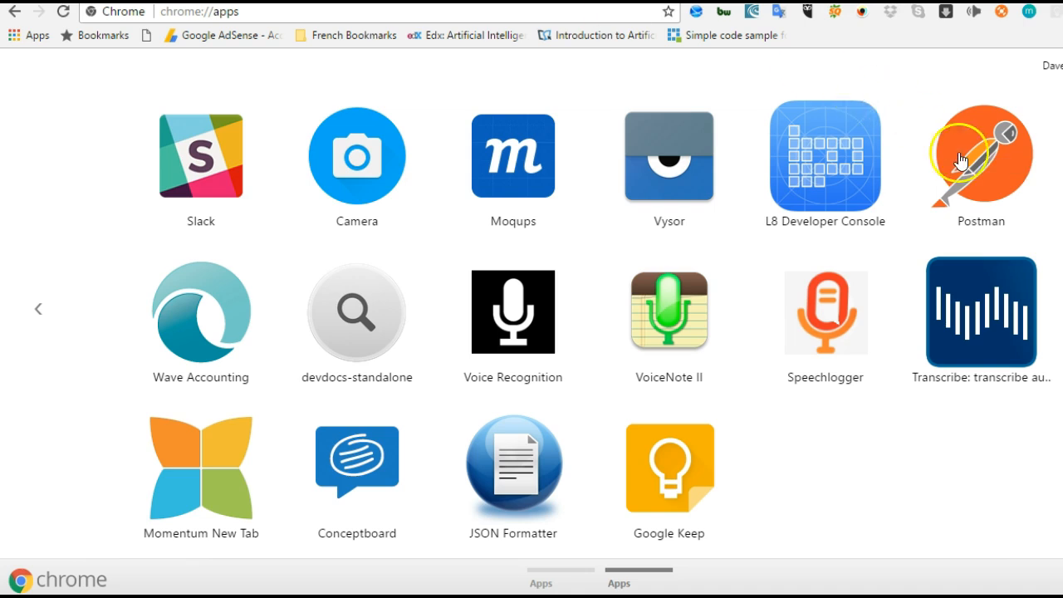
mouse_move(871, 240)
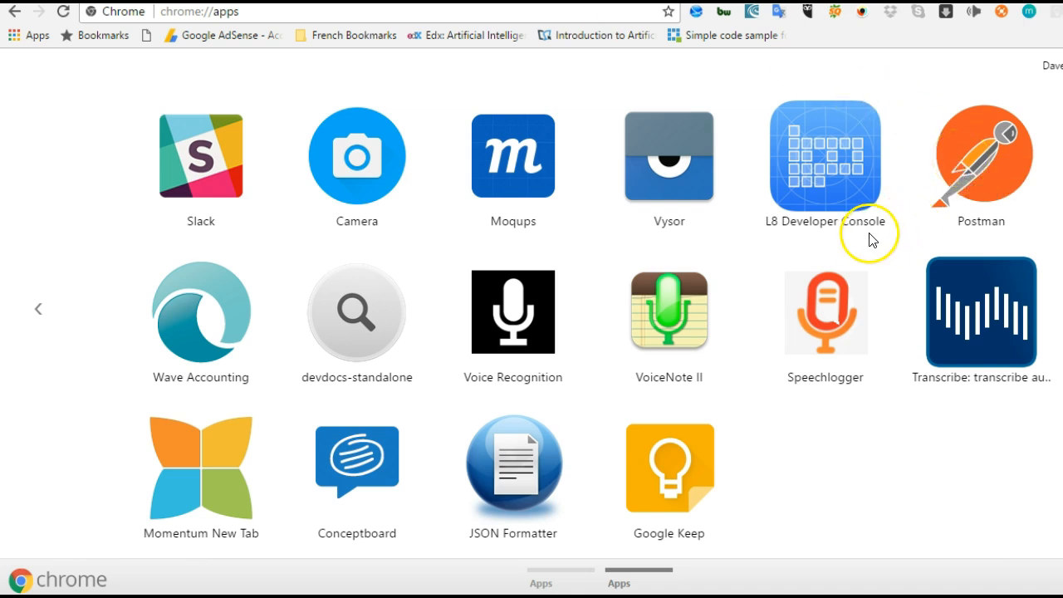
mouse_move(717, 458)
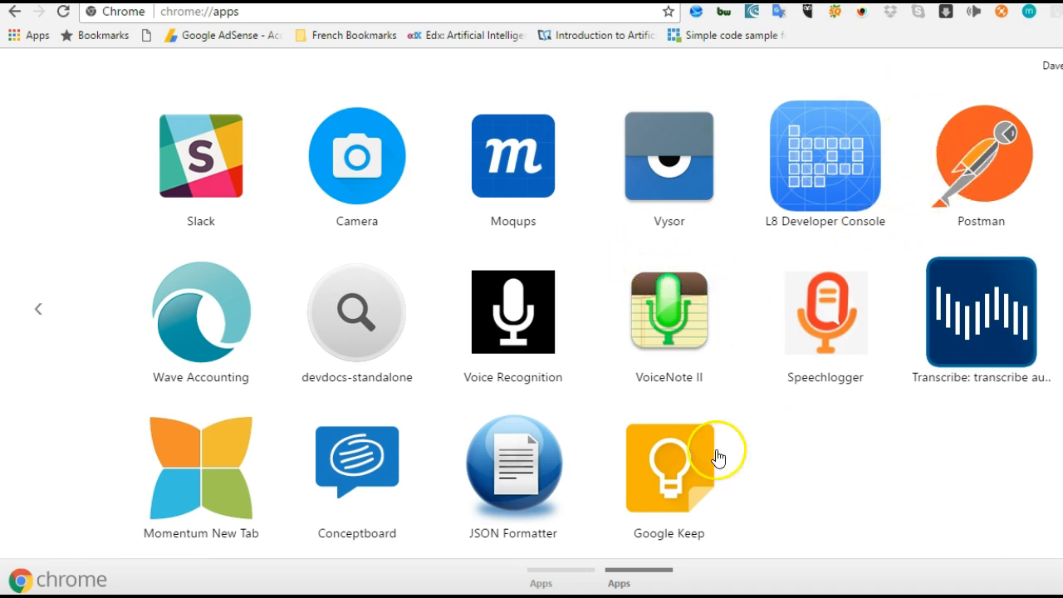
mouse_move(673, 86)
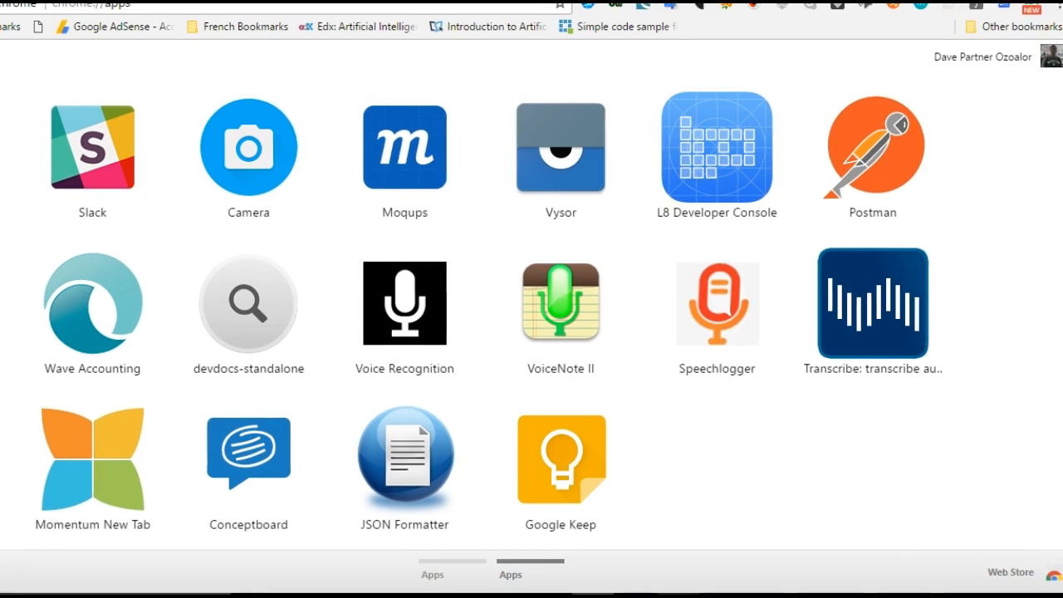
mouse_move(947, 568)
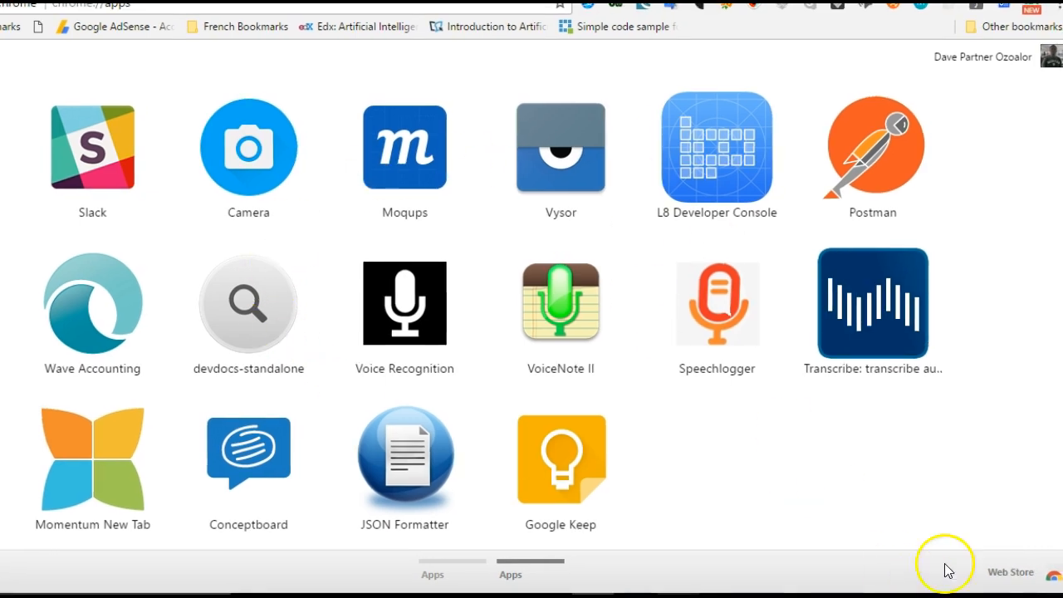
mouse_move(1010, 571)
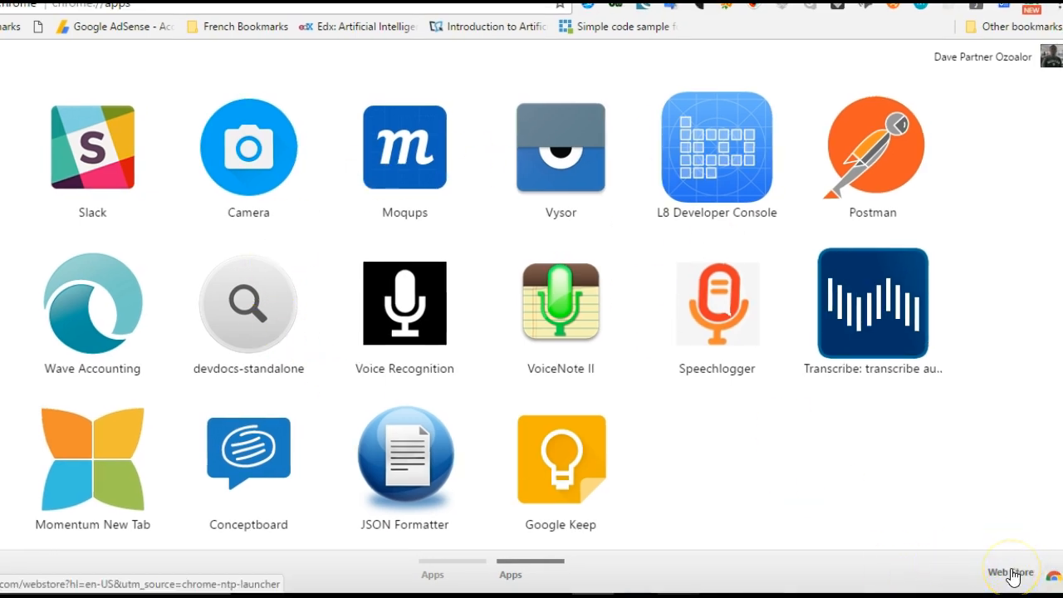
- Search the Chrome Web Store for 'postman'
left_click(1010, 571)
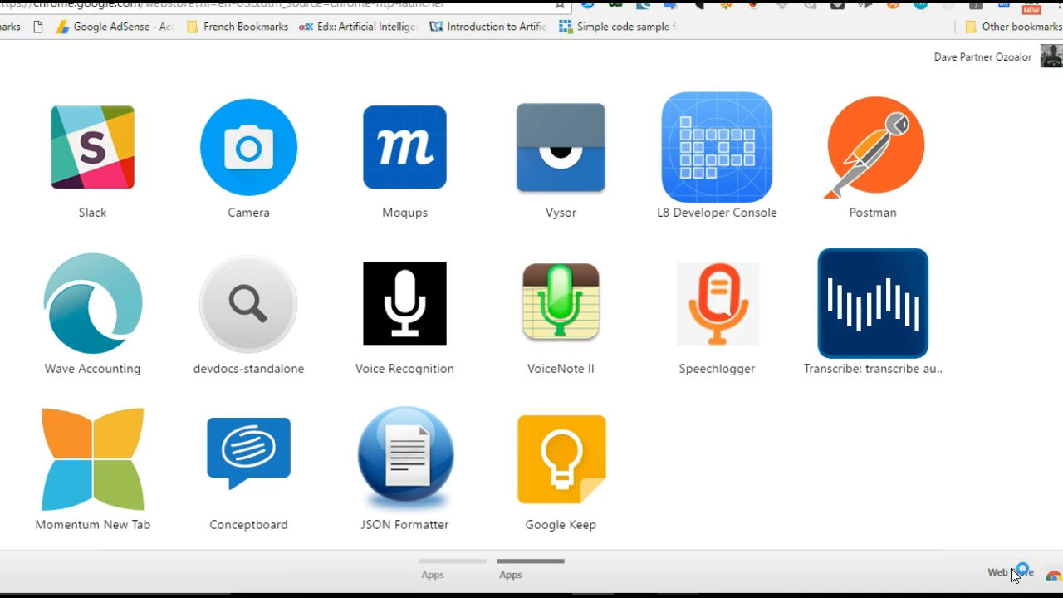
left_click(999, 571)
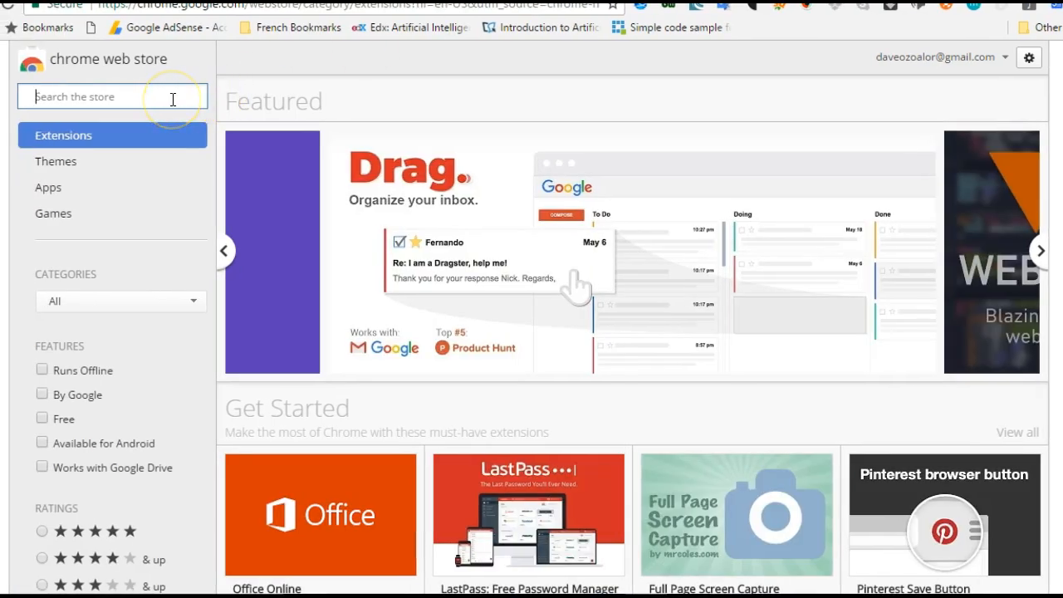
type("postman")
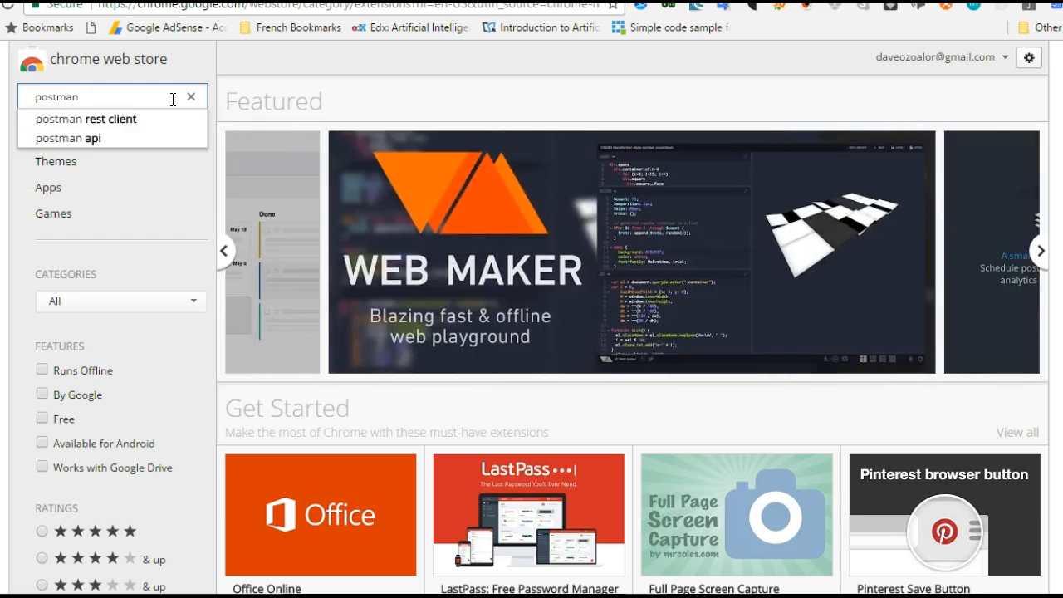
key("Return")
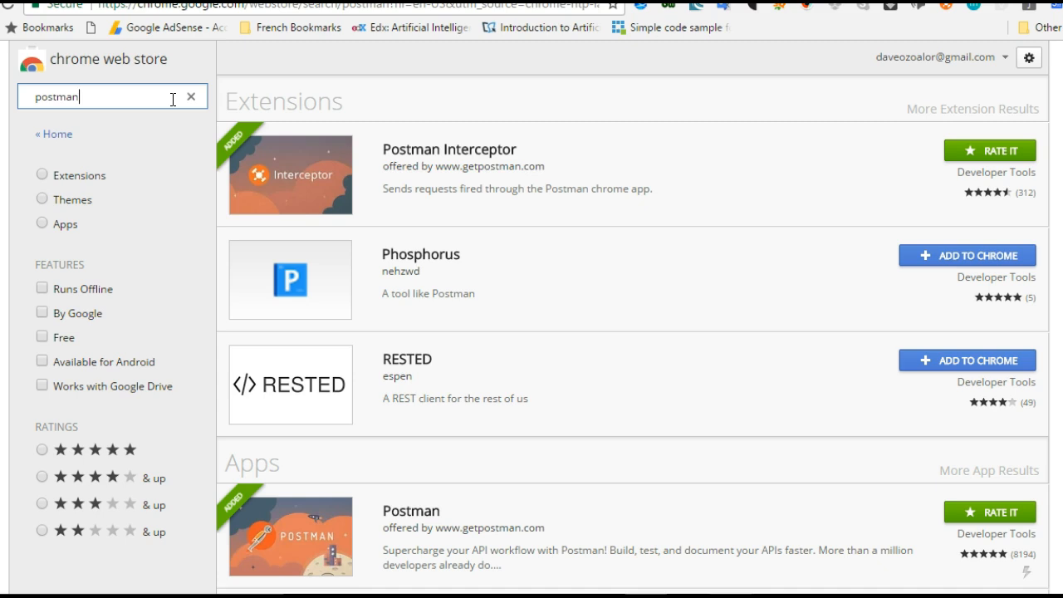
mouse_move(588, 458)
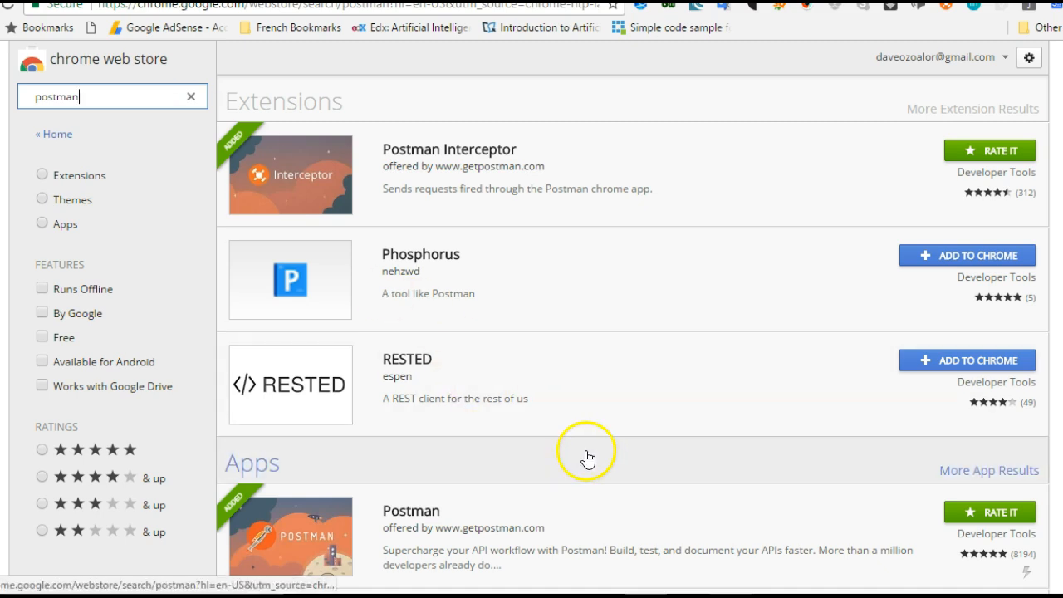
- Scroll the results to the Postman app and Postman Interceptor extension, both marked added
scroll("down", 3)
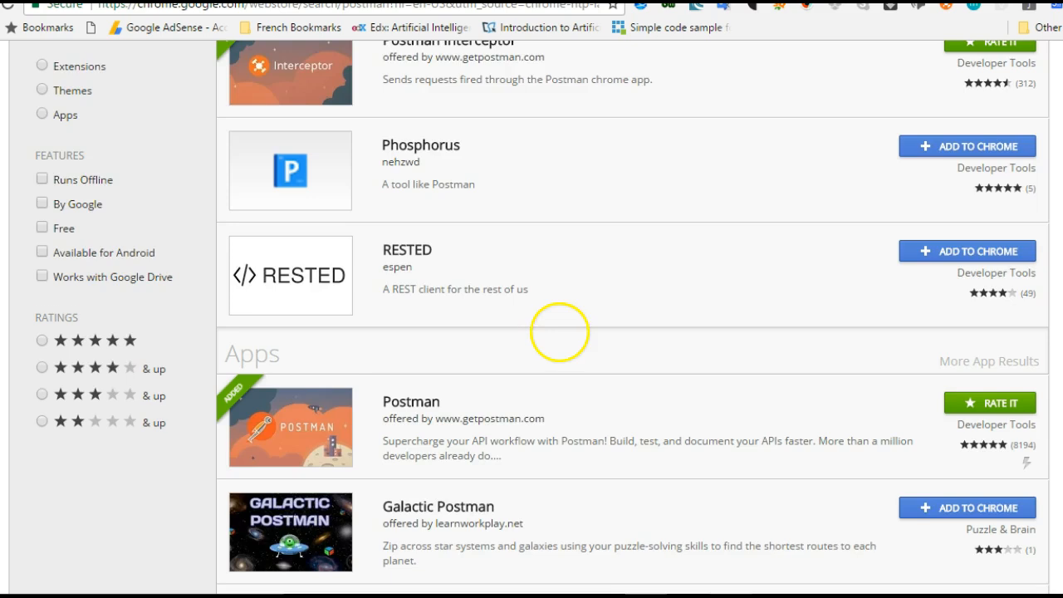
scroll("down", 3)
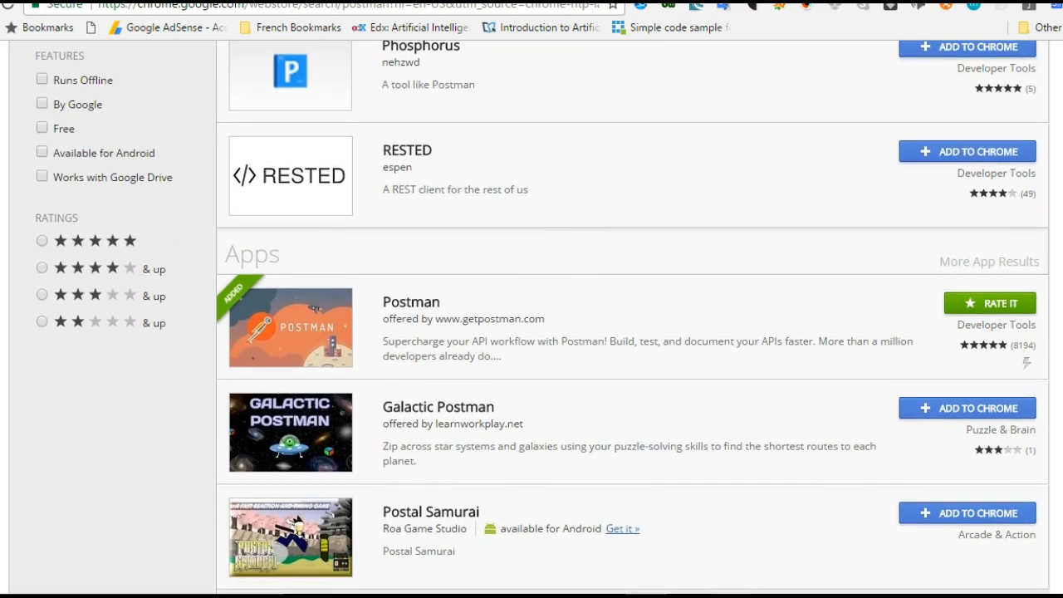
scroll("down", 3)
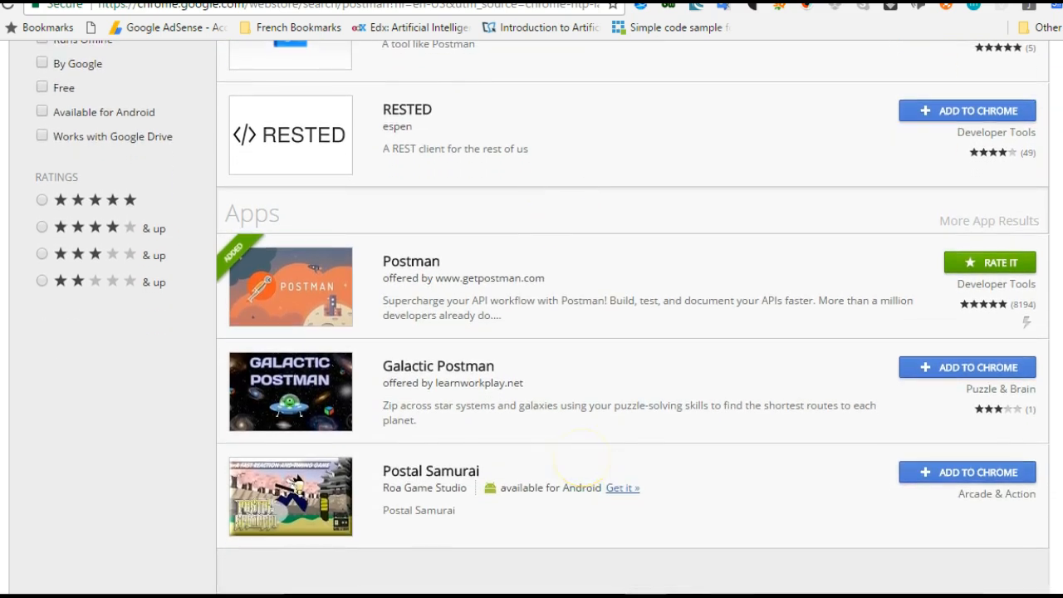
mouse_move(390, 308)
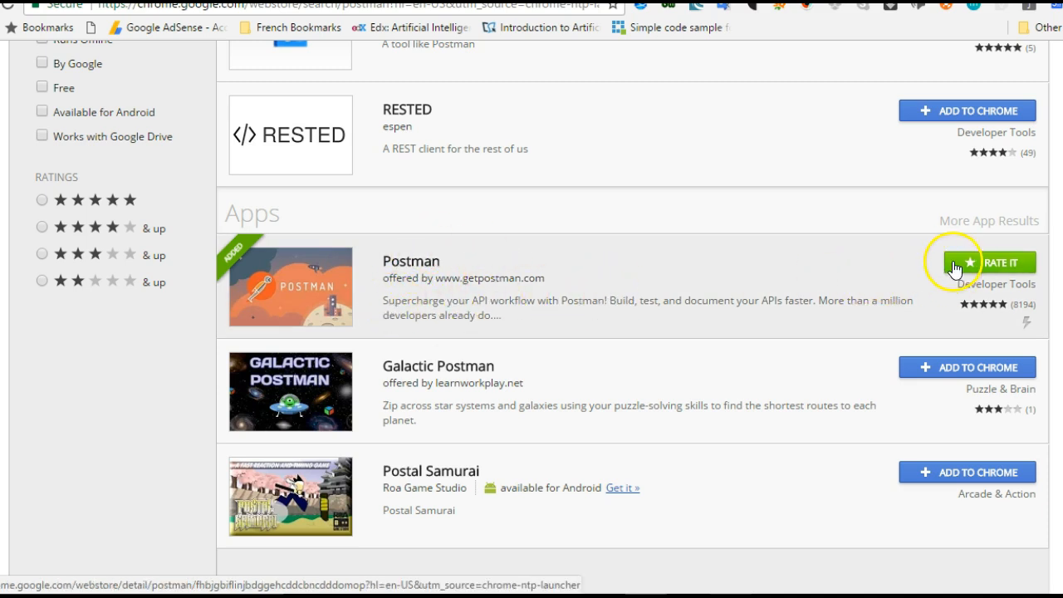
scroll("up", 3)
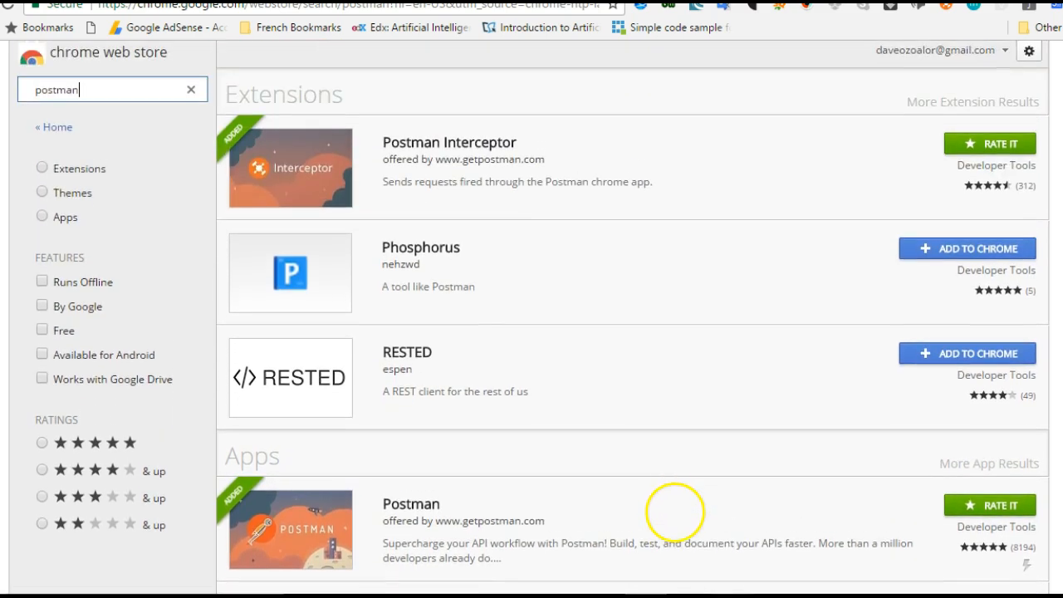
scroll("down", 3)
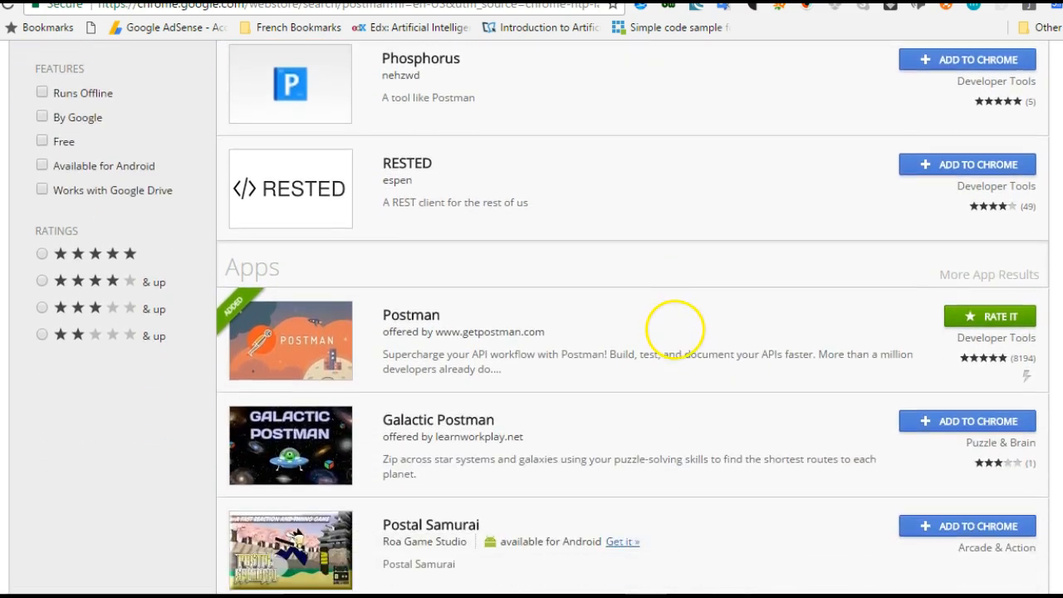
scroll("up", 3)
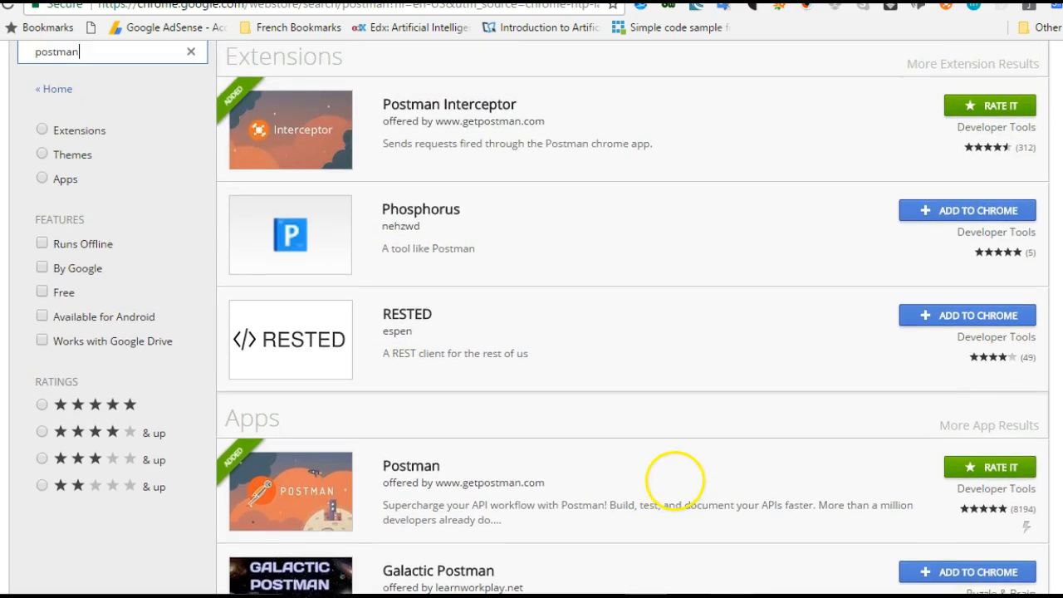
scroll("up", 3)
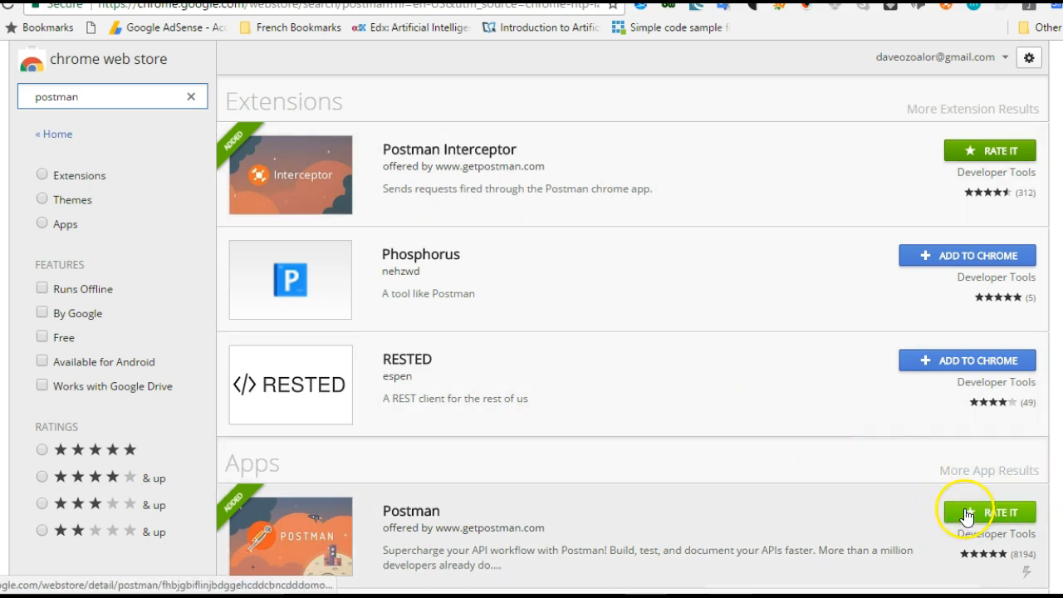
mouse_move(983, 156)
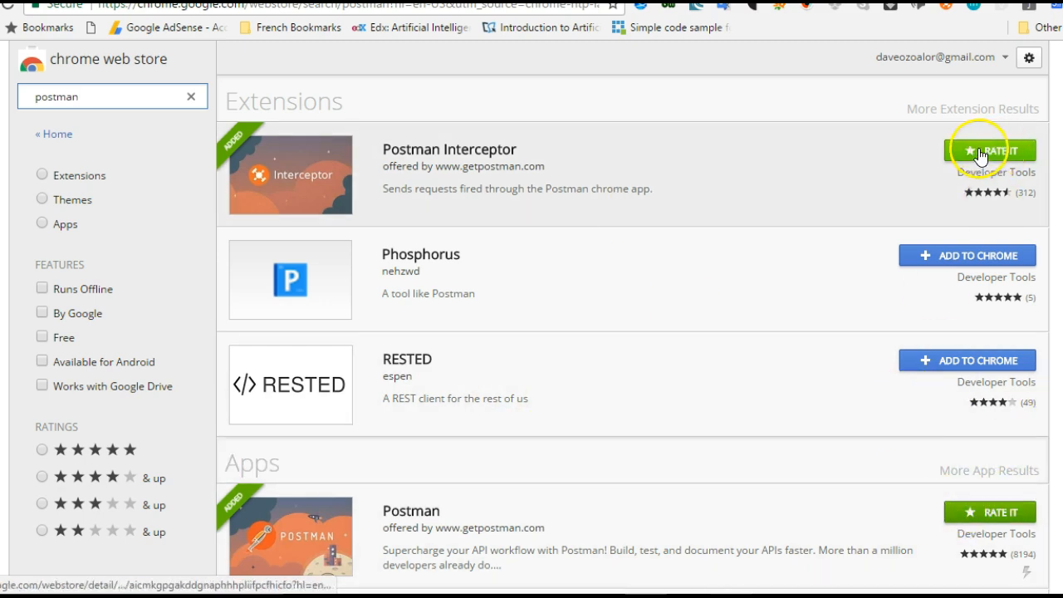
mouse_move(922, 106)
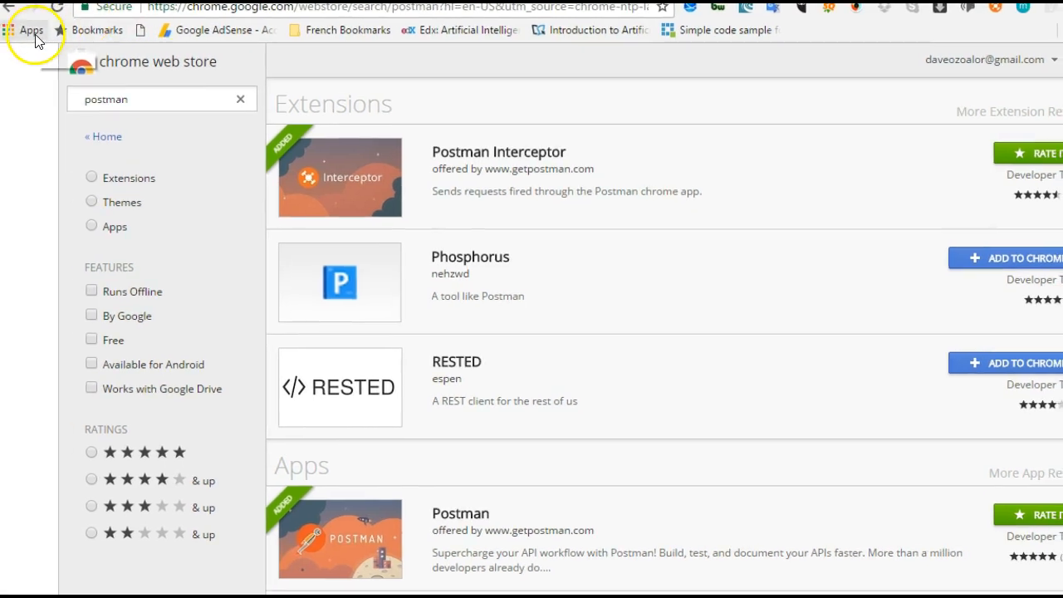
- Launch Postman and select the GET swapi.co/api/people/3/ address showing R2-D2's response
left_click(31, 30)
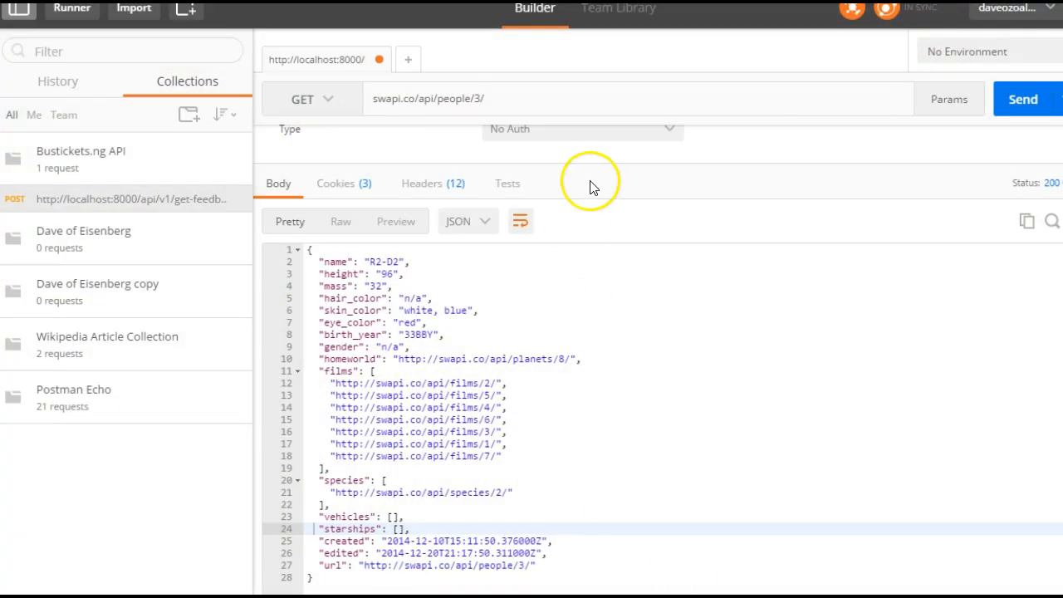
mouse_move(498, 108)
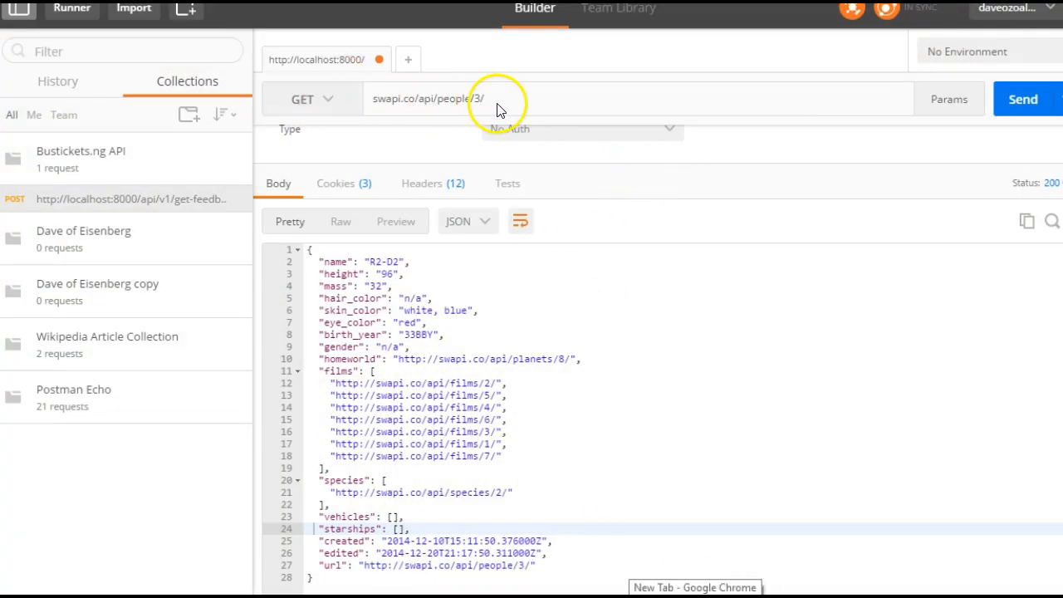
triple_click(428, 98)
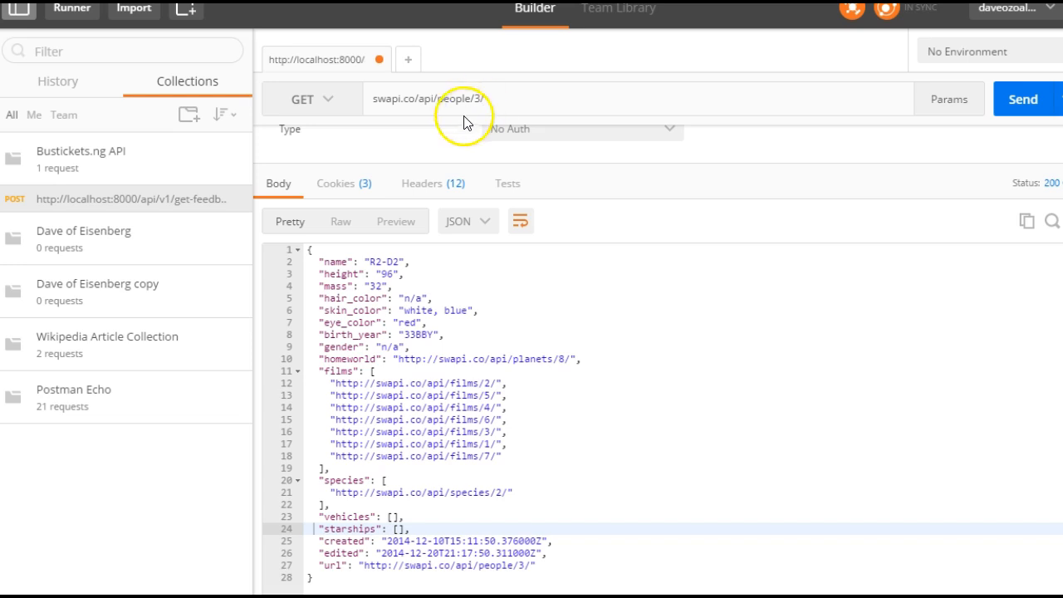
mouse_move(606, 108)
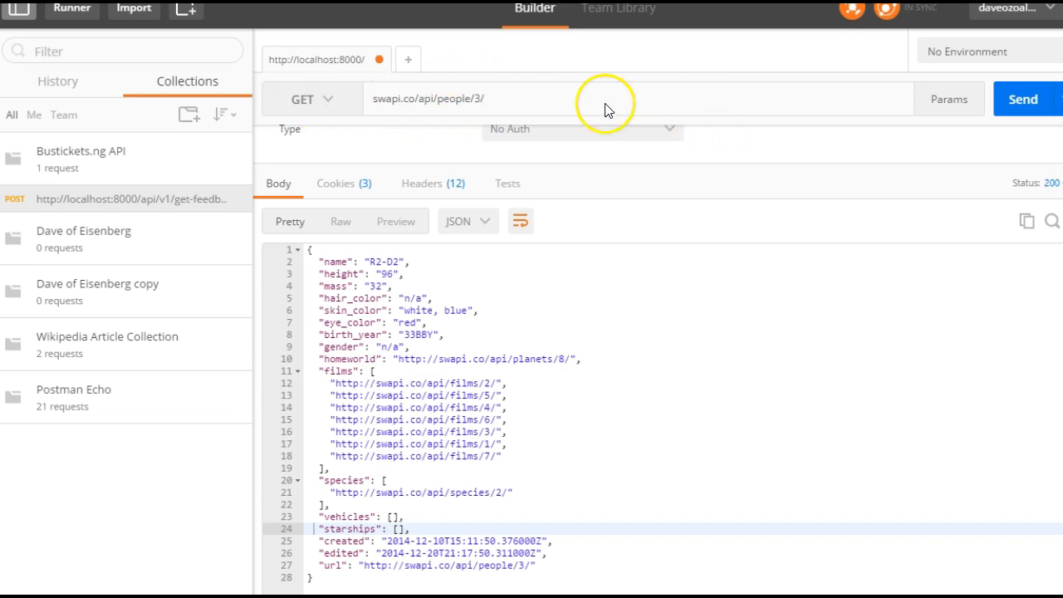
double_click(465, 98)
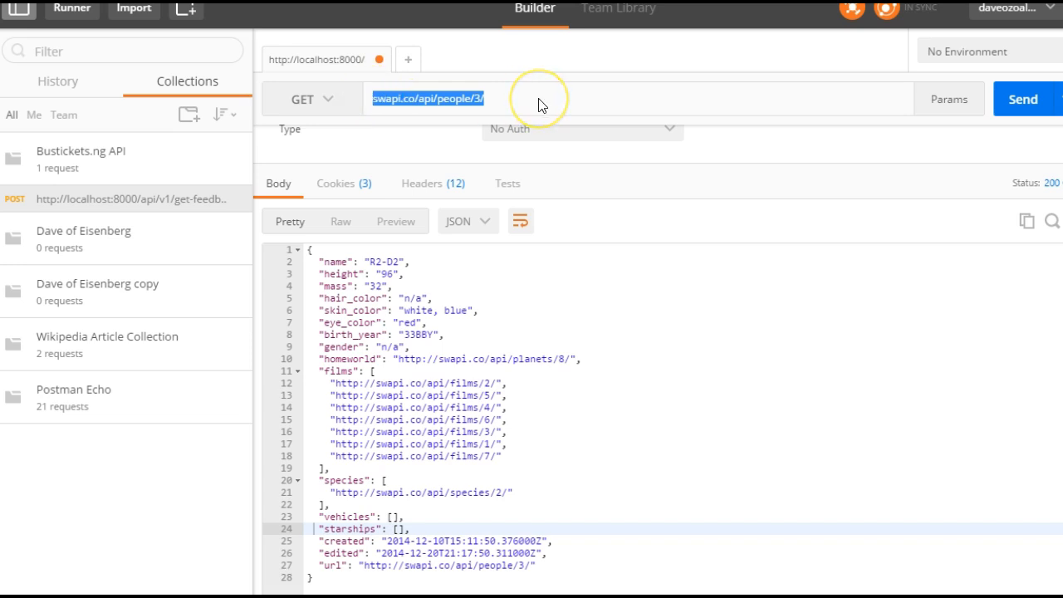
mouse_move(407, 110)
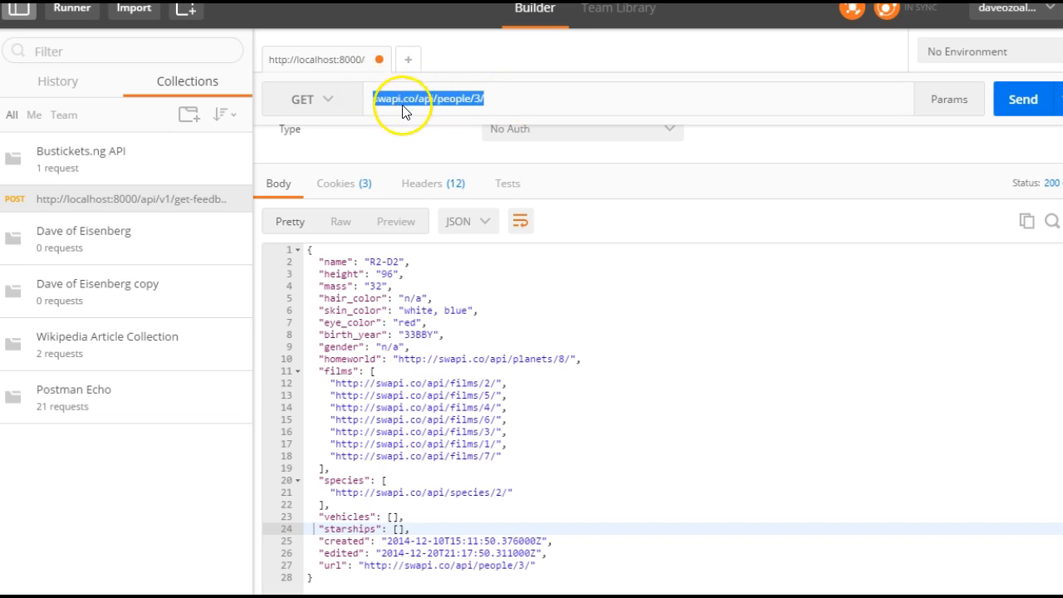
mouse_move(708, 445)
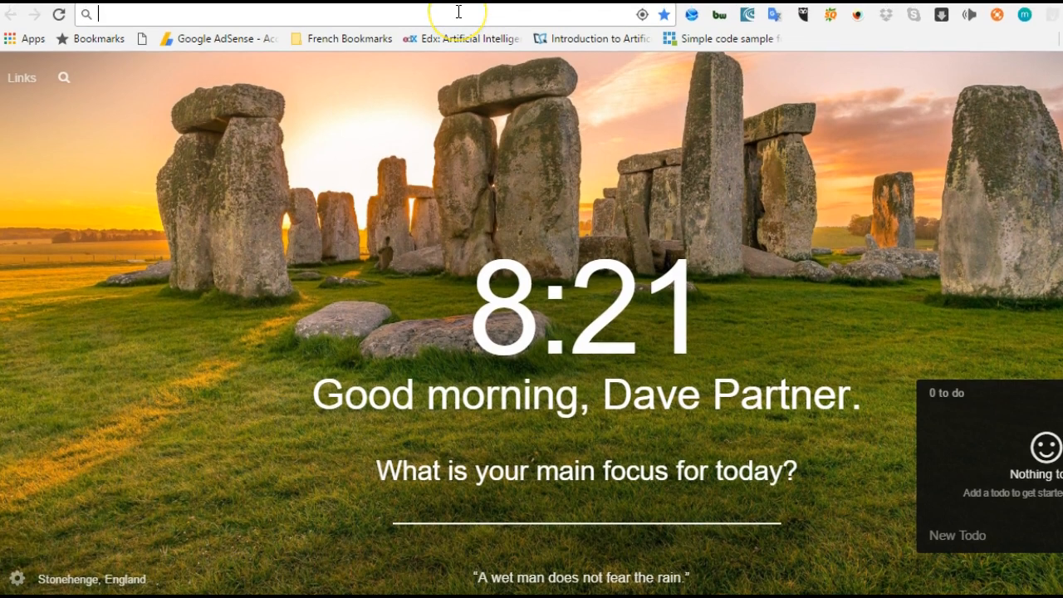
- Navigate the browser to swapi.co
type("switch.ng")
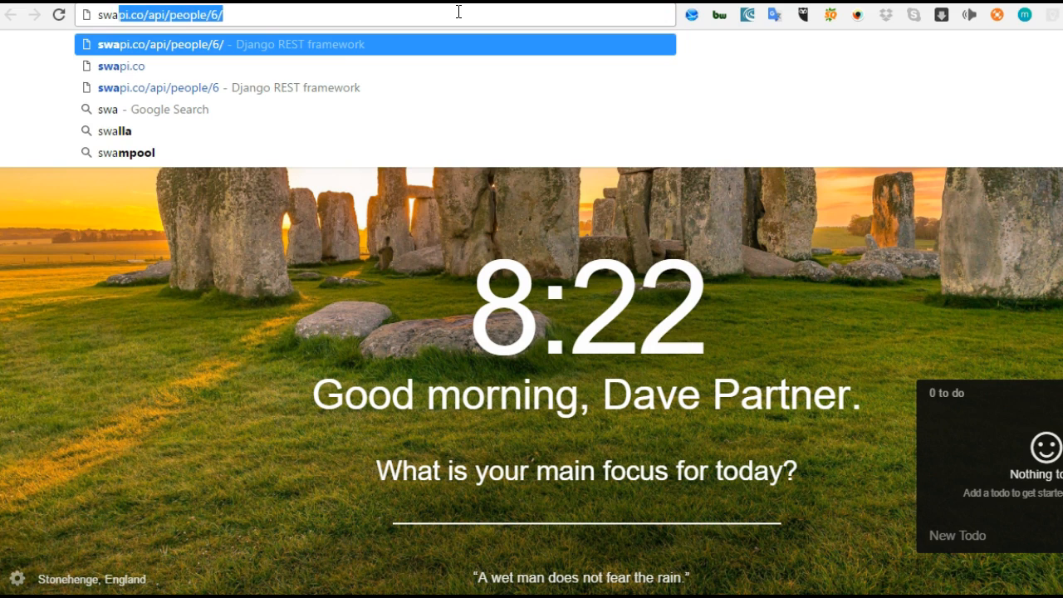
key("Backspace")
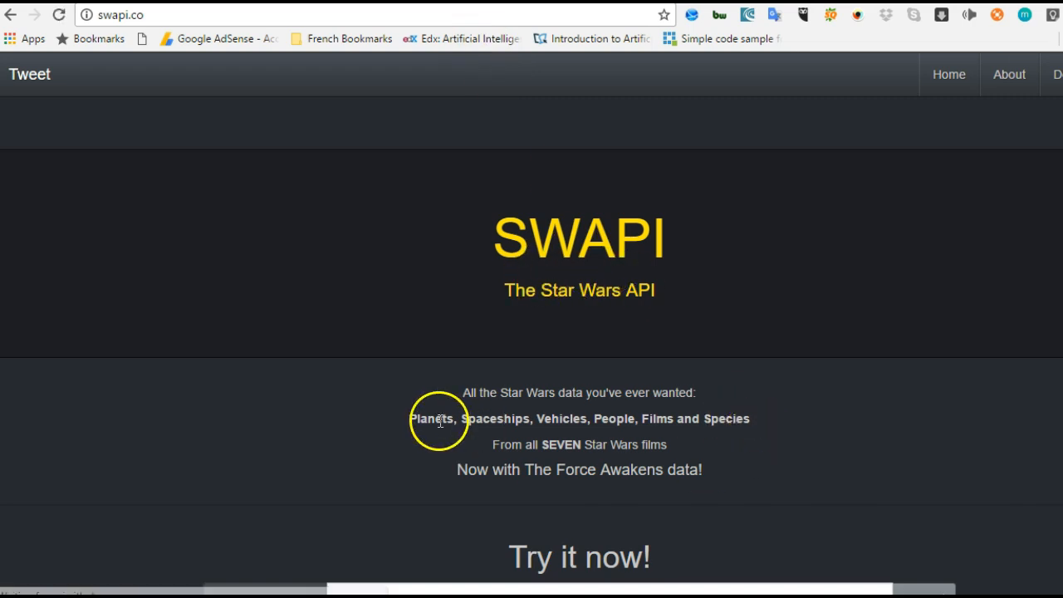
- Scroll down to the Try it now result showing Luke Skywalker's people/1/ JSON
scroll("down", 3)
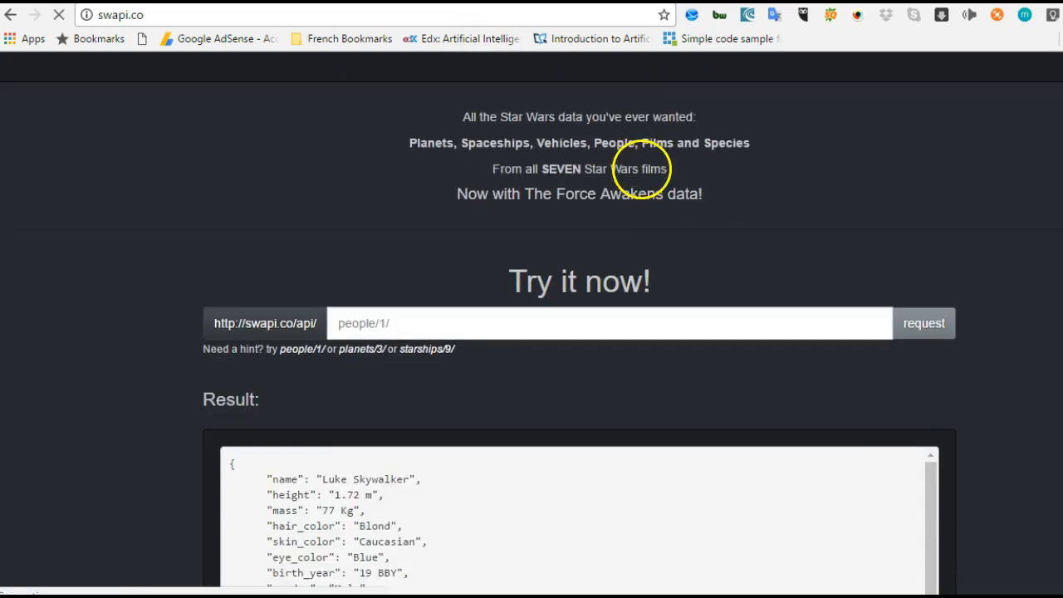
scroll("down", 3)
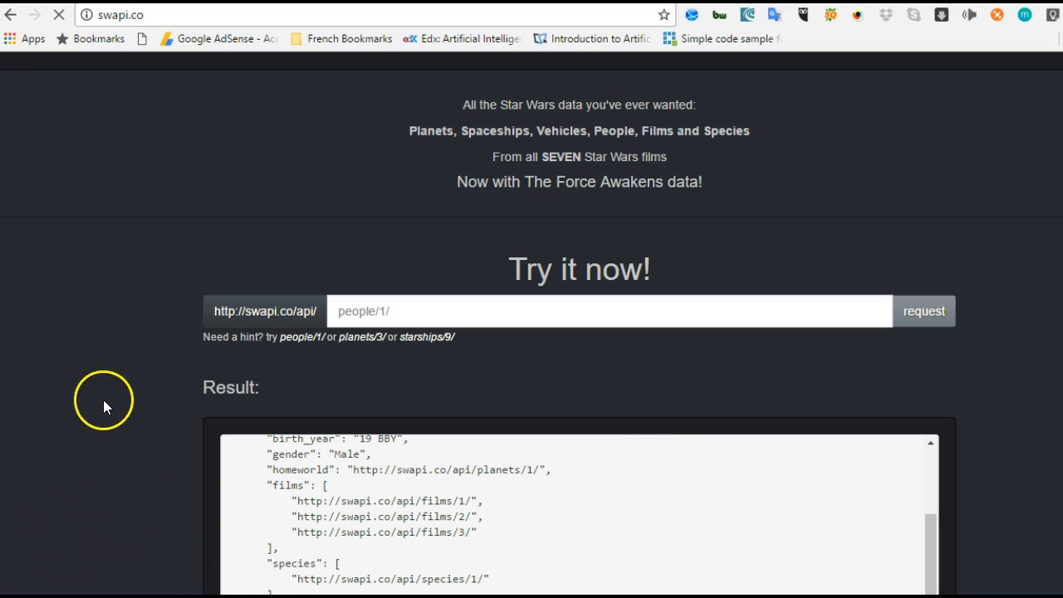
scroll("down", 3)
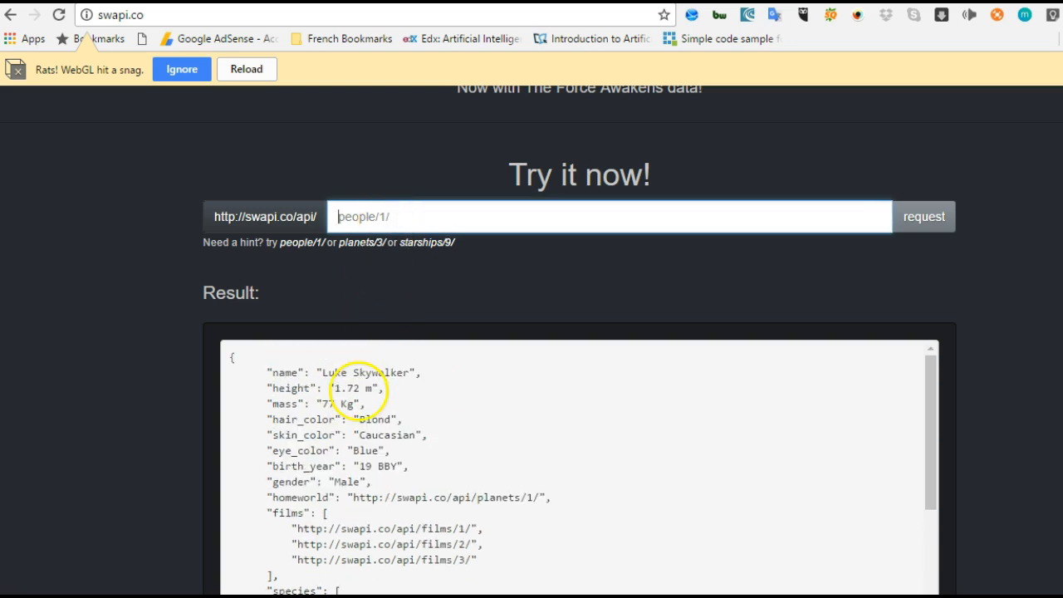
mouse_move(389, 229)
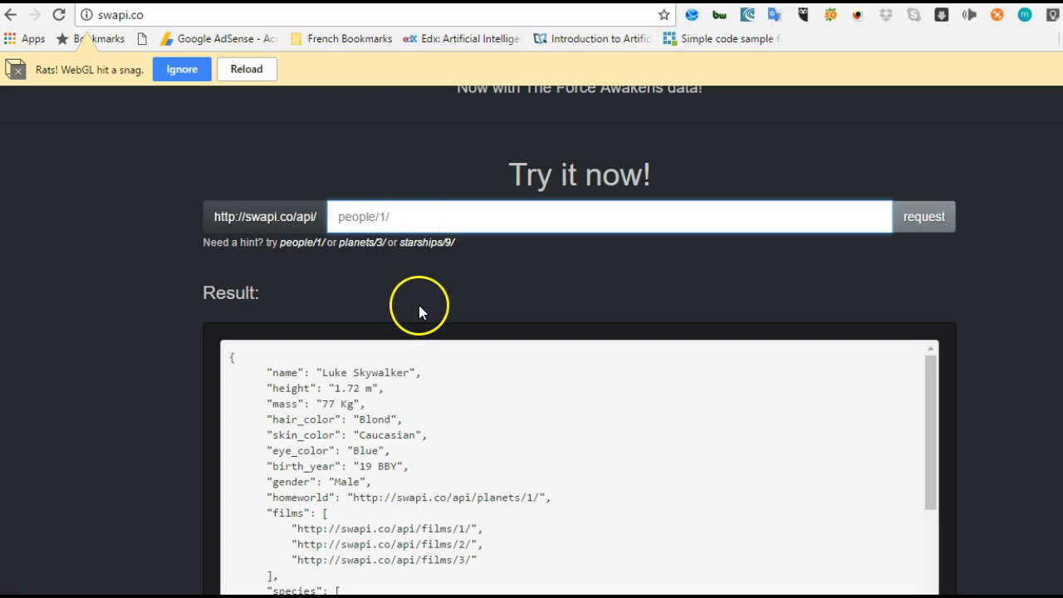
scroll("down", 3)
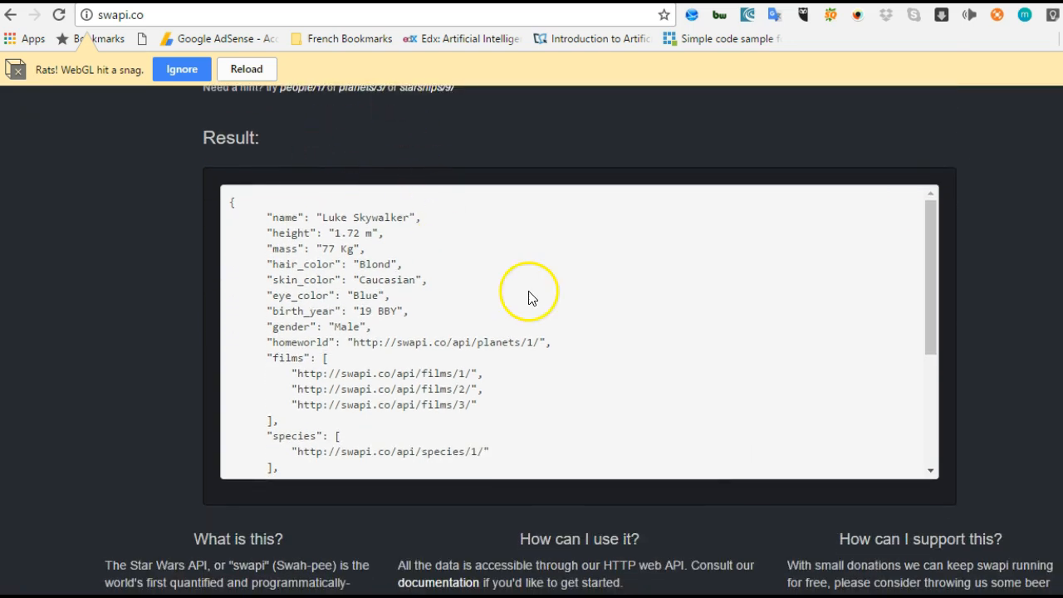
mouse_move(734, 40)
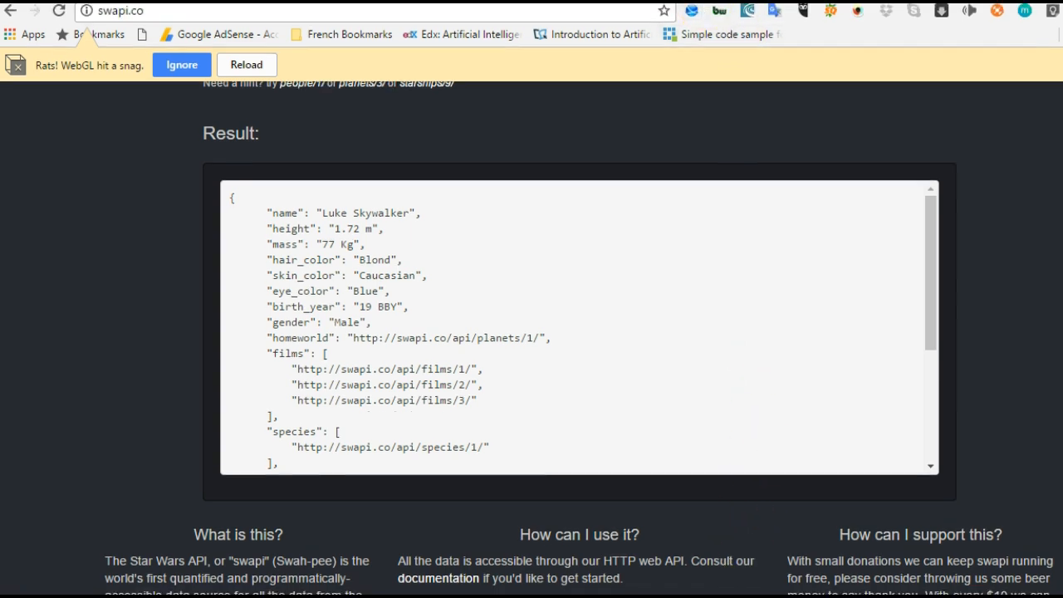
scroll("down", 3)
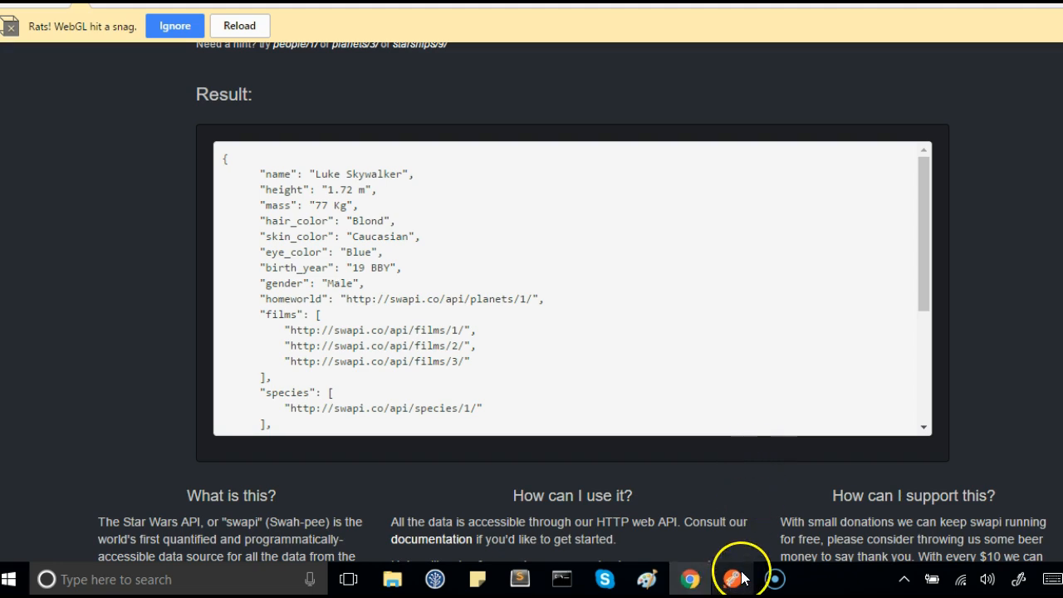
- Change the request address to swapi.co/api/people/4/ and review the GET/POST/PUT method list
left_click(731, 578)
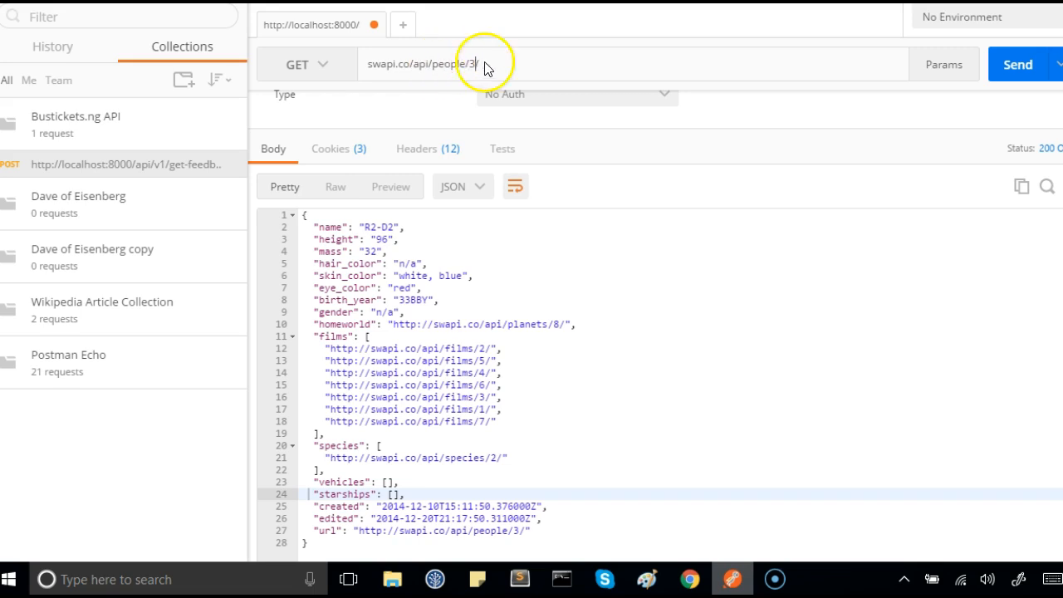
key("Backspace")
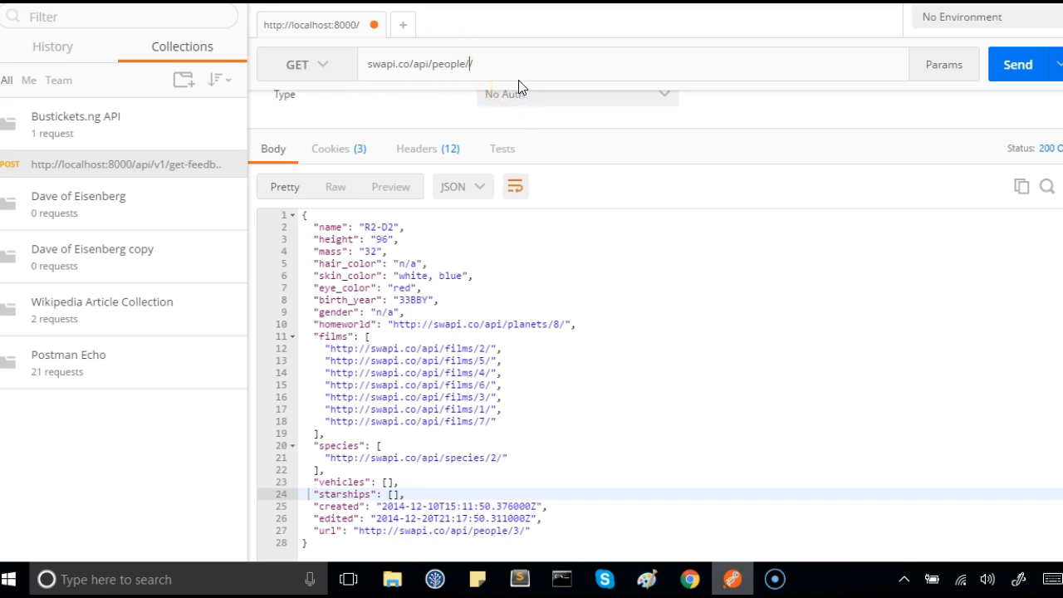
type("4")
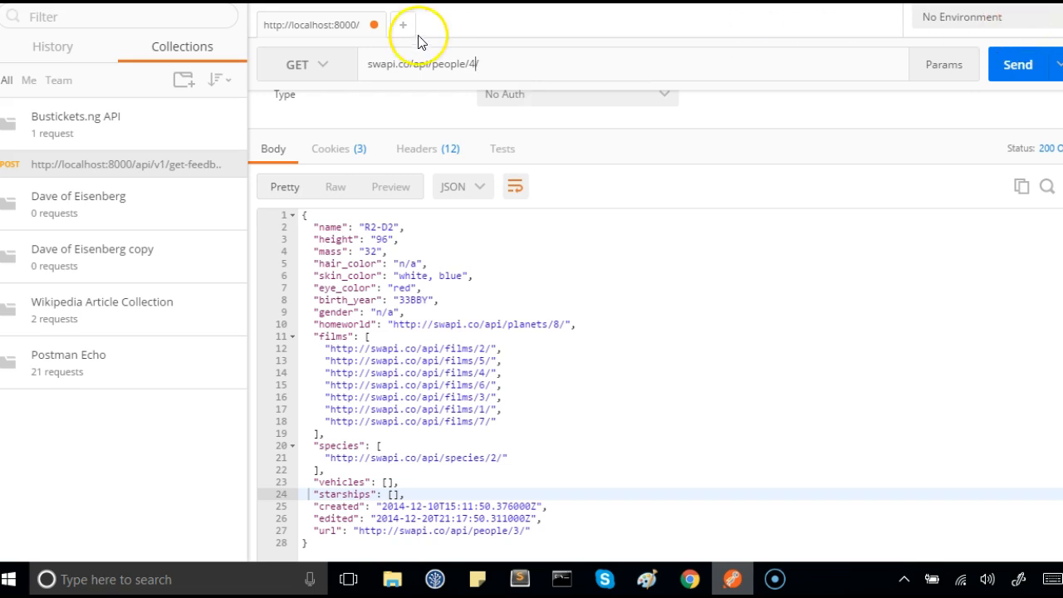
mouse_move(331, 70)
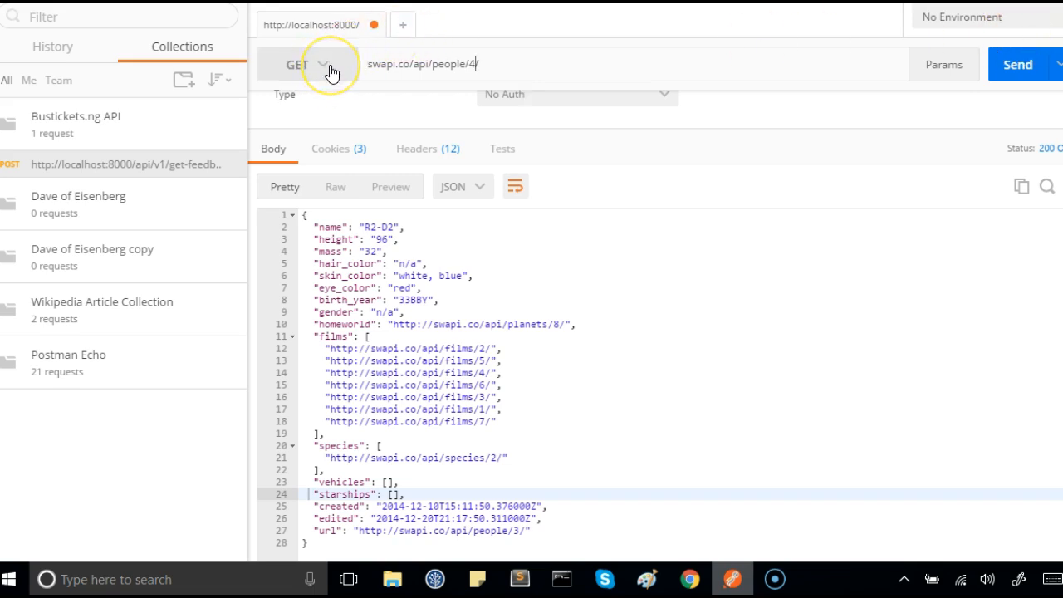
left_click(323, 63)
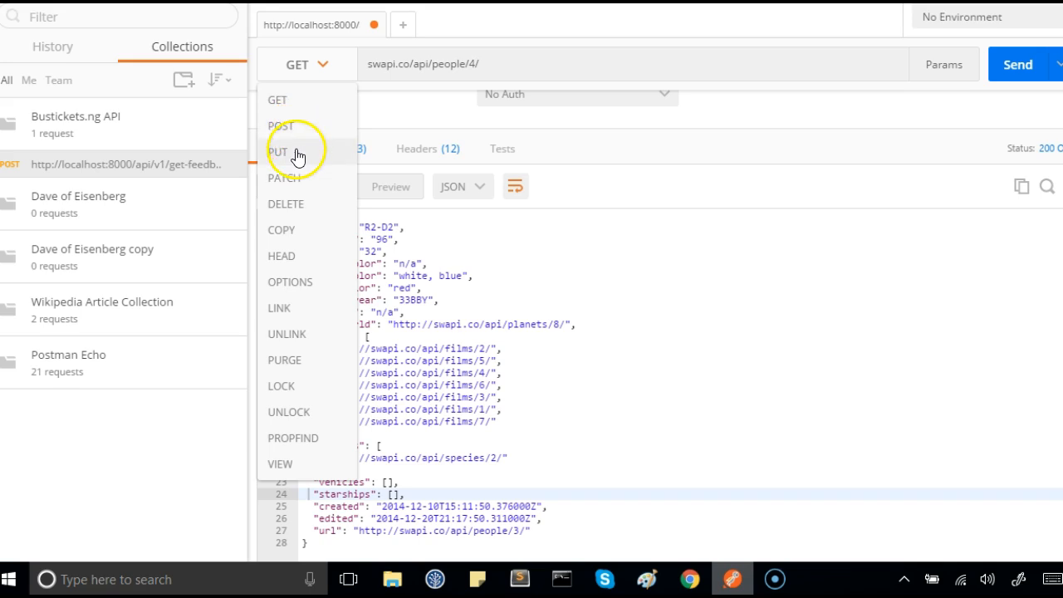
mouse_move(442, 69)
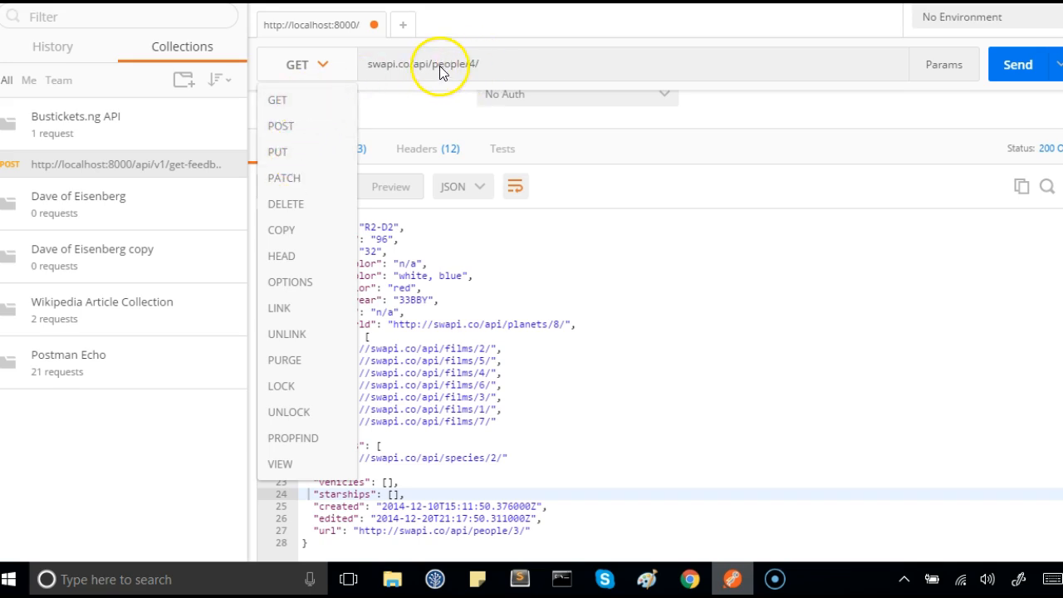
mouse_move(352, 70)
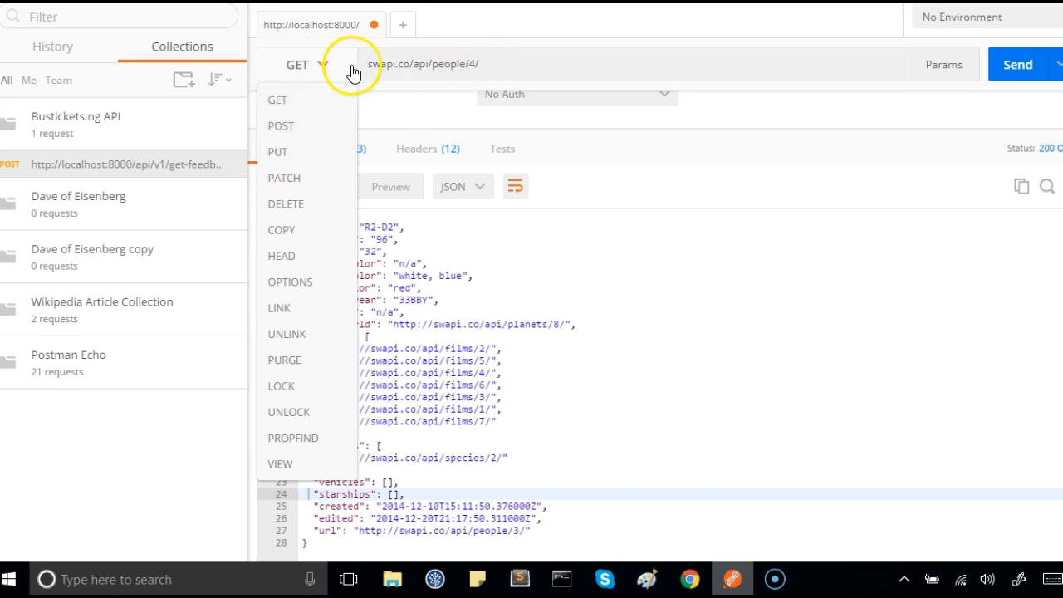
mouse_move(425, 355)
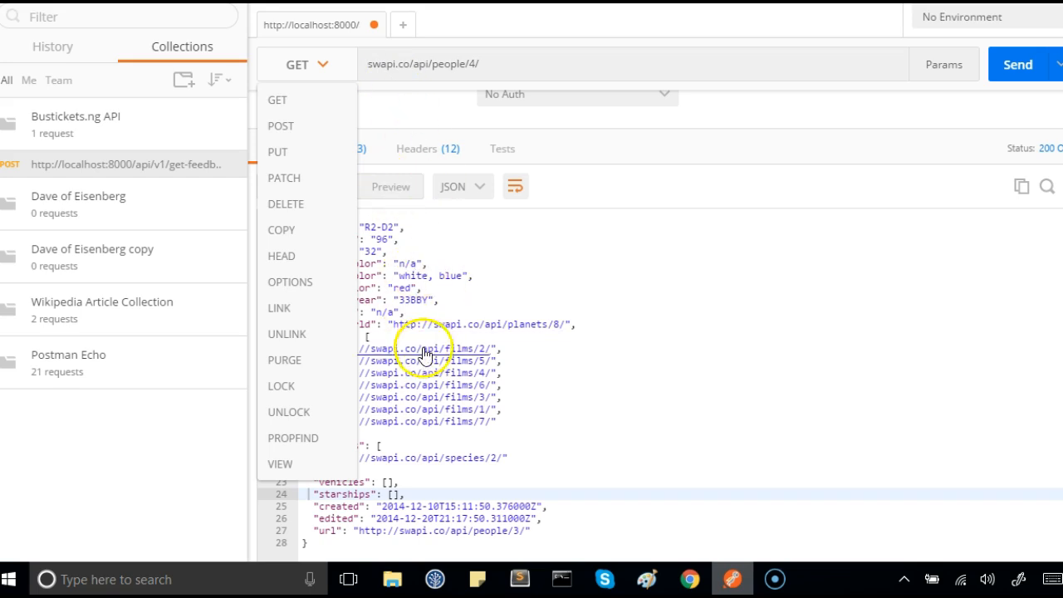
mouse_move(468, 70)
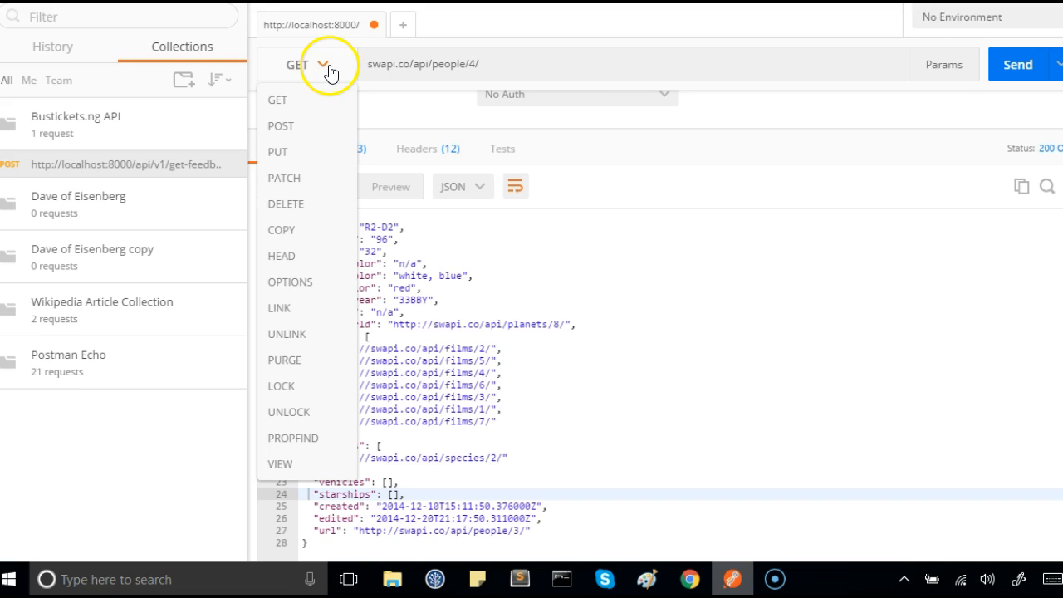
mouse_move(289, 100)
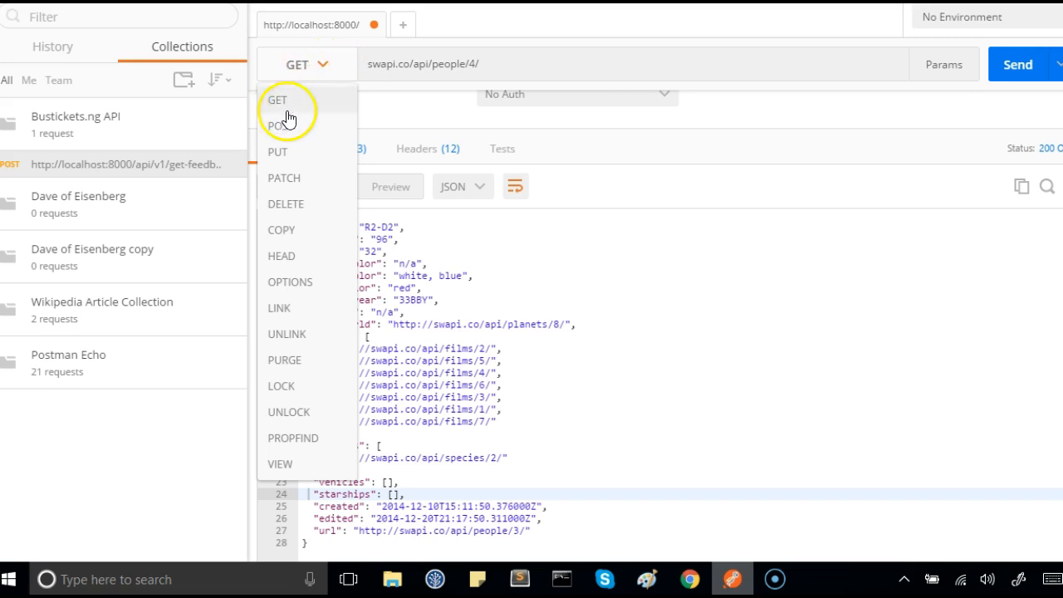
mouse_move(292, 177)
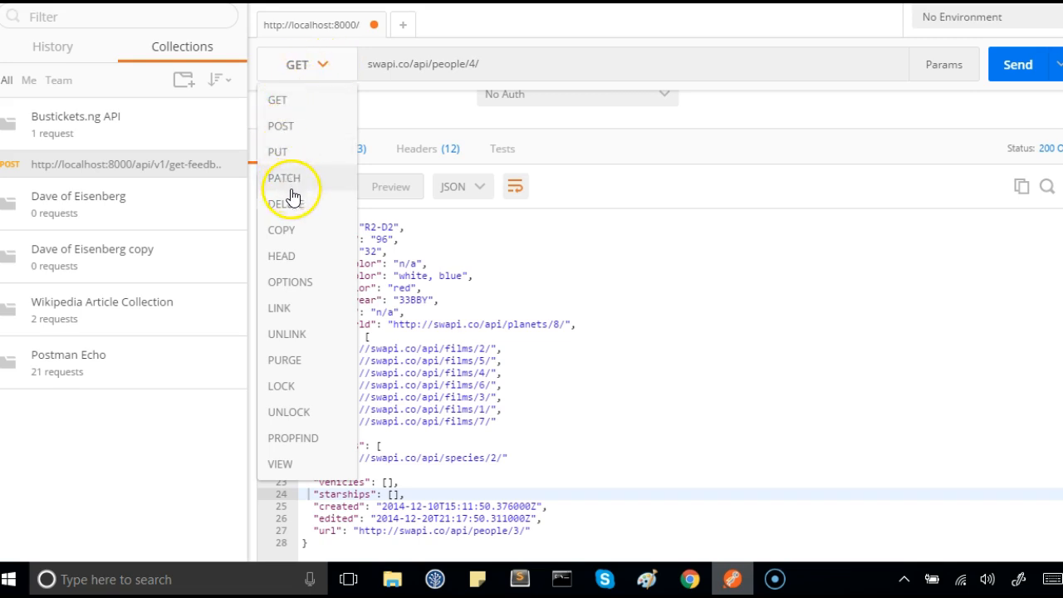
mouse_move(299, 382)
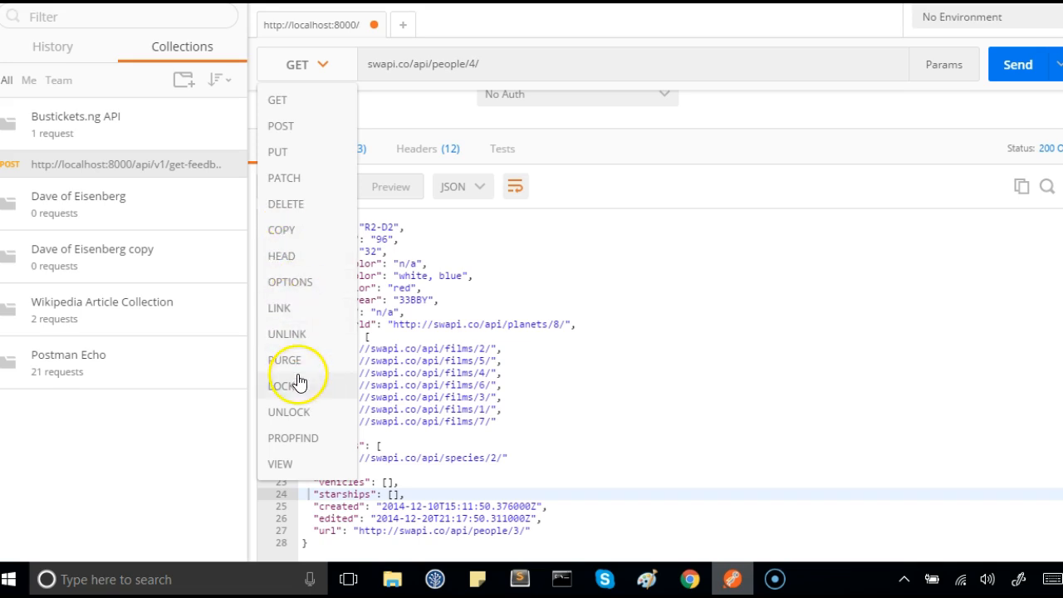
mouse_move(362, 90)
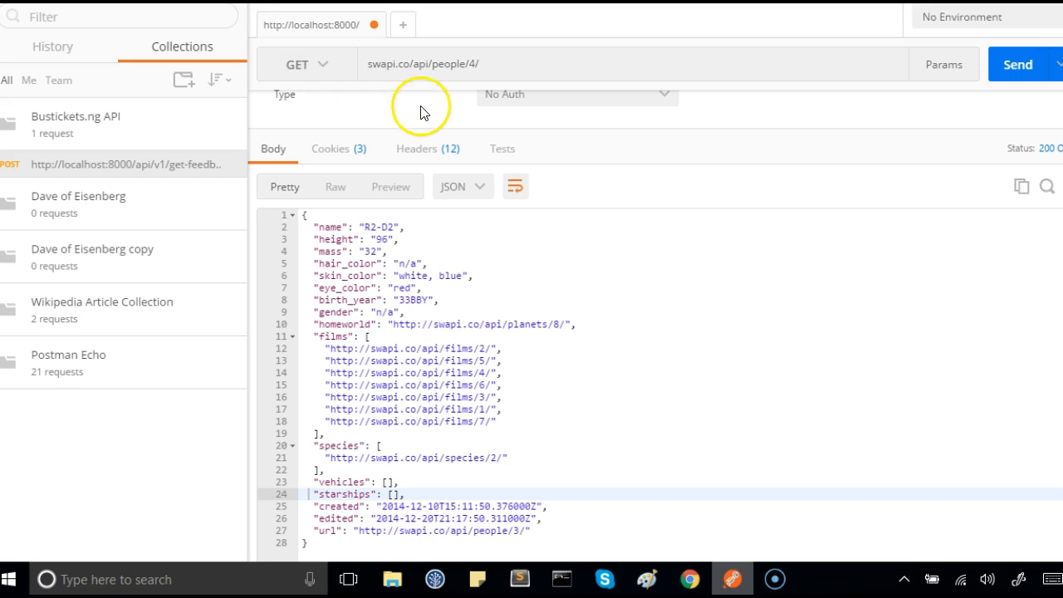
mouse_move(329, 53)
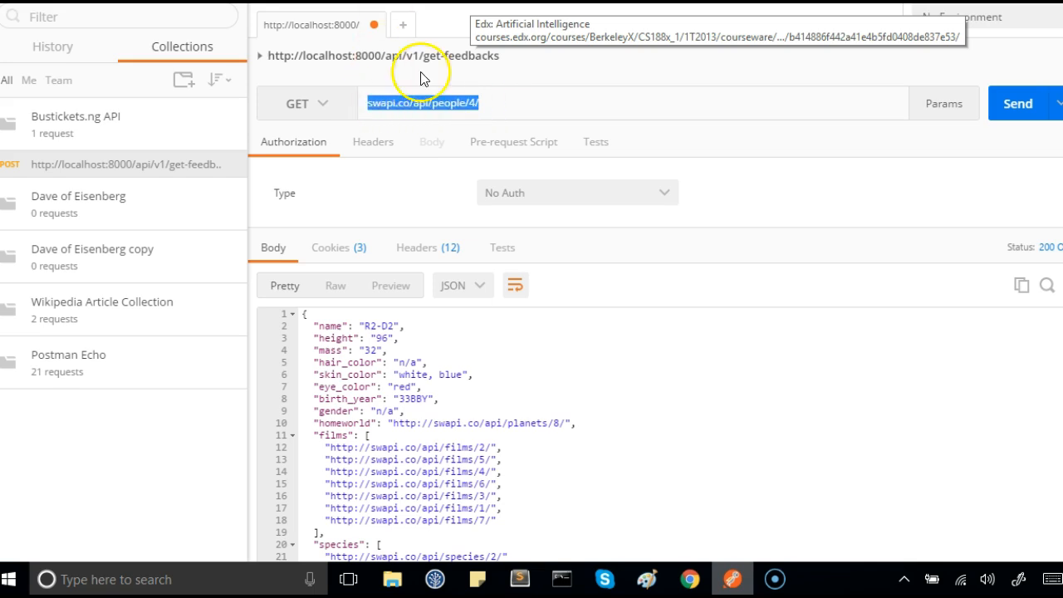
mouse_move(439, 113)
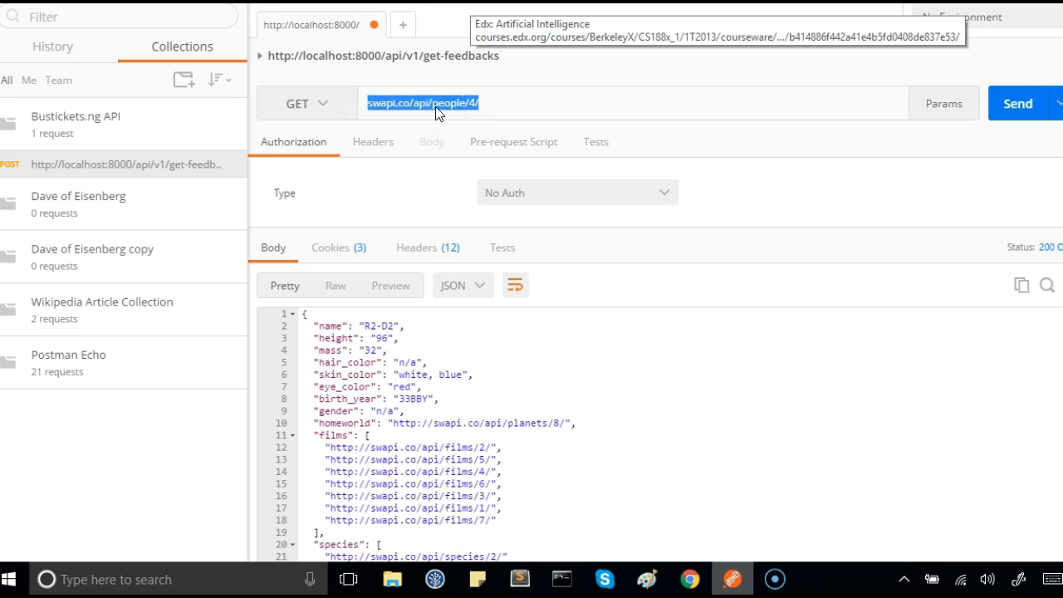
- Copy the URL, send for person 4, then send swapi.co/api/people/2/ returning C-3PO
right_click(422, 103)
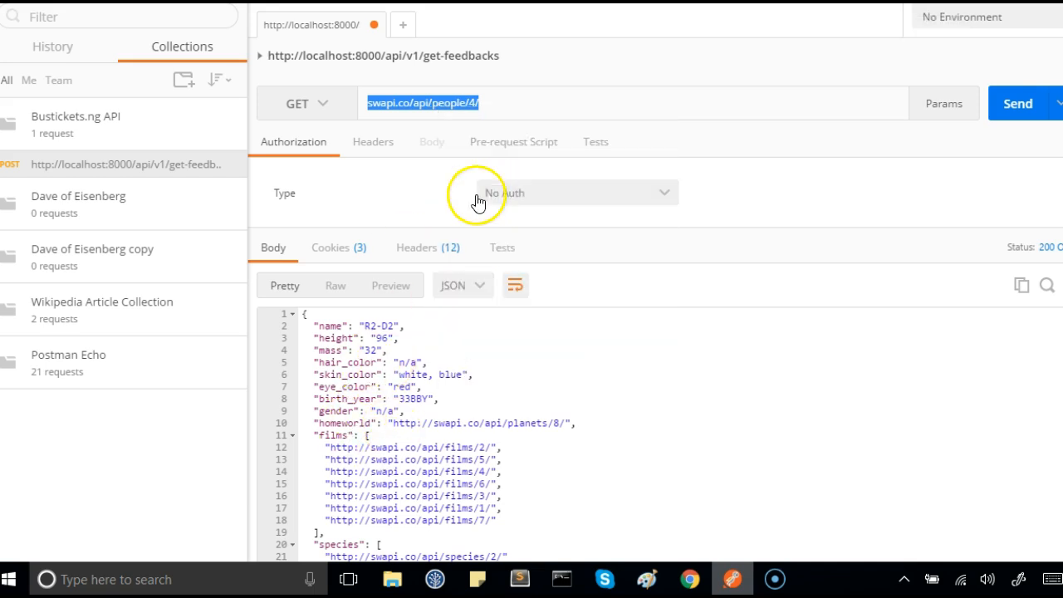
mouse_move(651, 103)
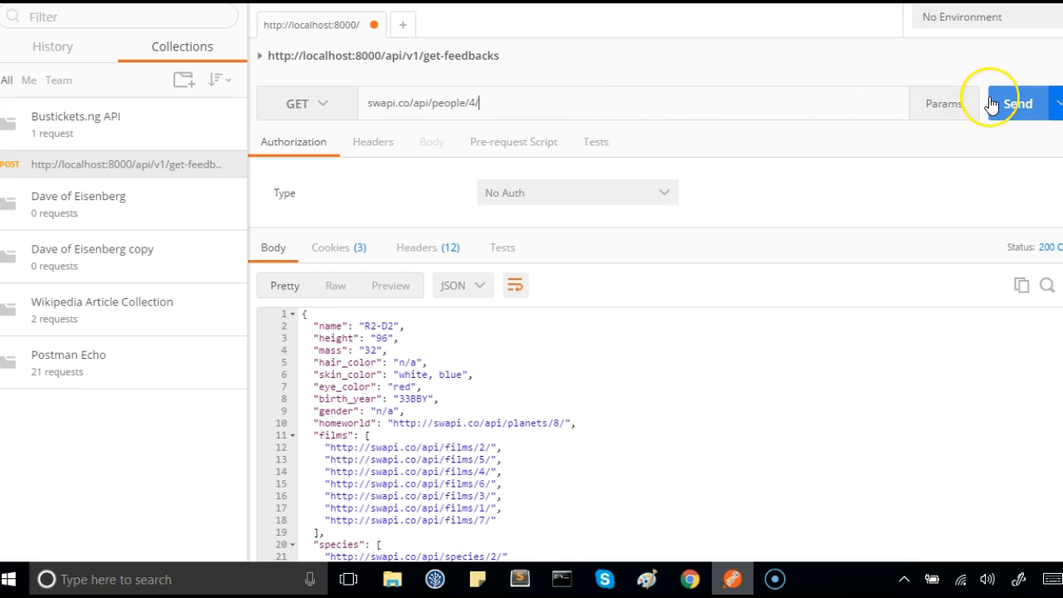
mouse_move(995, 95)
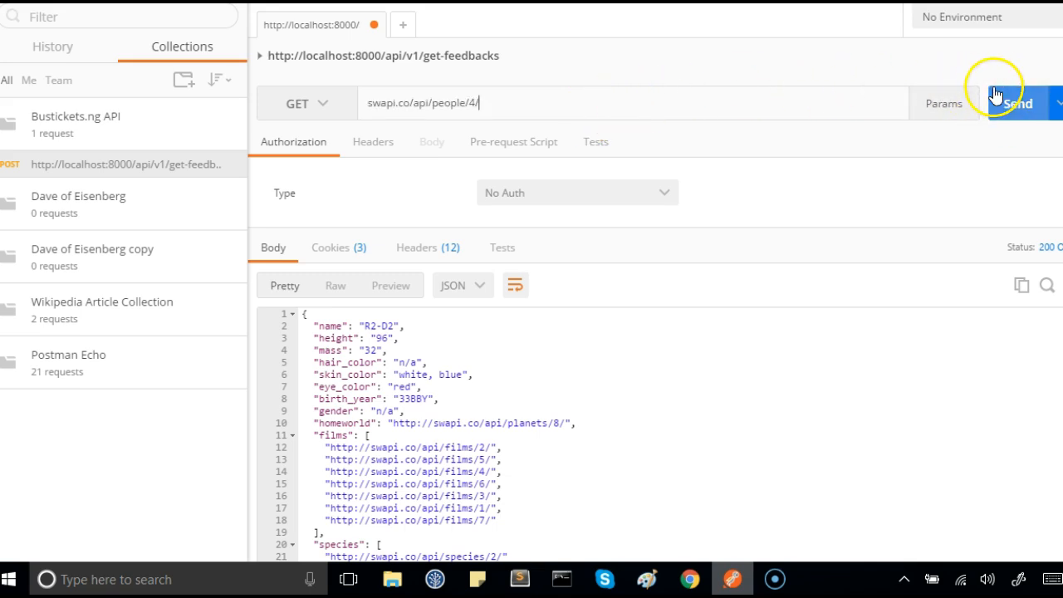
left_click(1016, 103)
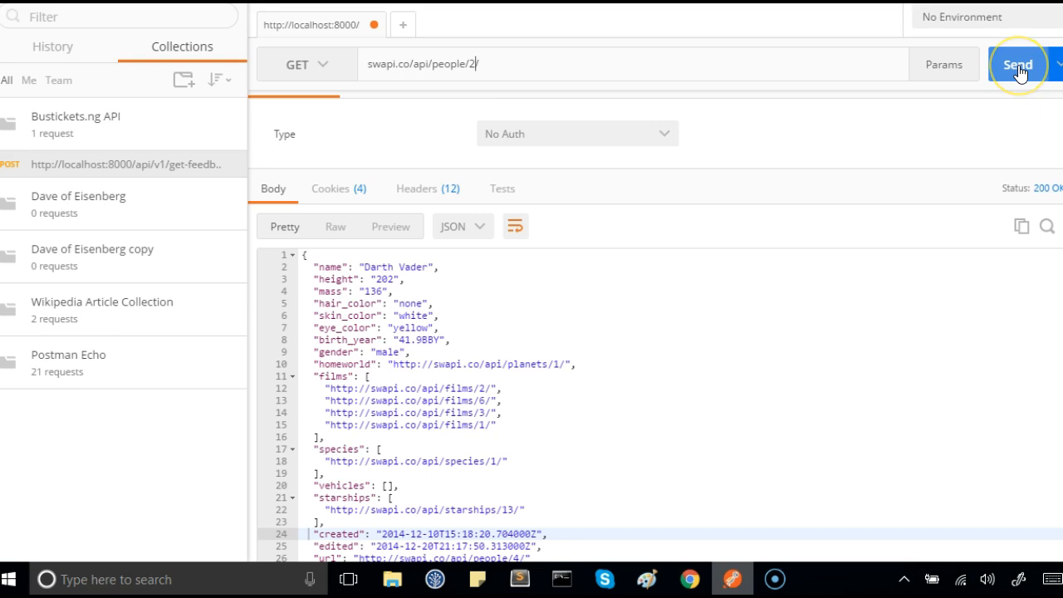
left_click(1018, 63)
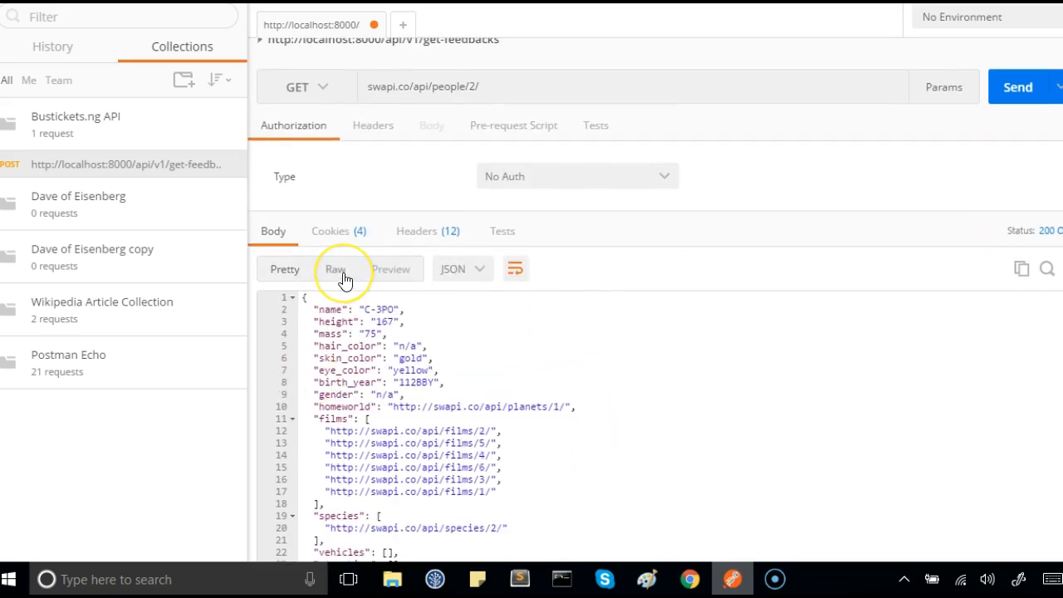
- View C-3PO's response body as raw unformatted JSON
left_click(335, 269)
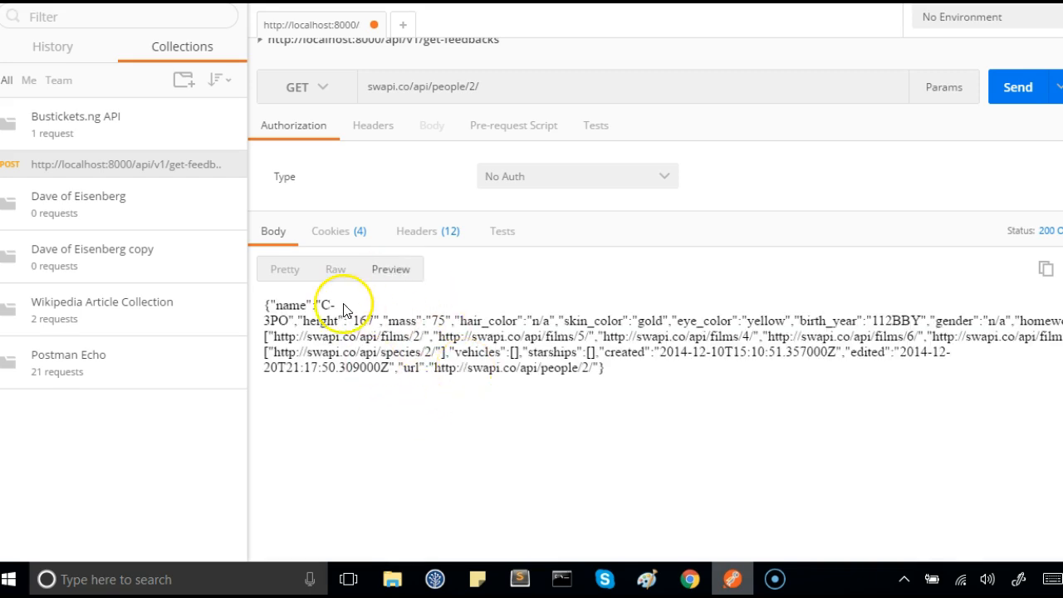
mouse_move(435, 344)
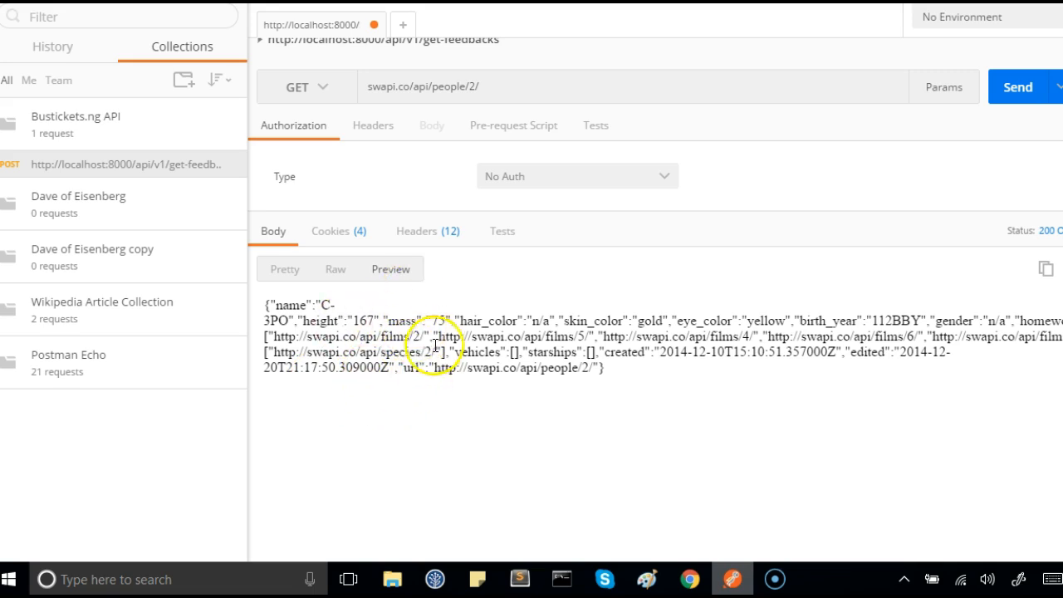
- Paste-and-go swapi.co/api/people/4/ in Chrome and scroll through Darth Vader's record
left_click(689, 578)
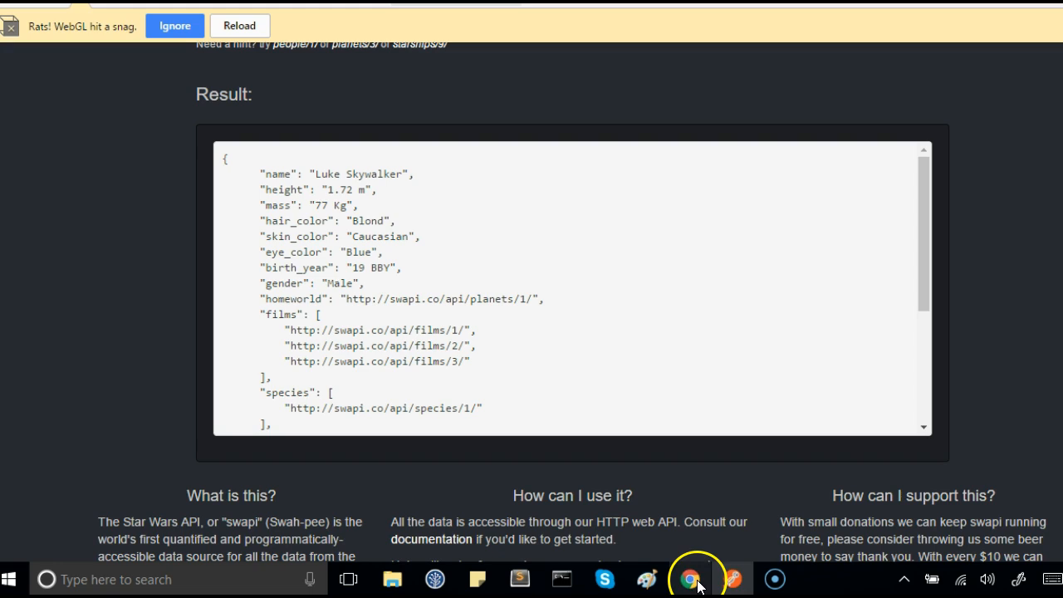
mouse_move(834, 20)
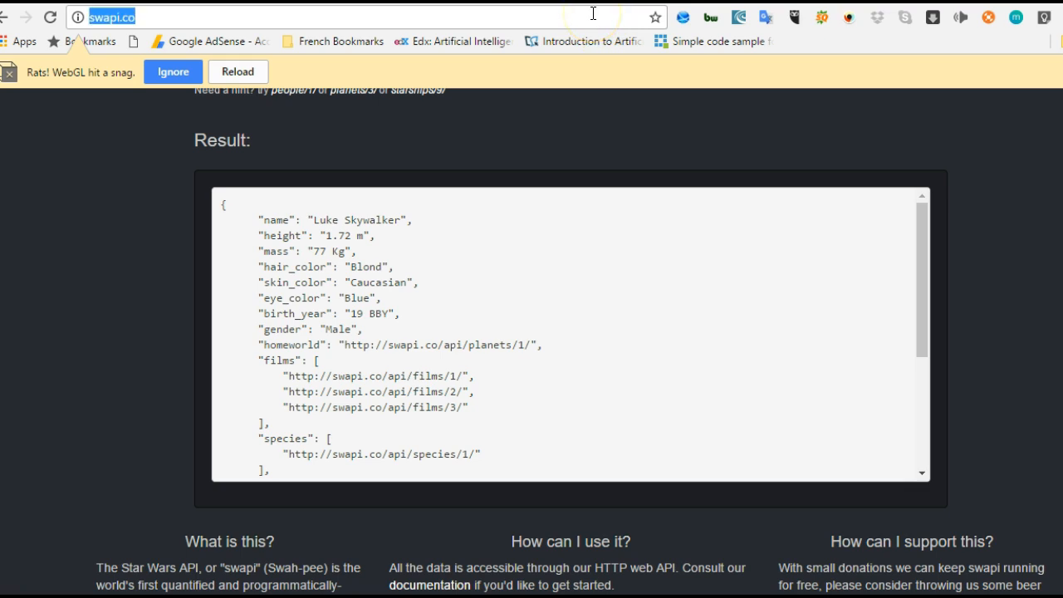
right_click(108, 16)
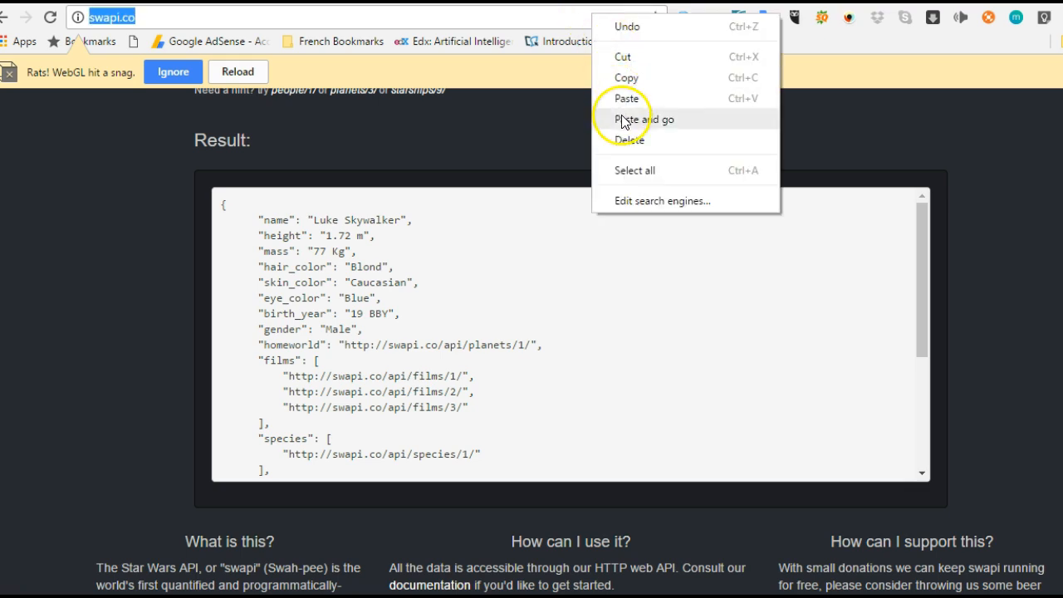
left_click(644, 120)
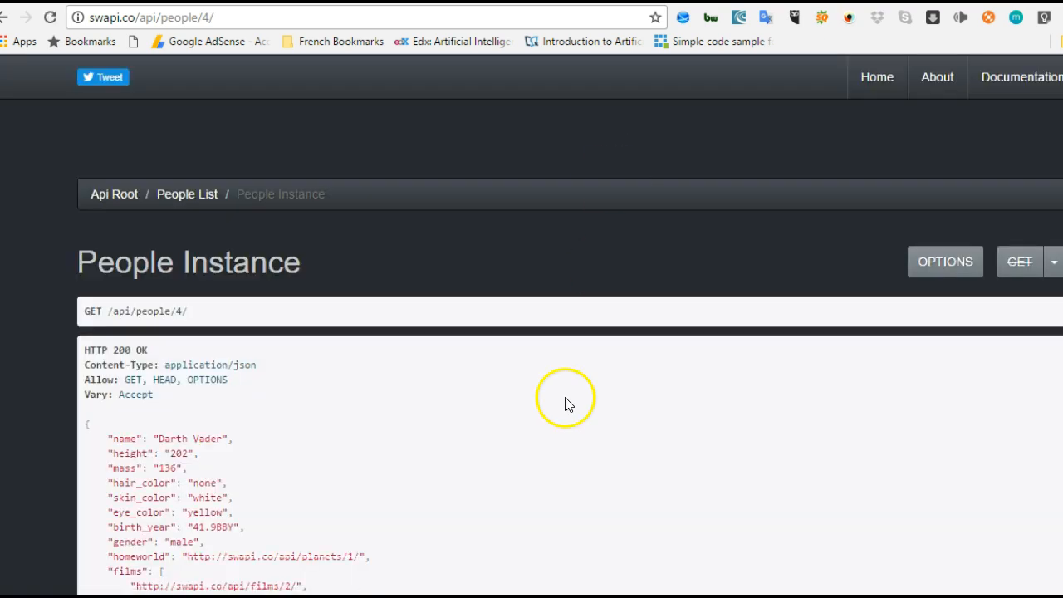
scroll("down", 3)
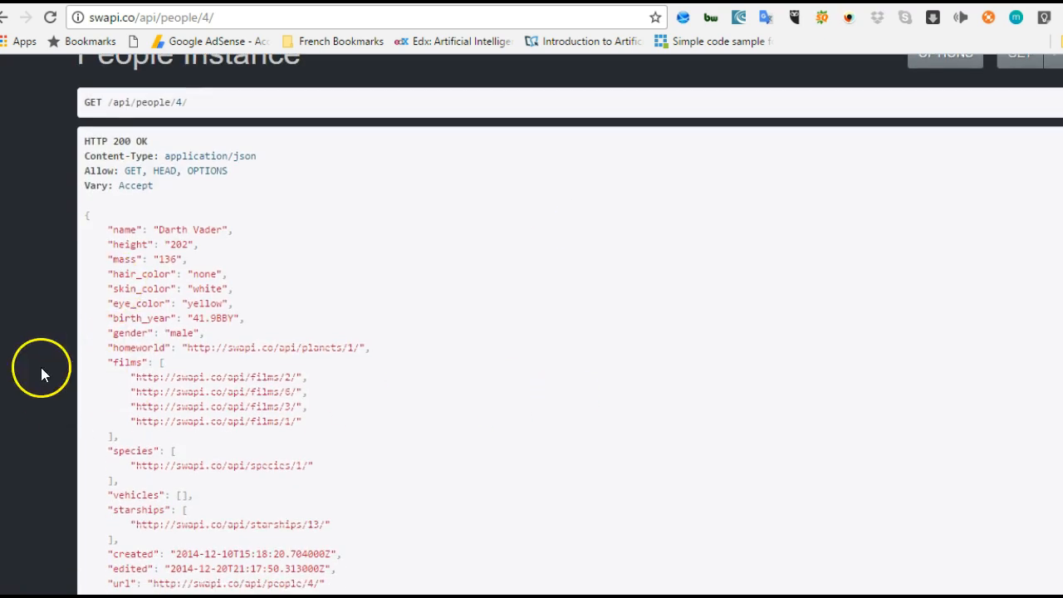
mouse_move(236, 342)
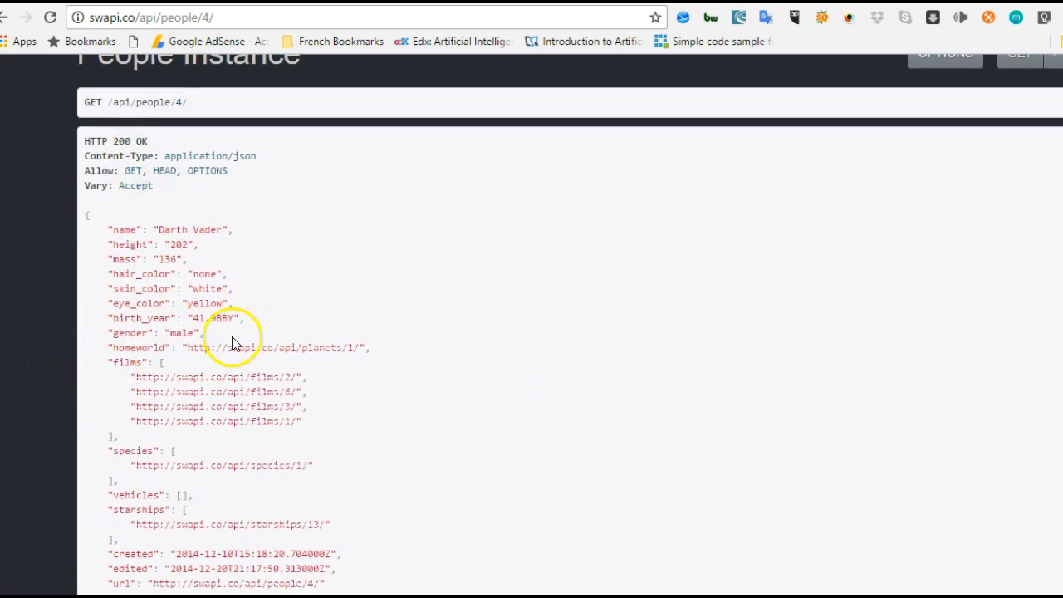
scroll("up", 3)
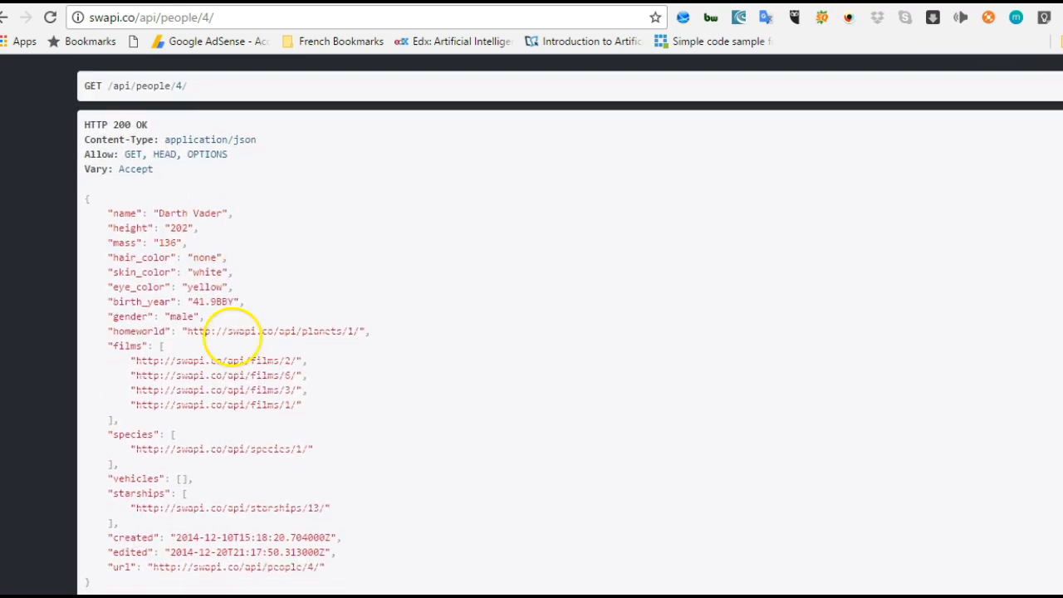
mouse_move(233, 335)
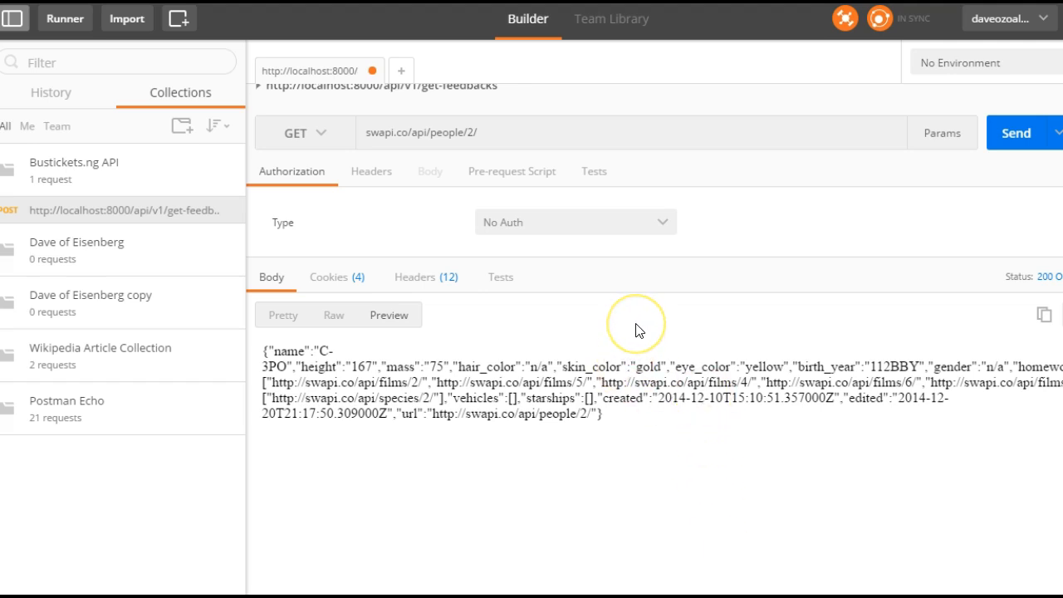
mouse_move(638, 328)
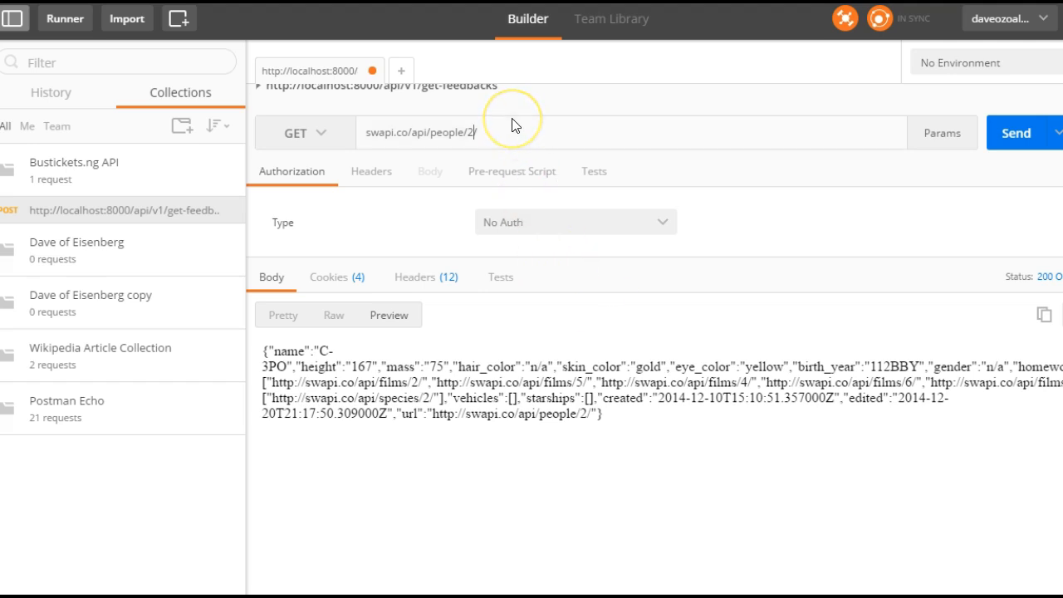
mouse_move(518, 152)
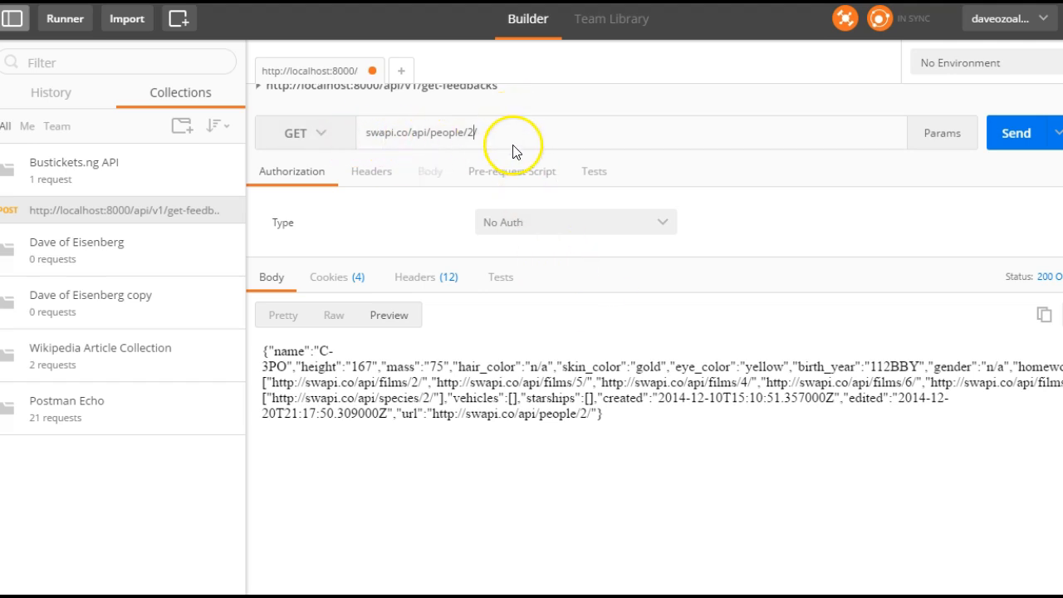
mouse_move(512, 148)
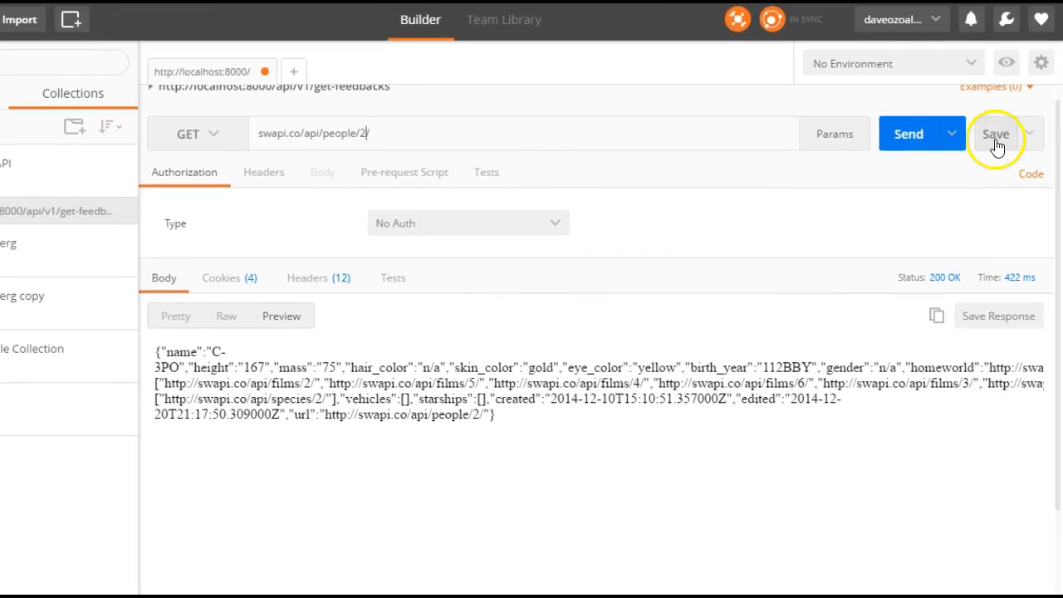
left_click(1029, 133)
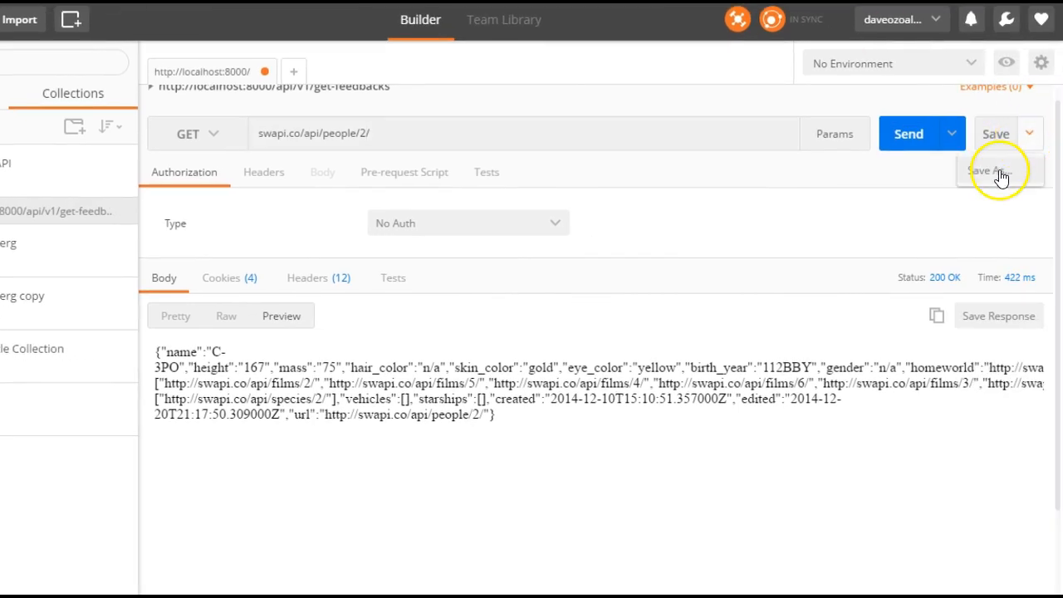
mouse_move(689, 37)
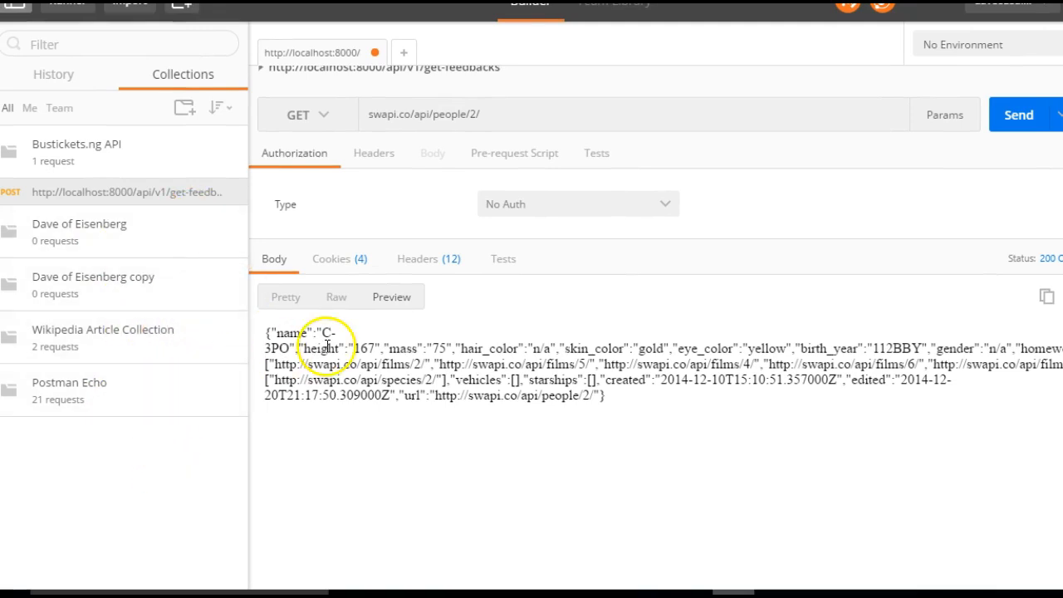
mouse_move(787, 26)
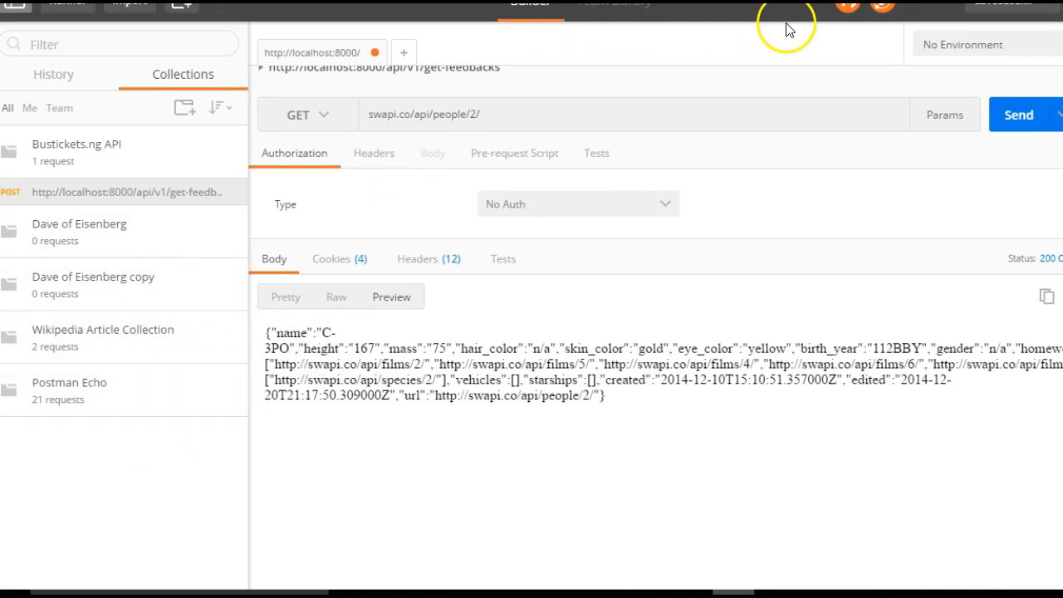
mouse_move(787, 30)
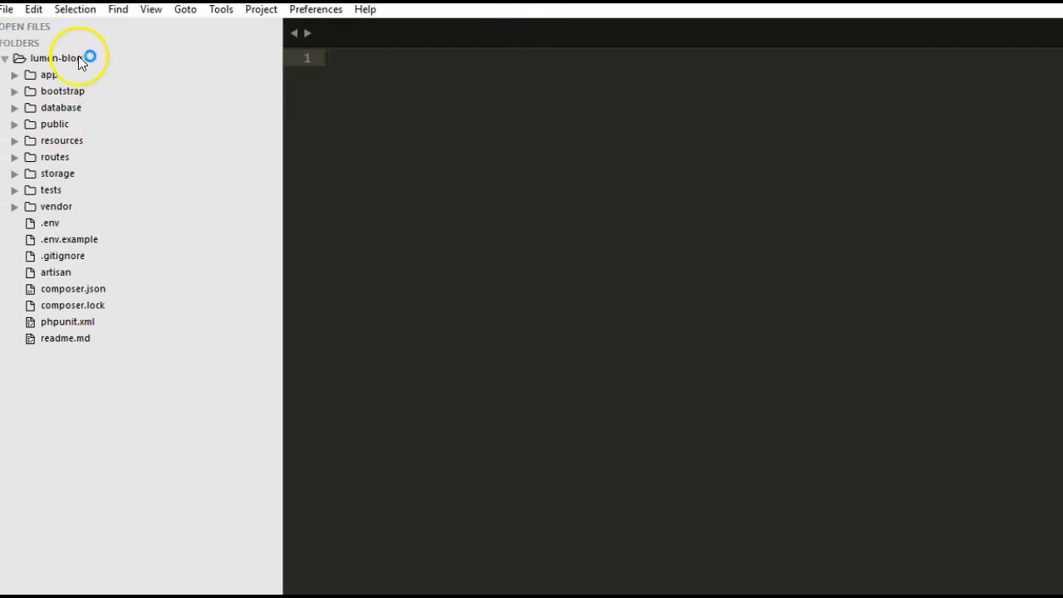
mouse_move(127, 275)
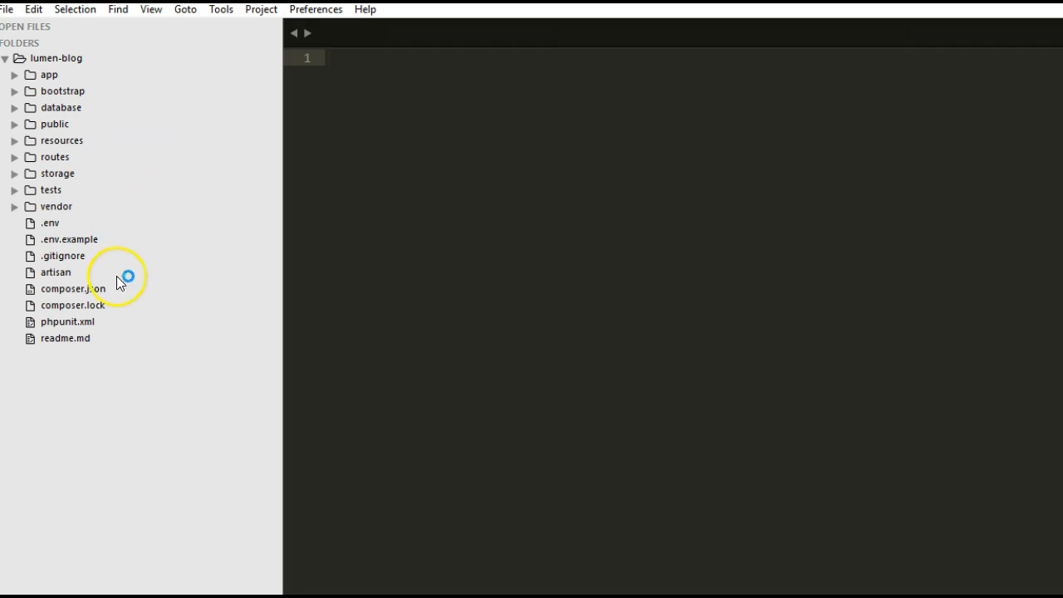
mouse_move(91, 133)
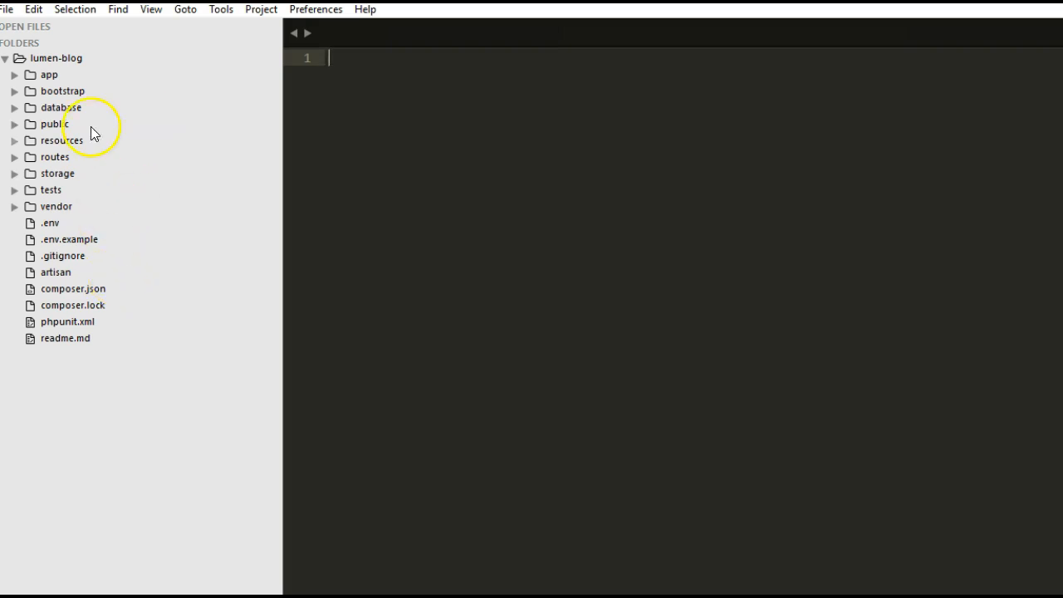
mouse_move(90, 176)
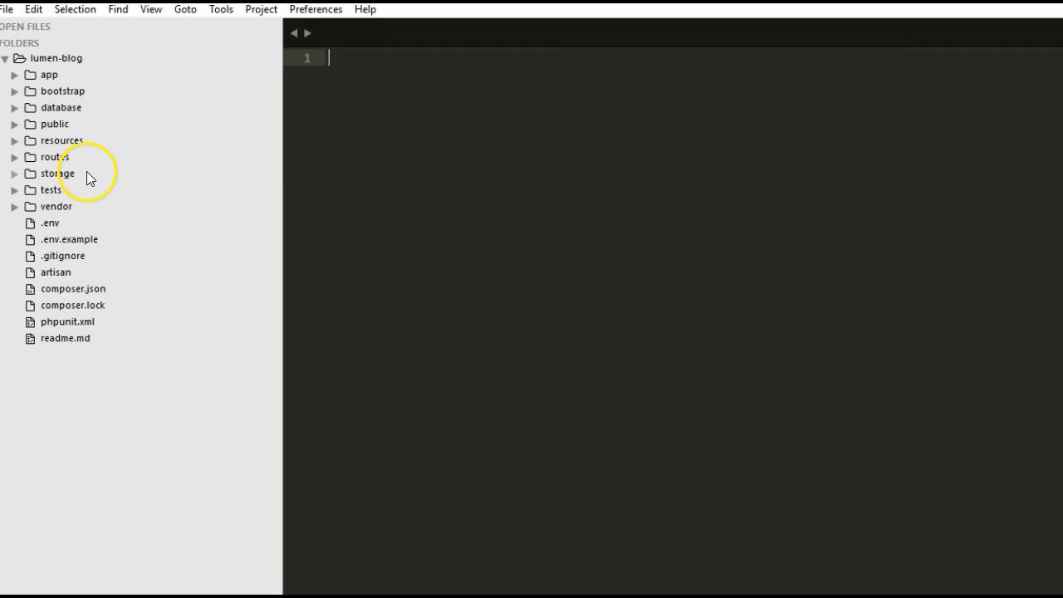
mouse_move(362, 166)
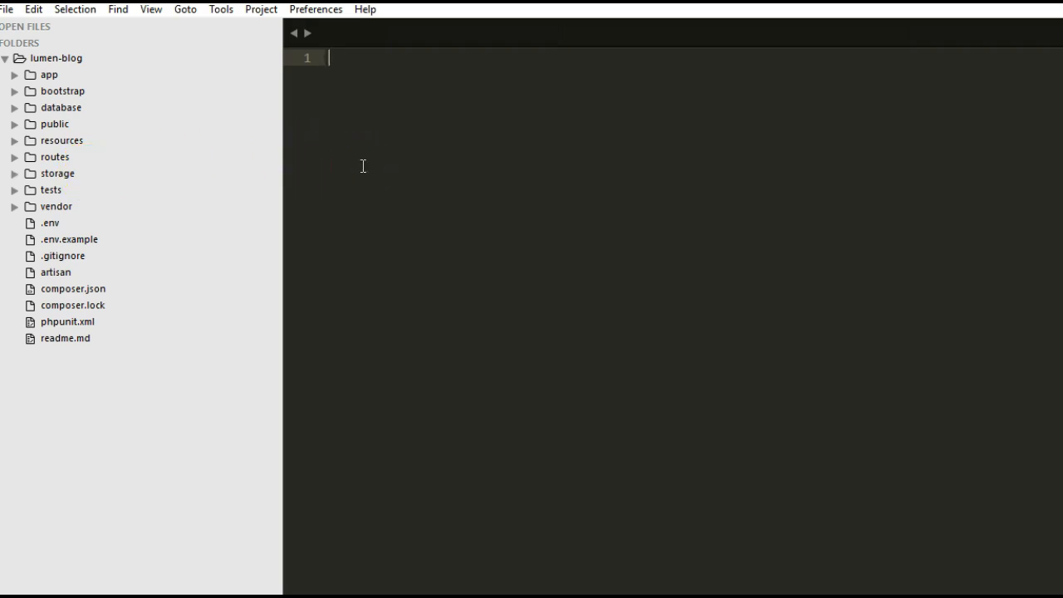
mouse_move(197, 175)
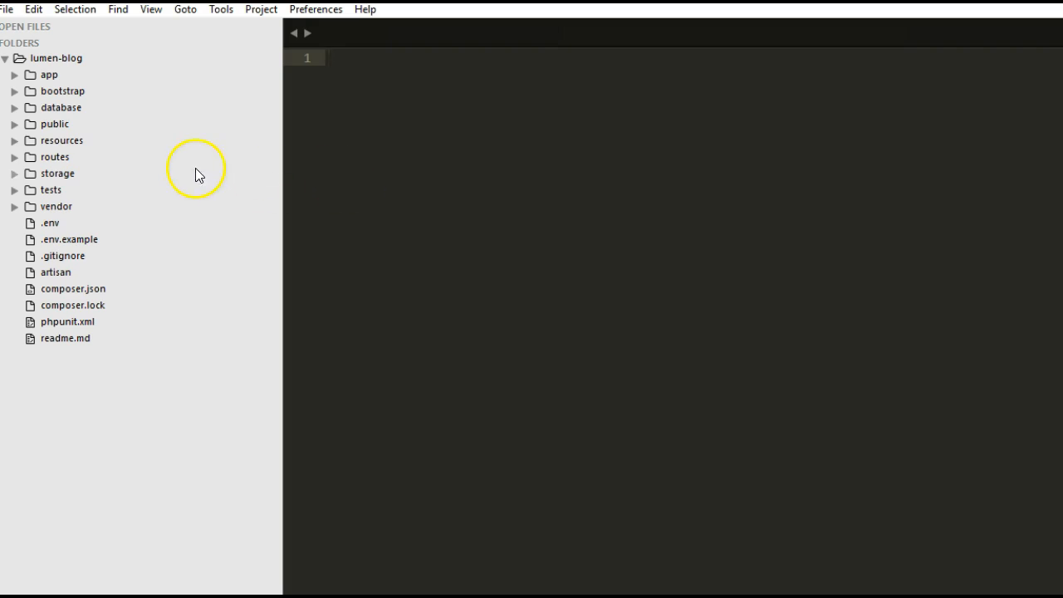
mouse_move(118, 168)
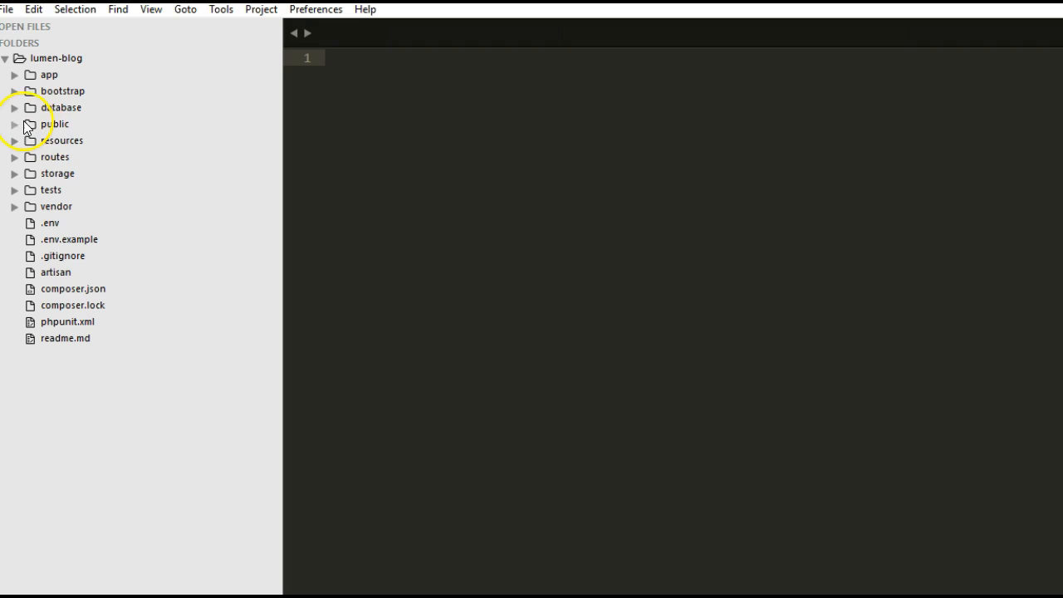
- Expand the bootstrap folder and open app.php in the lumen-blog project
left_click(14, 91)
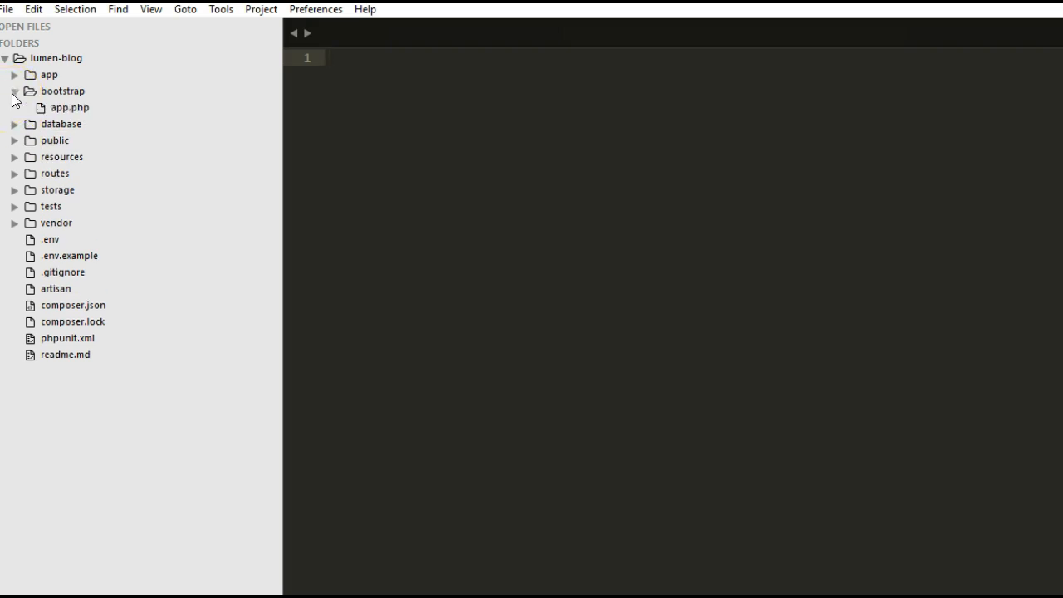
double_click(70, 107)
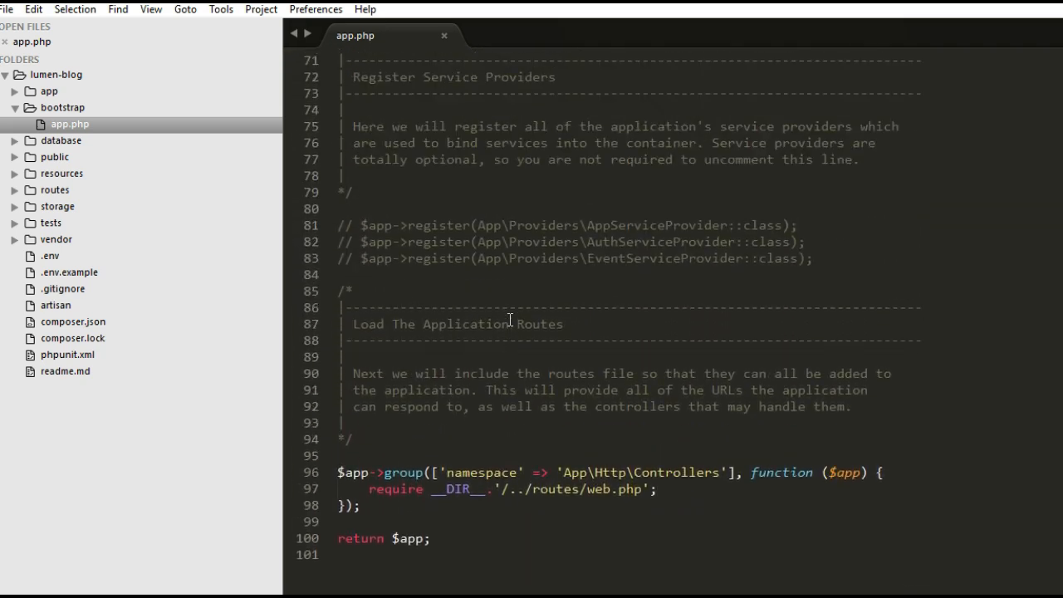
scroll("up", 3)
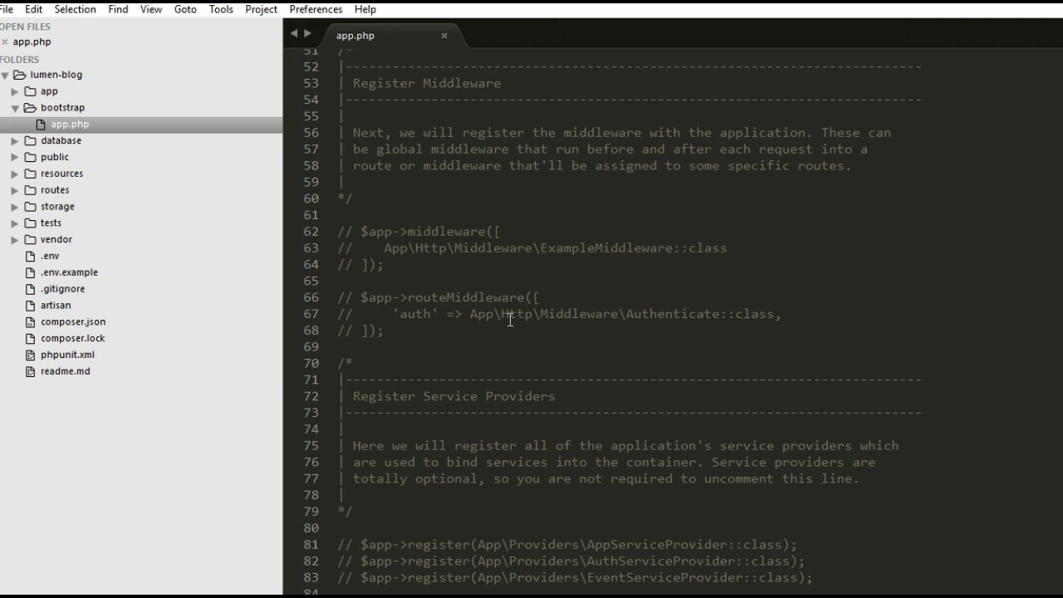
scroll("up", 3)
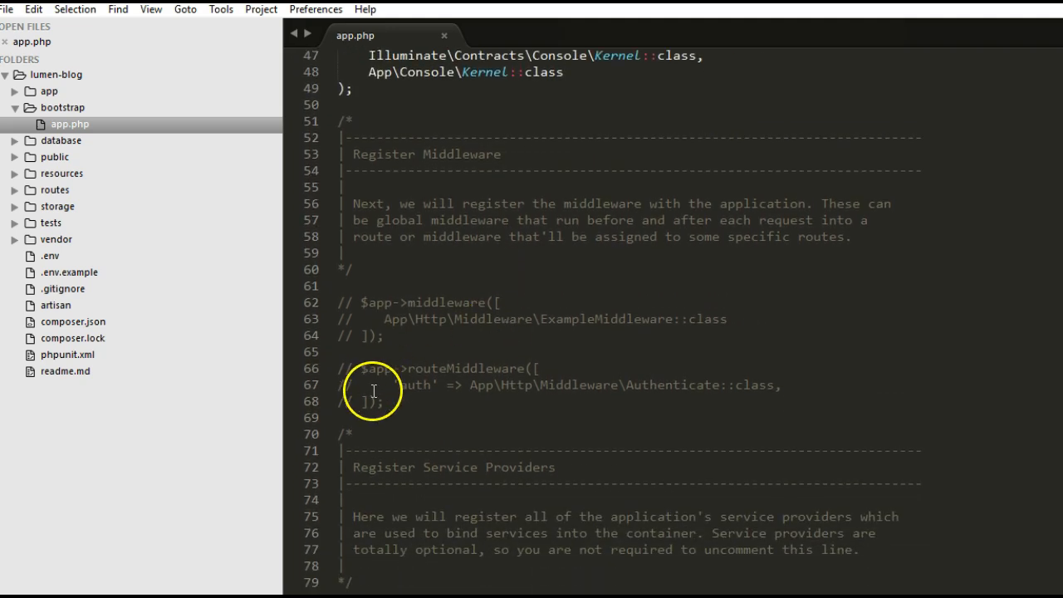
scroll("up", 3)
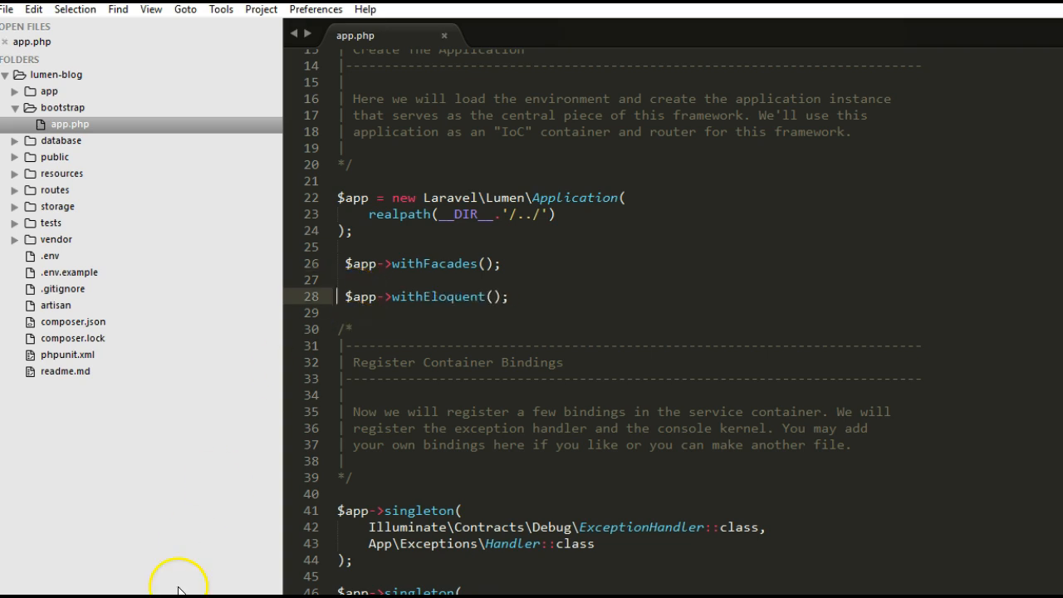
scroll("down", 3)
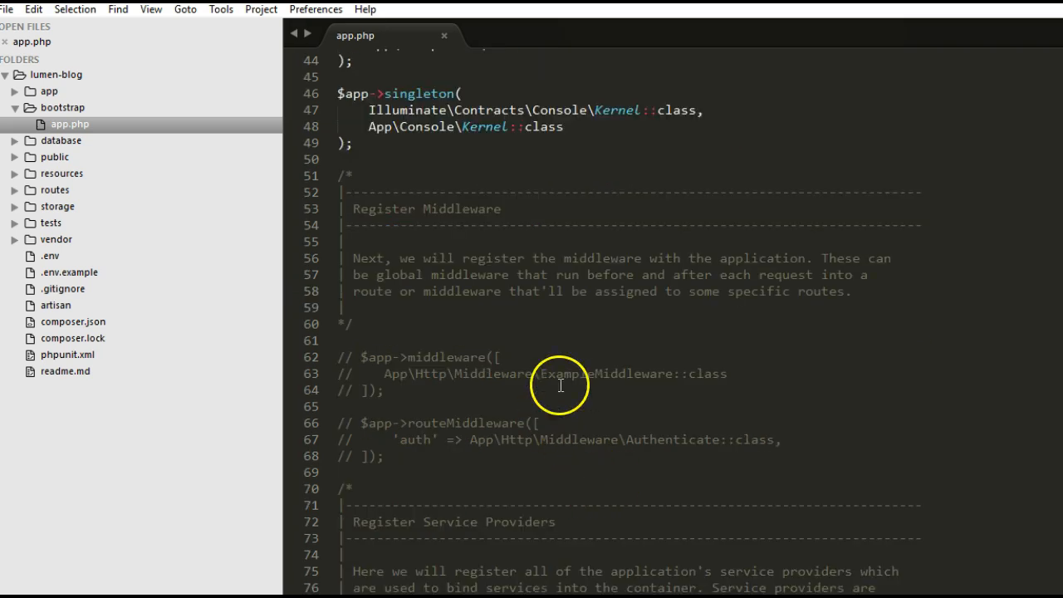
mouse_move(429, 176)
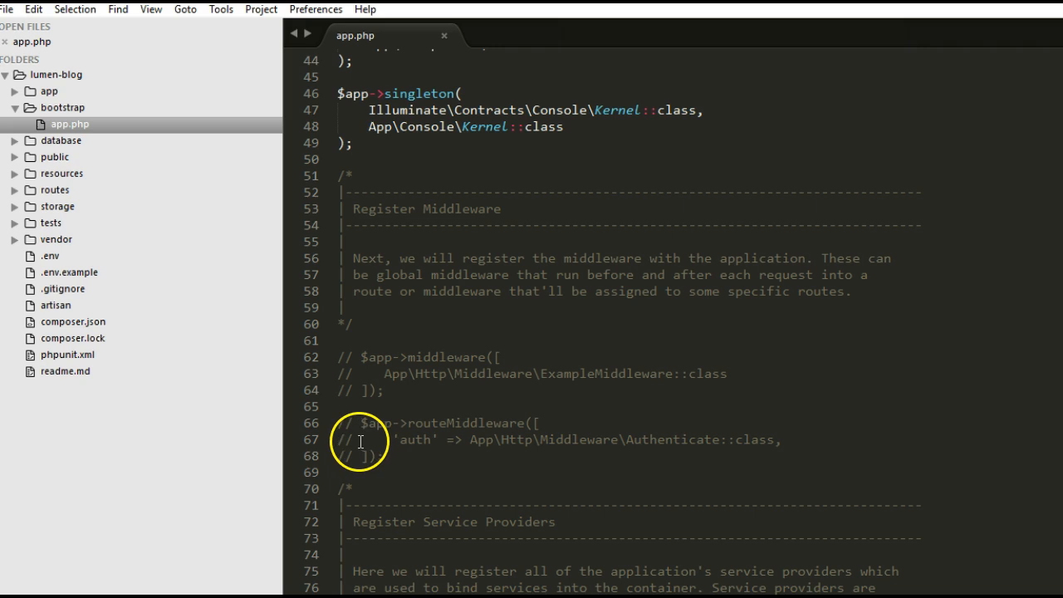
mouse_move(481, 438)
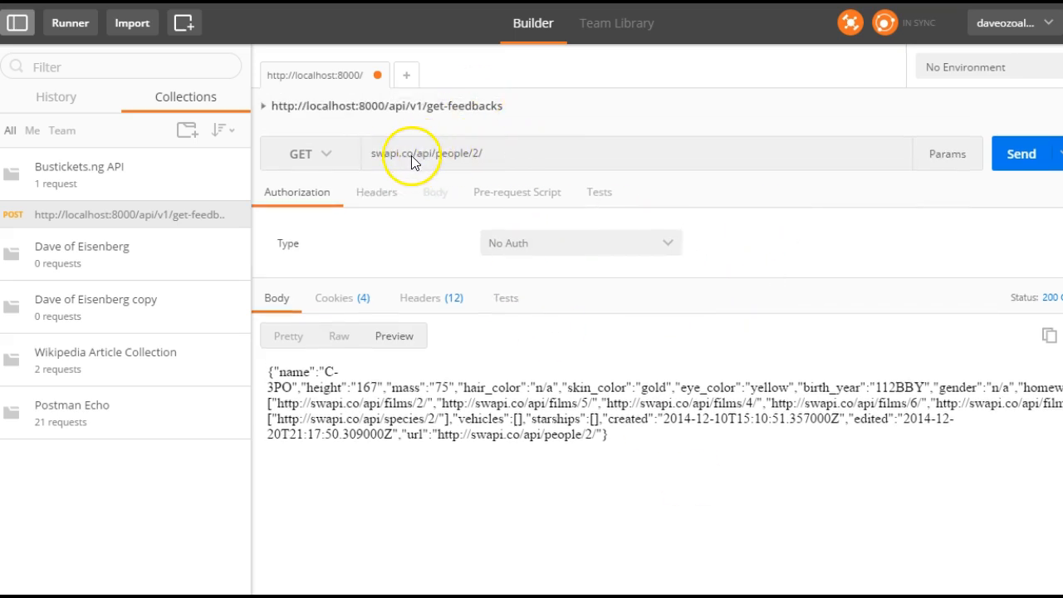
mouse_move(502, 162)
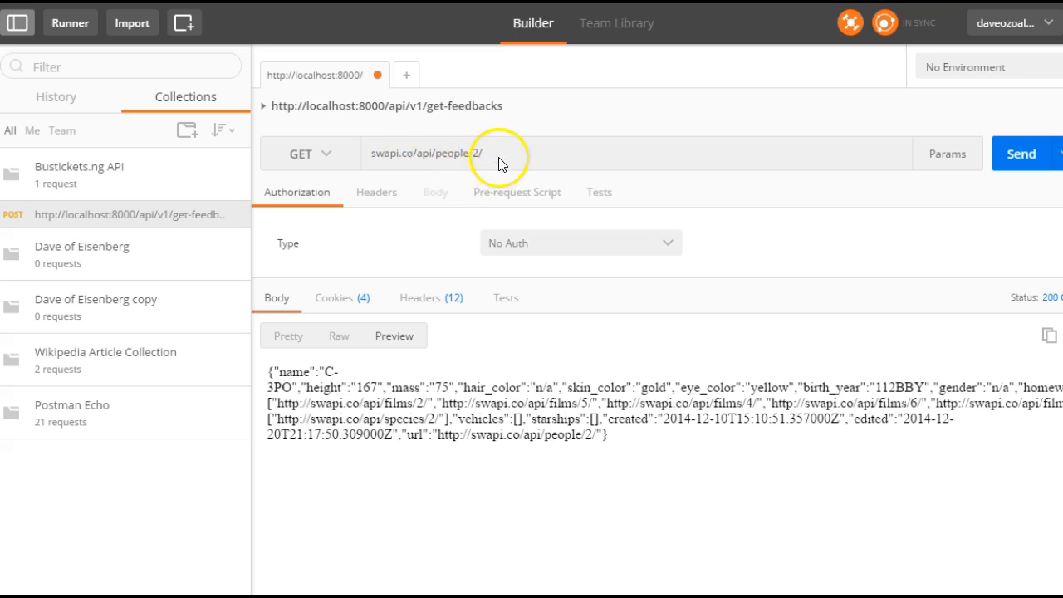
mouse_move(490, 149)
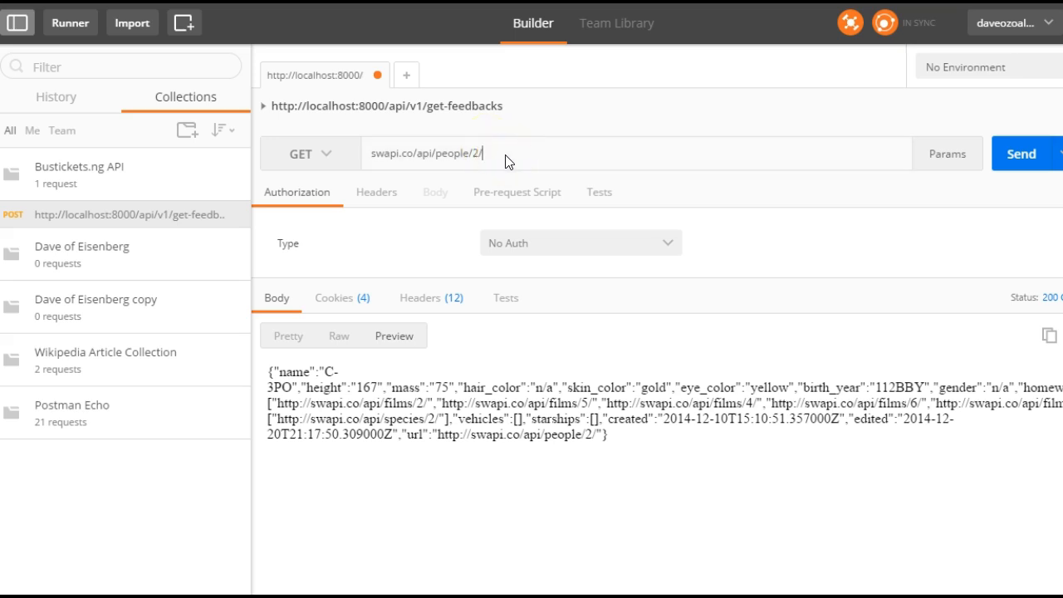
type("?")
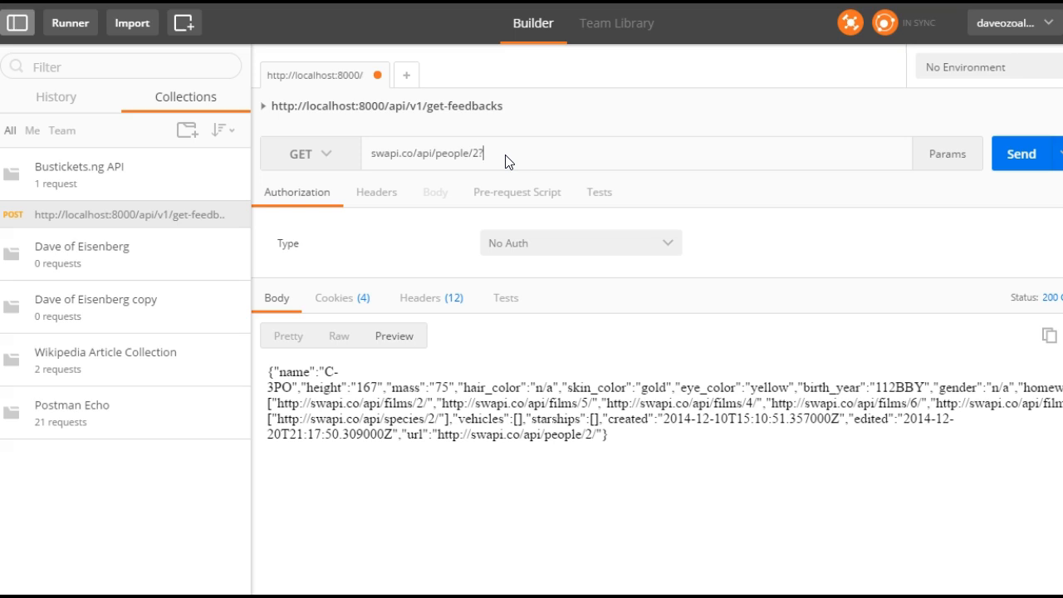
type("?auth")
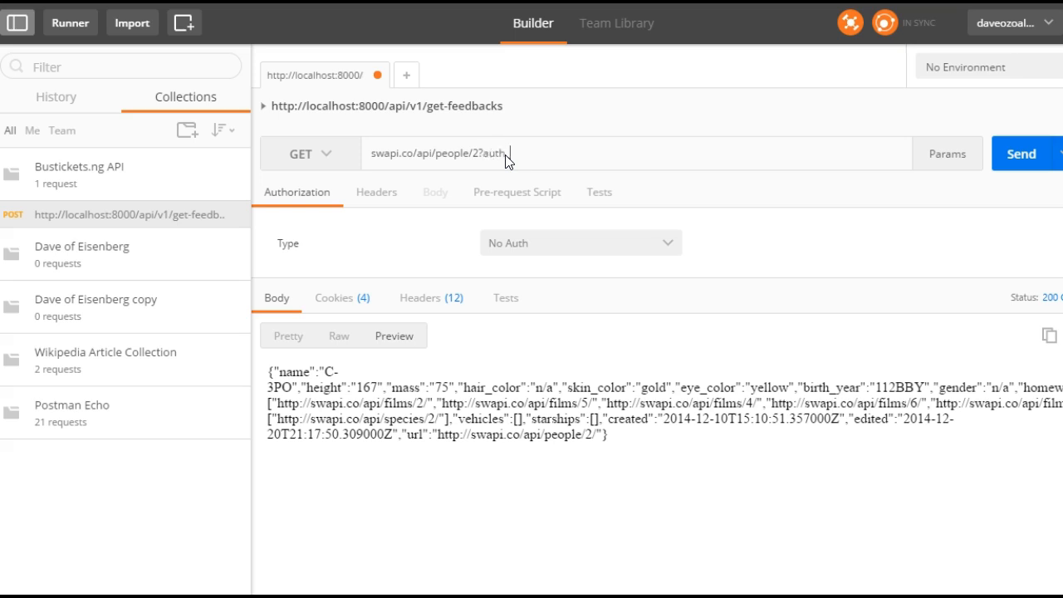
type("_token")
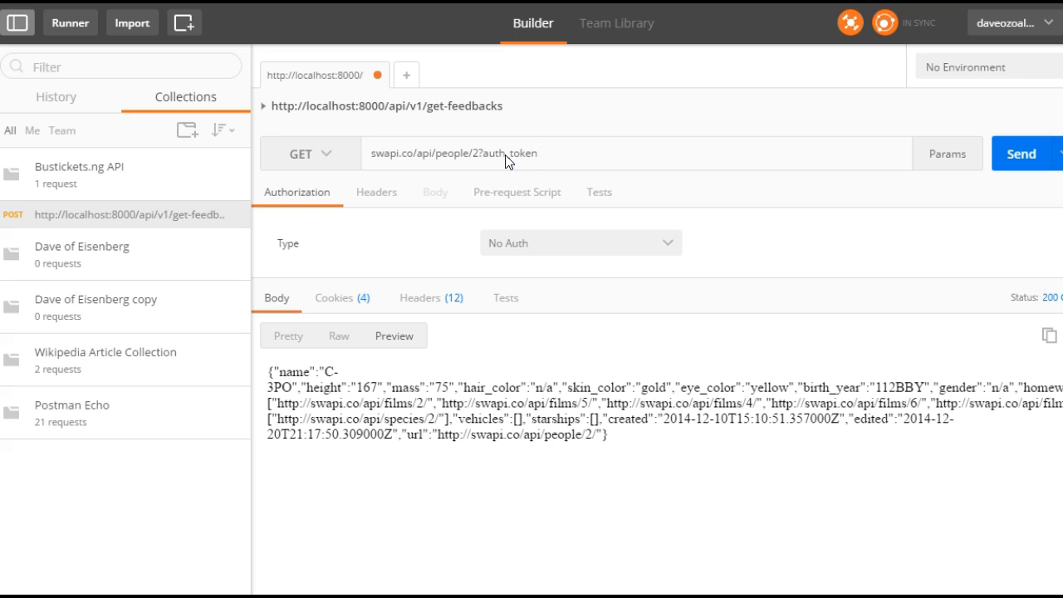
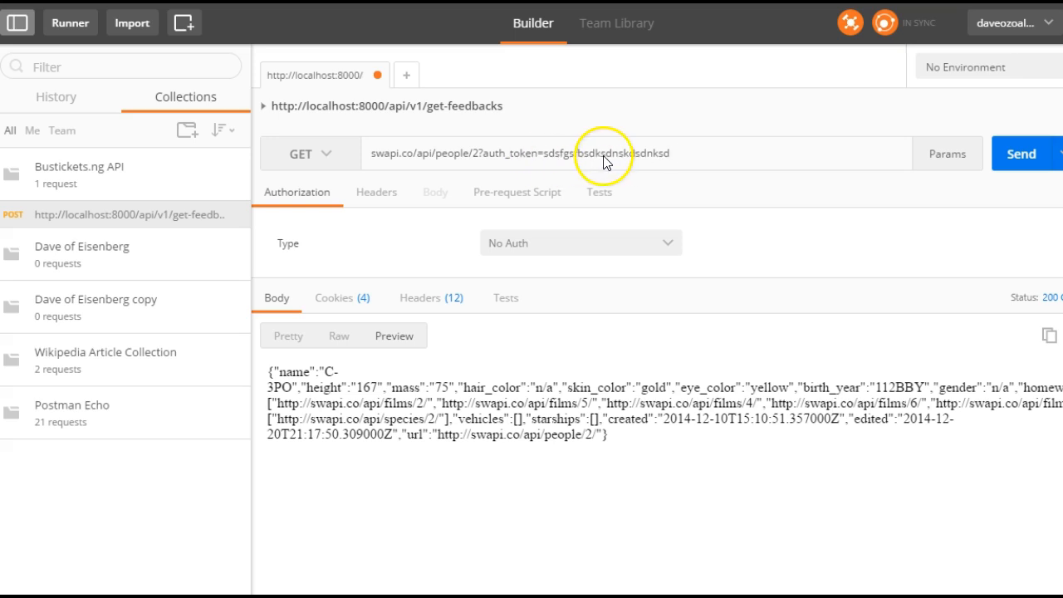
mouse_move(485, 158)
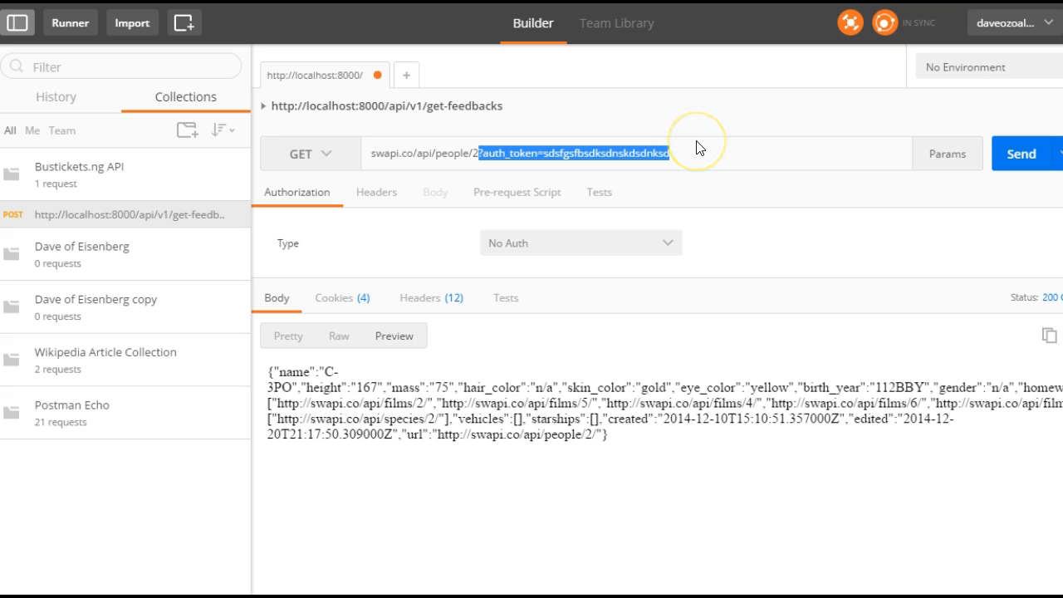
mouse_move(539, 243)
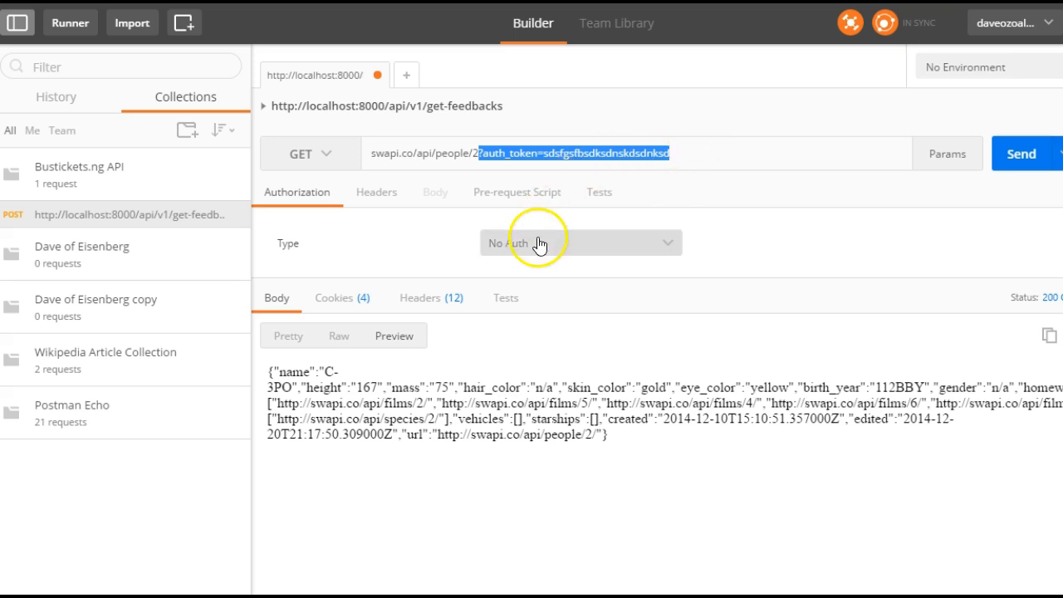
left_click(376, 193)
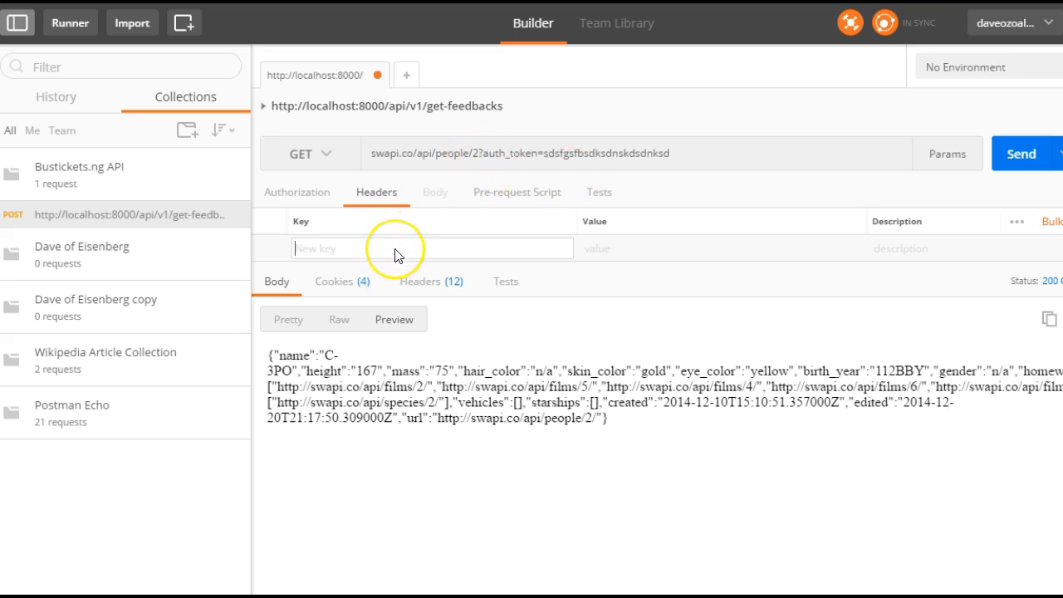
type("auth")
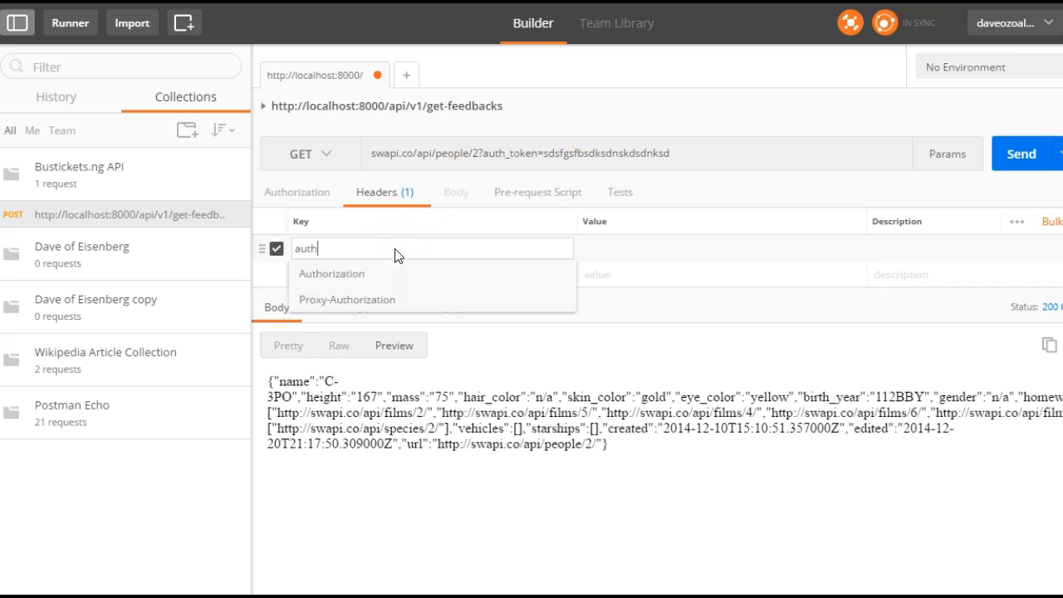
type("_token")
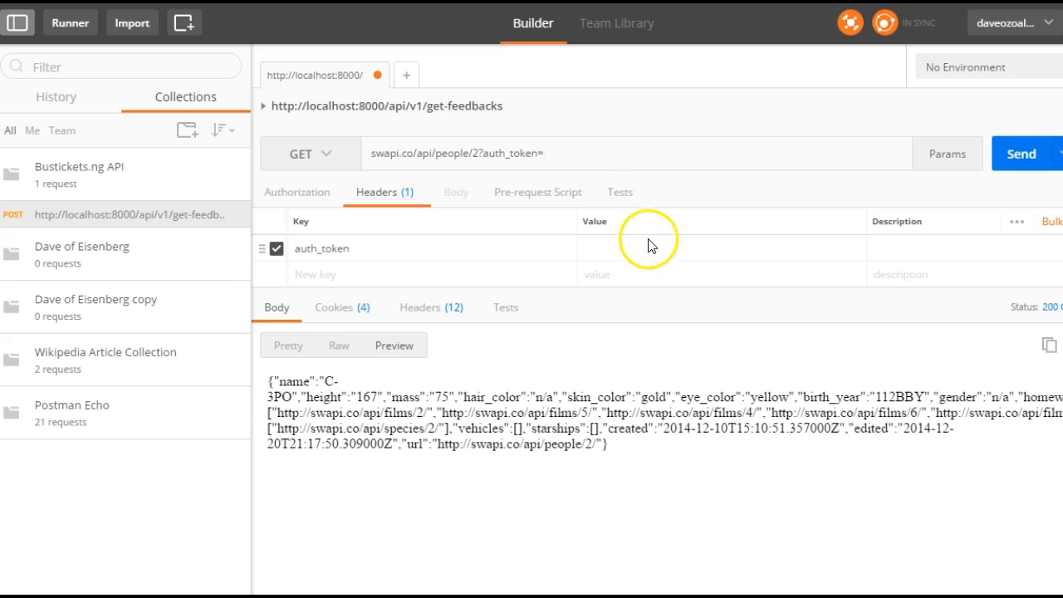
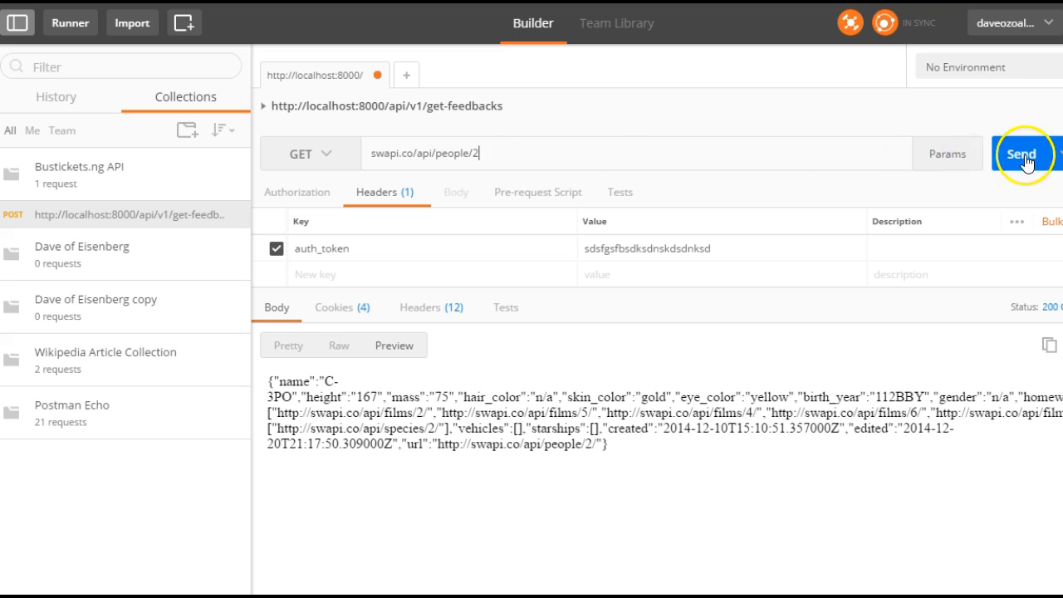
mouse_move(647, 256)
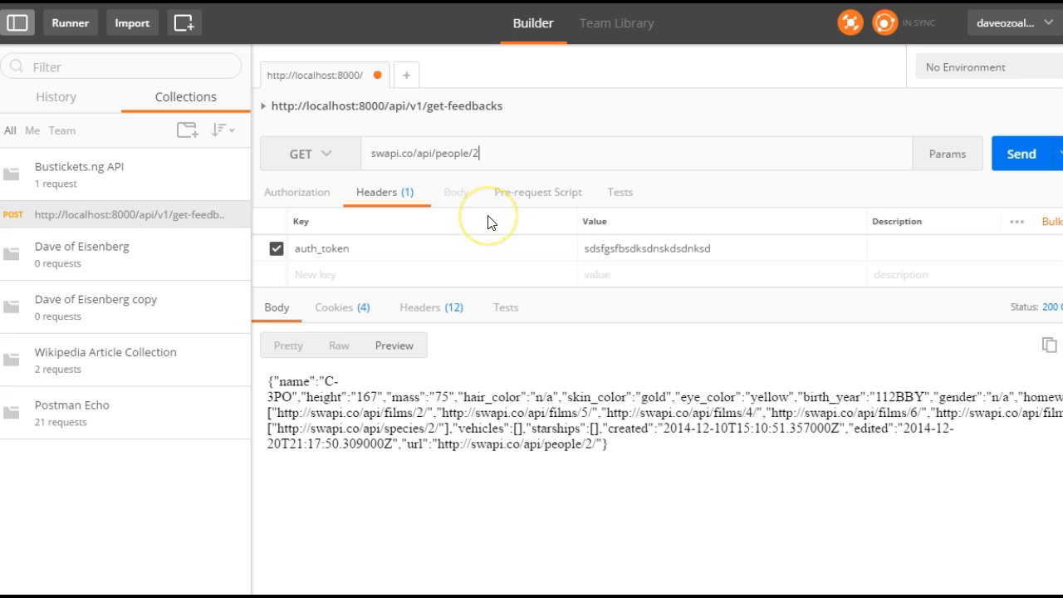
mouse_move(489, 222)
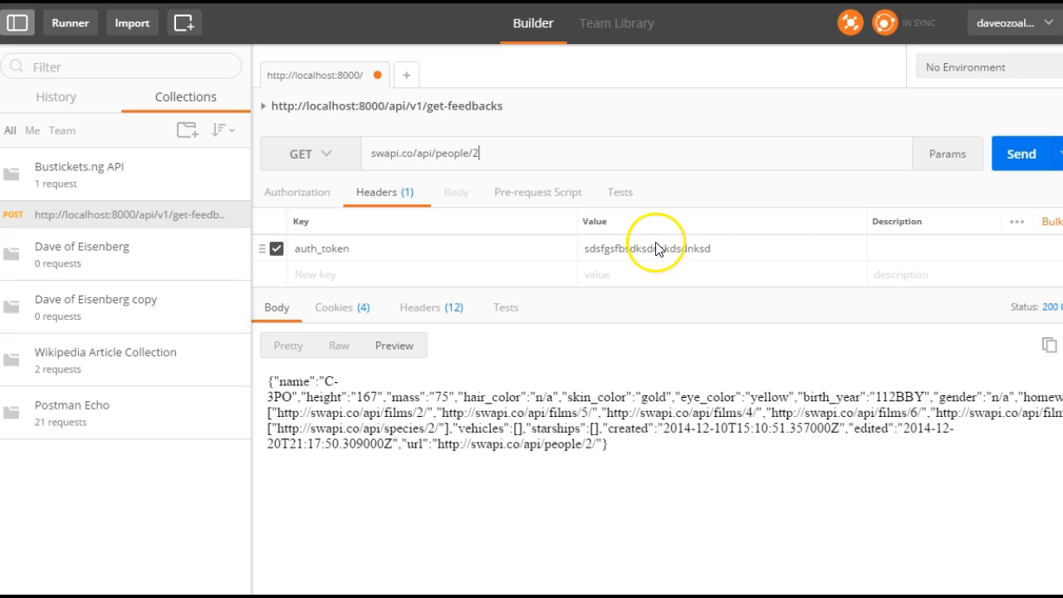
mouse_move(651, 252)
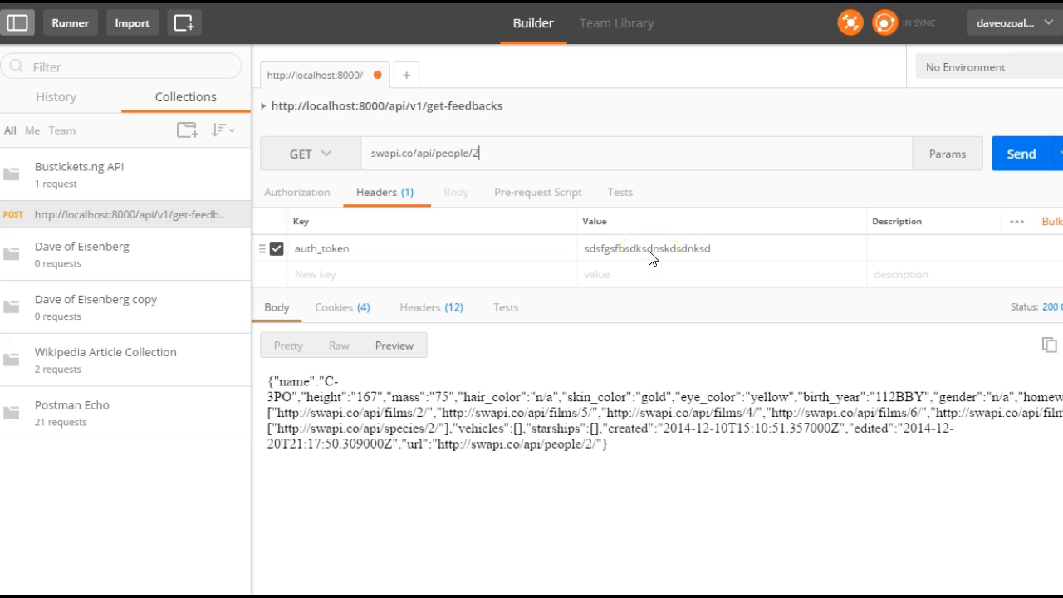
mouse_move(594, 163)
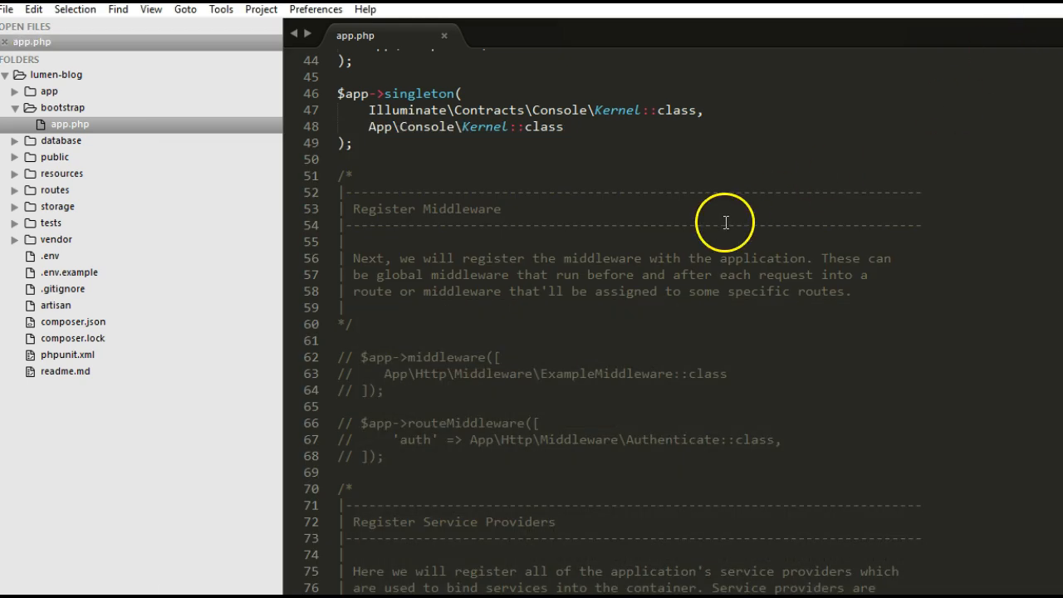
- Scroll through app.php between the middleware registration and the routes group
scroll("down", 3)
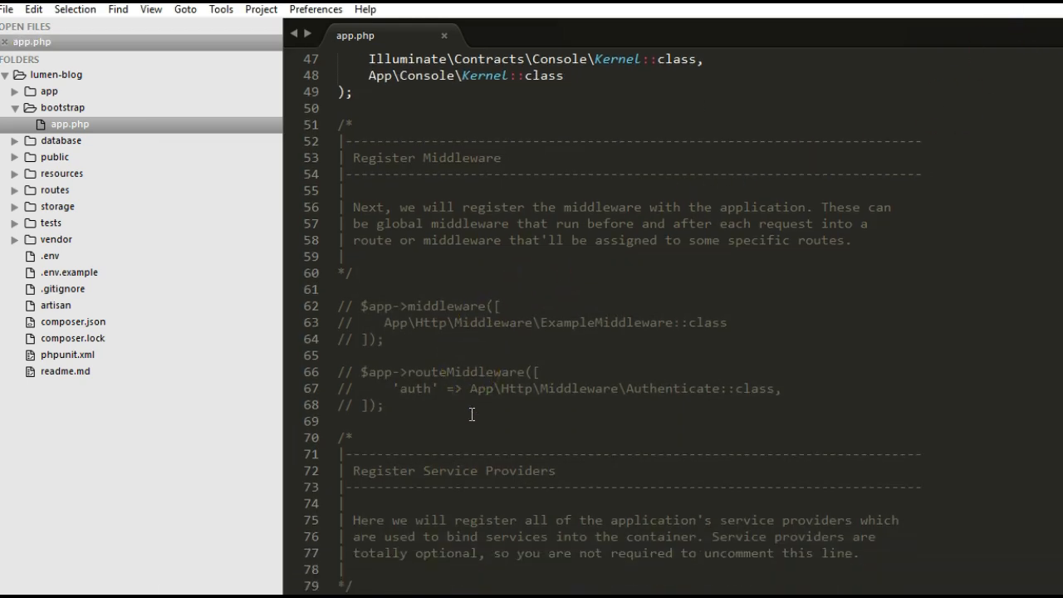
scroll("down", 3)
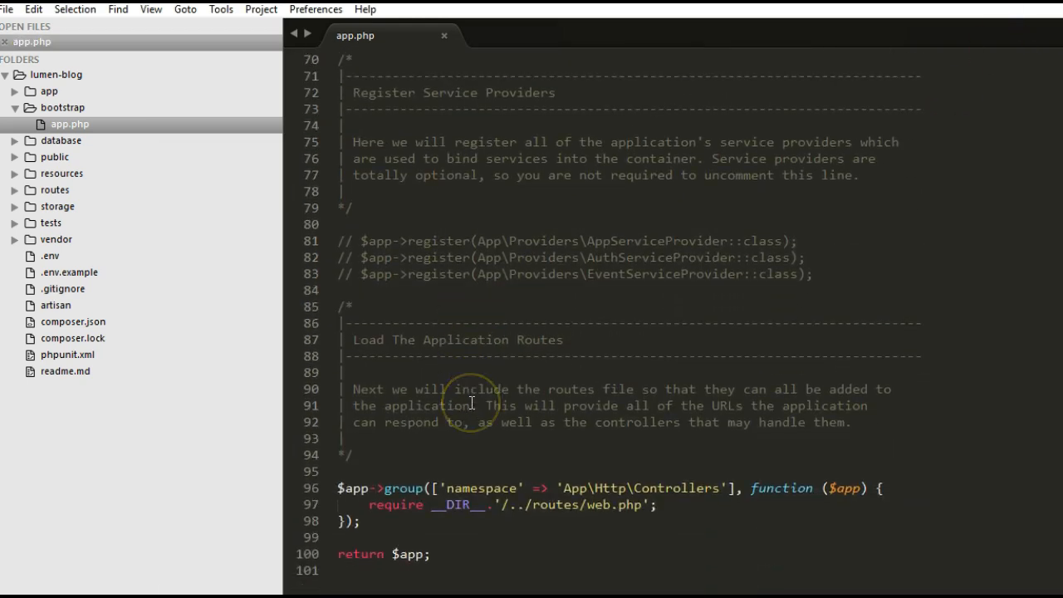
scroll("up", 3)
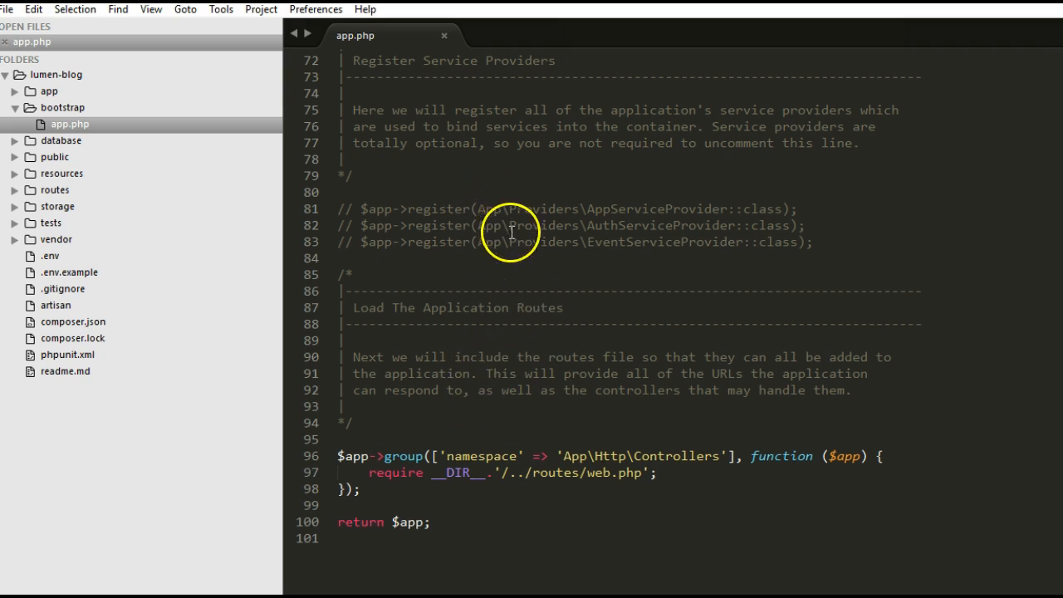